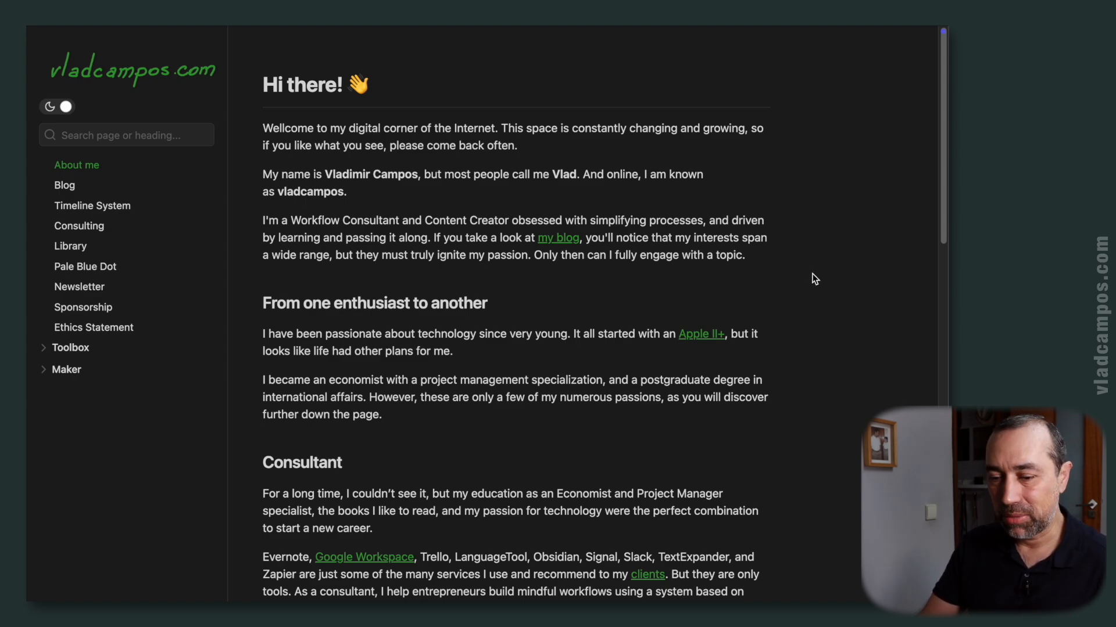
Step: Go from About me to the Blog page listing posts by year
left_click(64, 185)
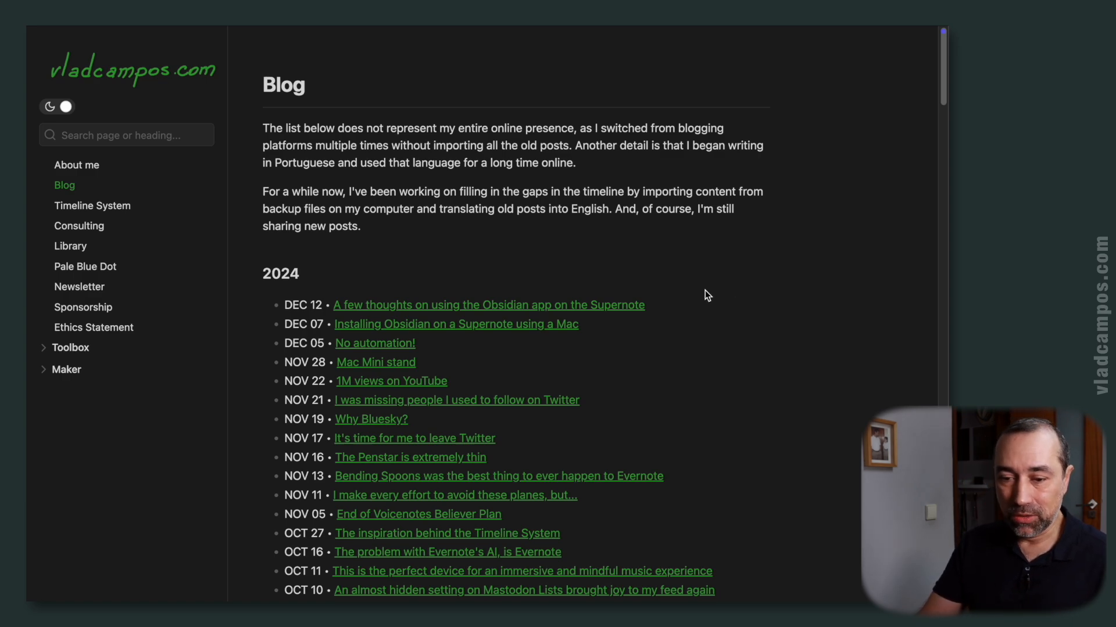
mouse_move(804, 301)
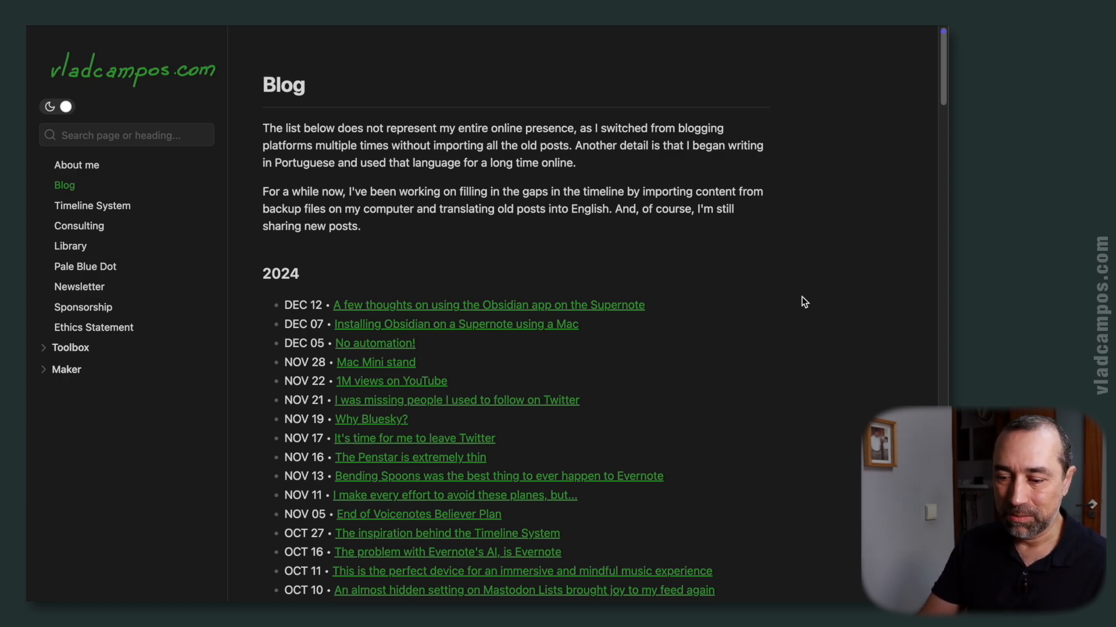
scroll("down", 3)
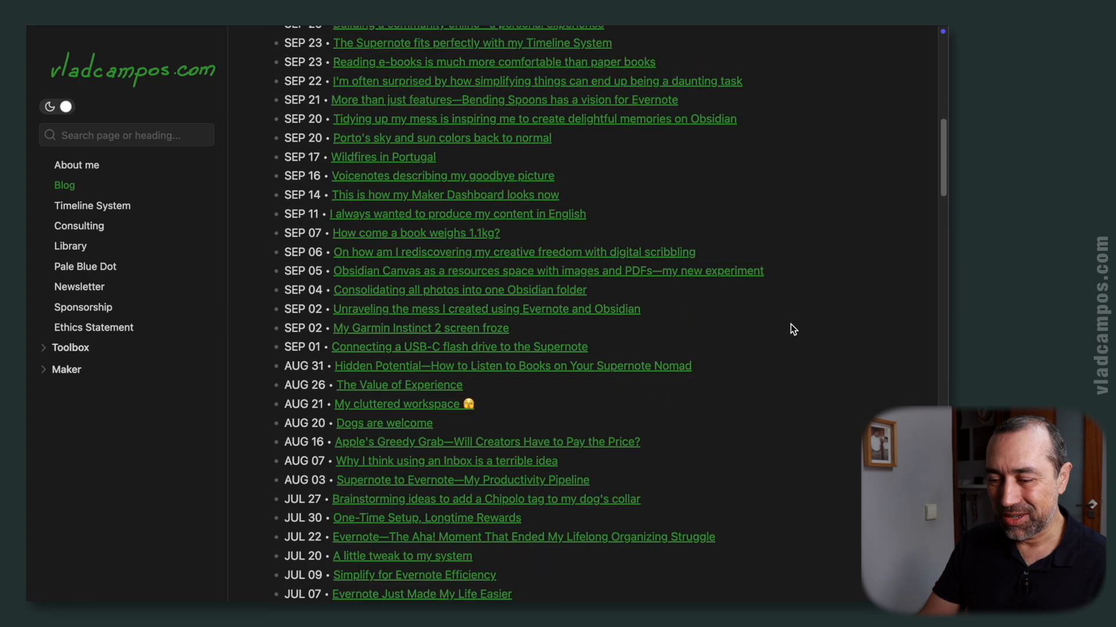
scroll("down", 3)
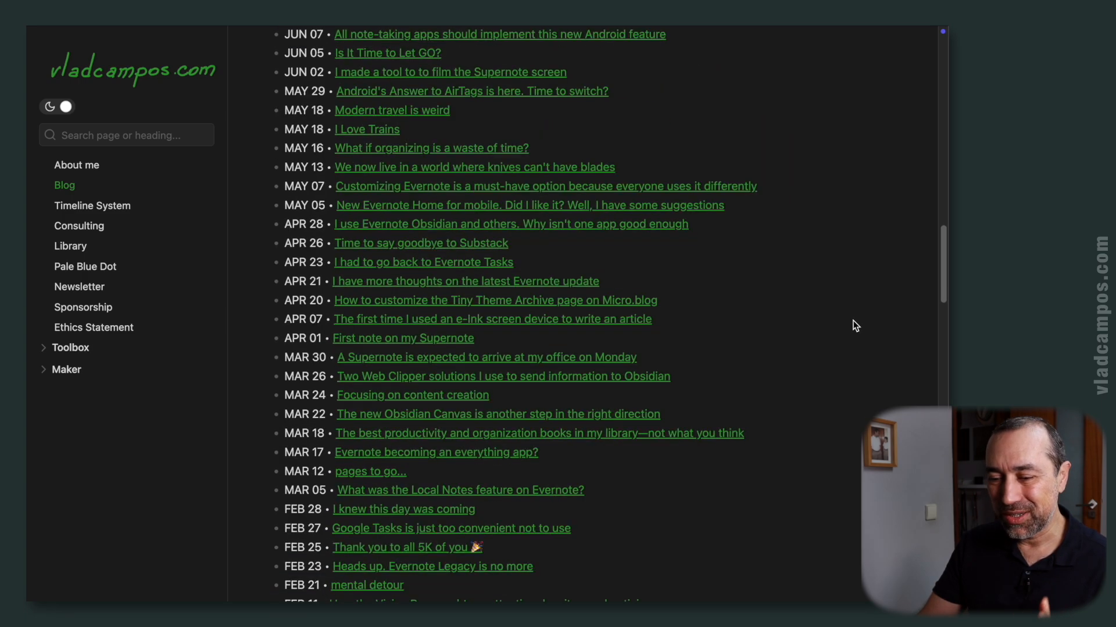
scroll("down", 3)
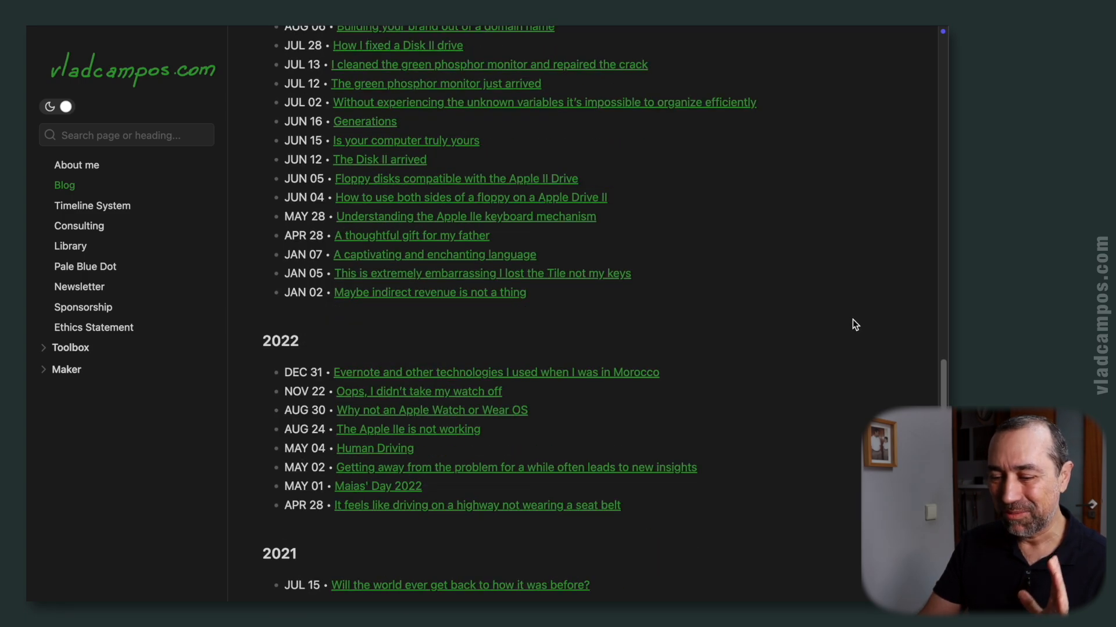
scroll("down", 3)
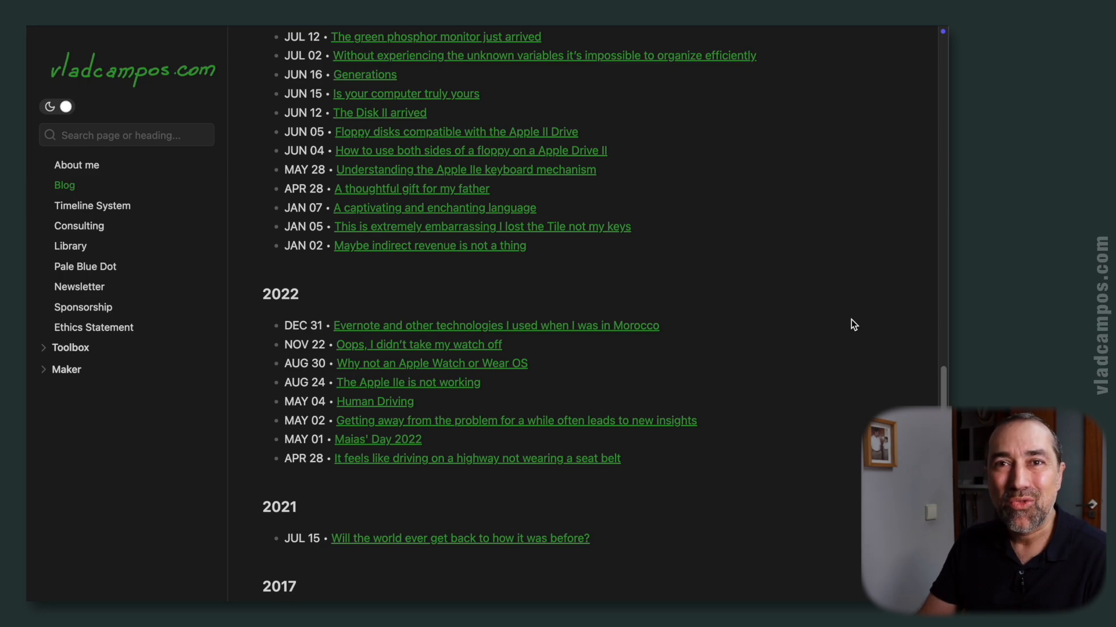
scroll("down", 3)
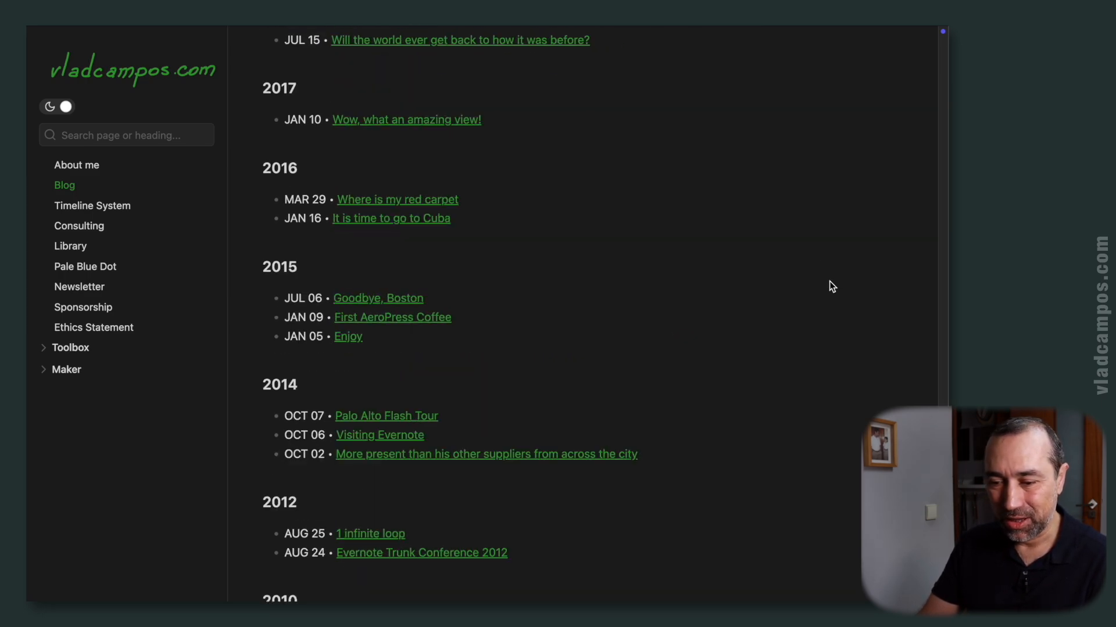
scroll("down", 3)
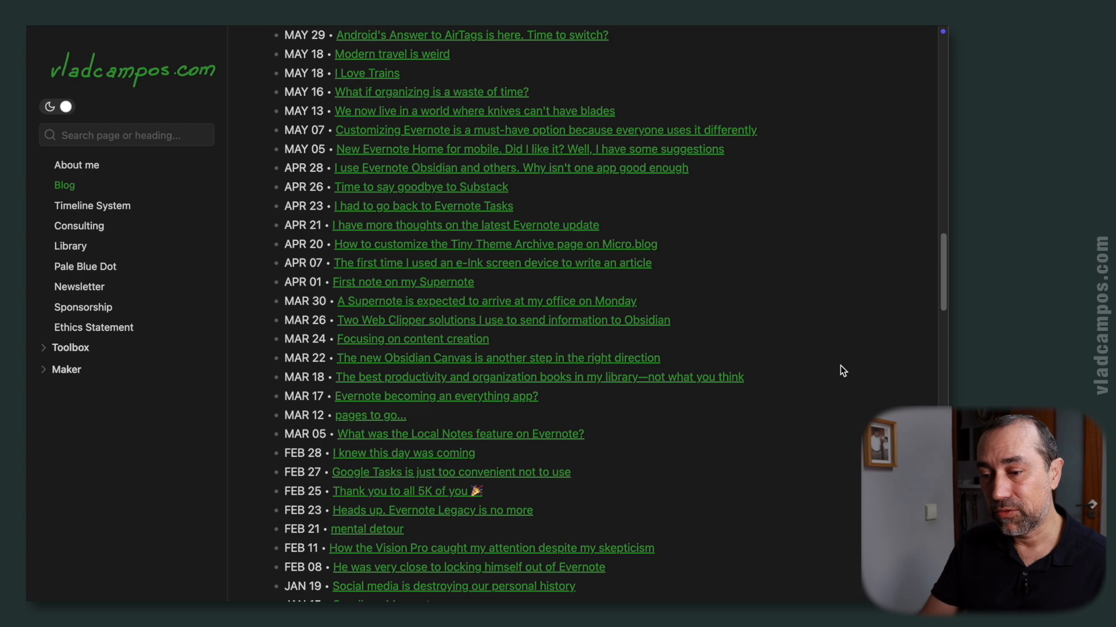
scroll("down", 3)
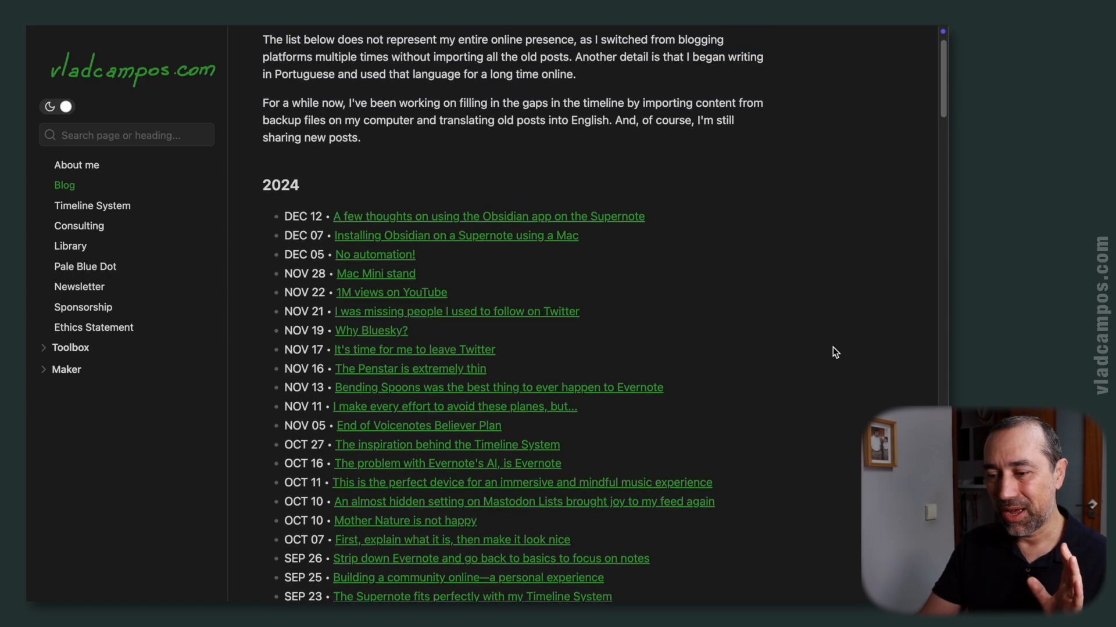
scroll("down", 3)
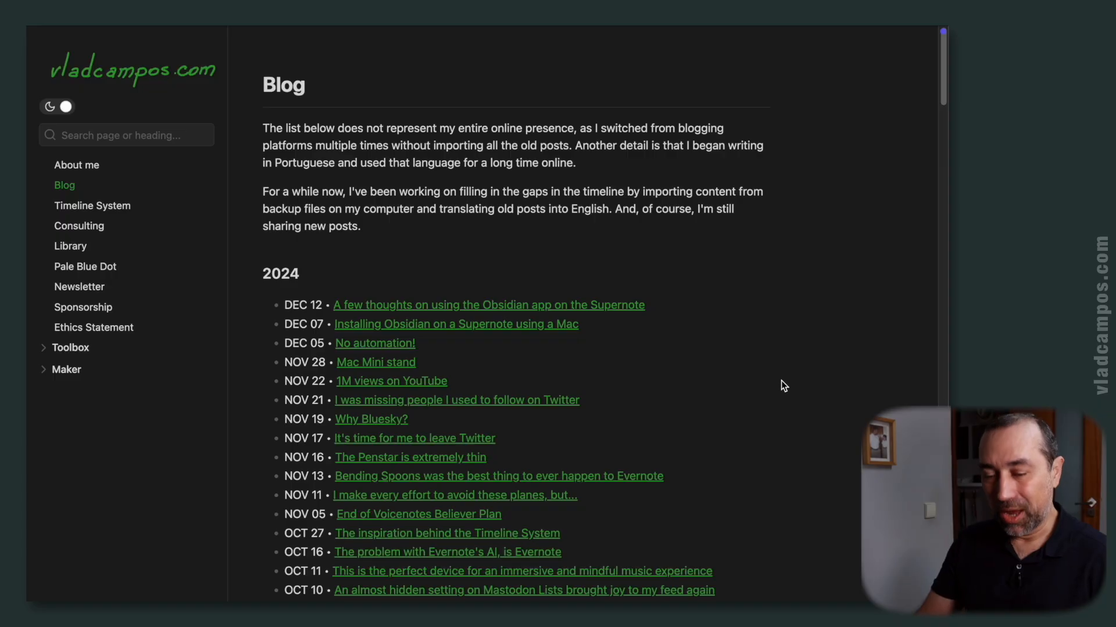
mouse_move(807, 339)
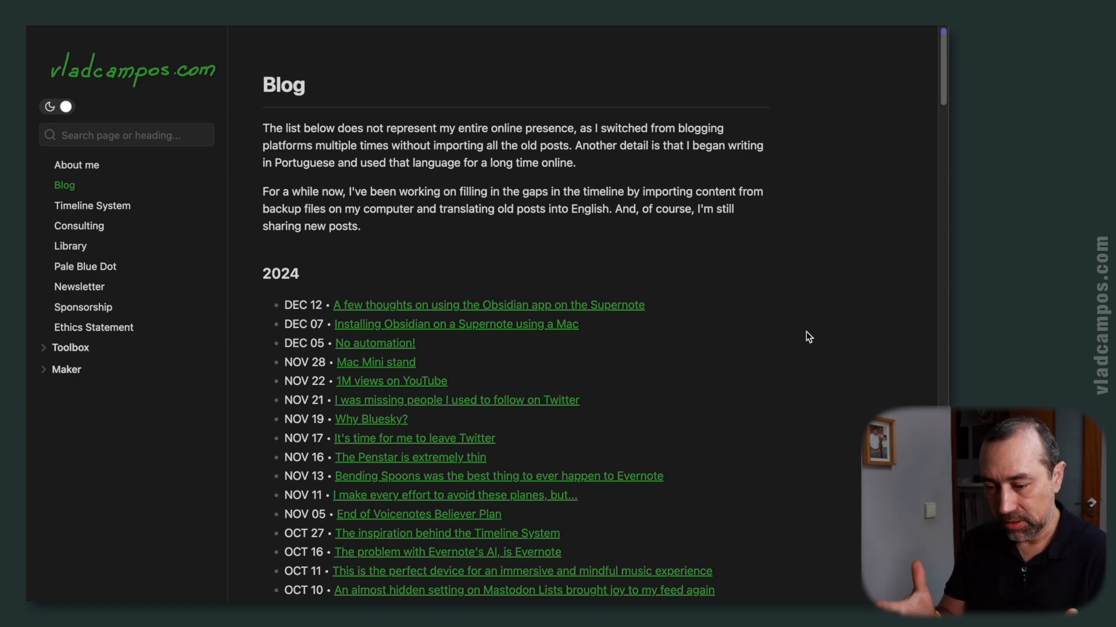
mouse_move(824, 338)
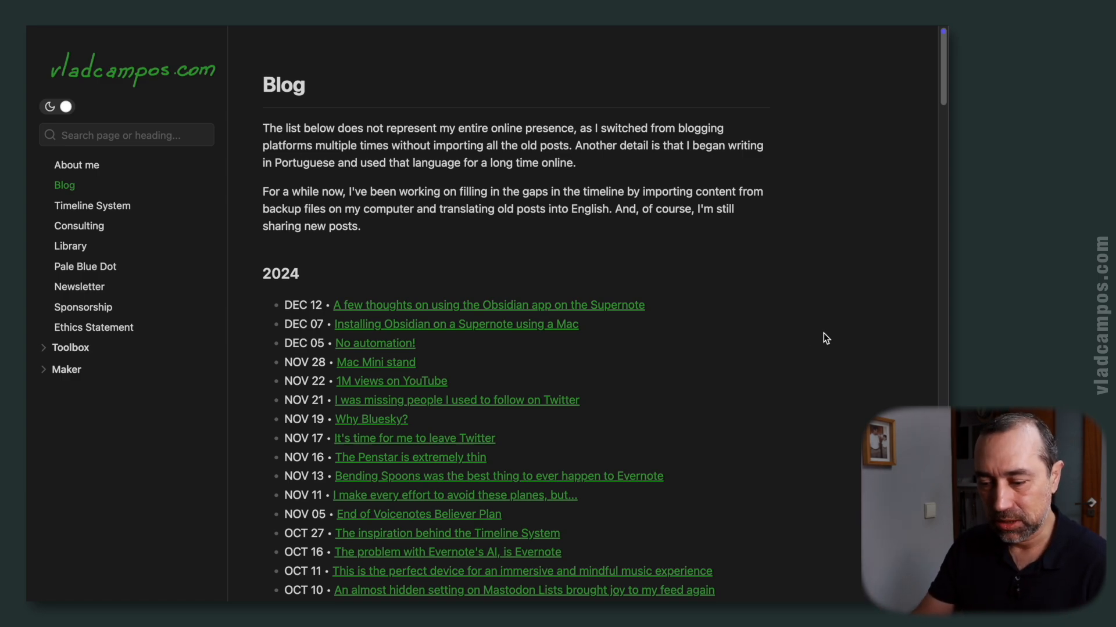
scroll("down", 3)
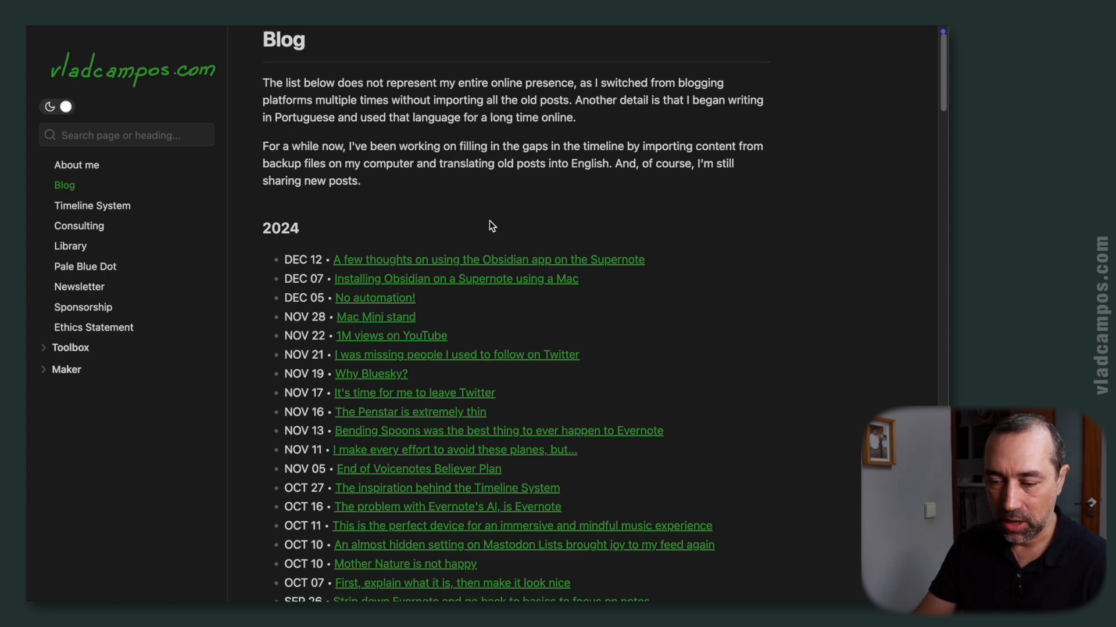
scroll("down", 3)
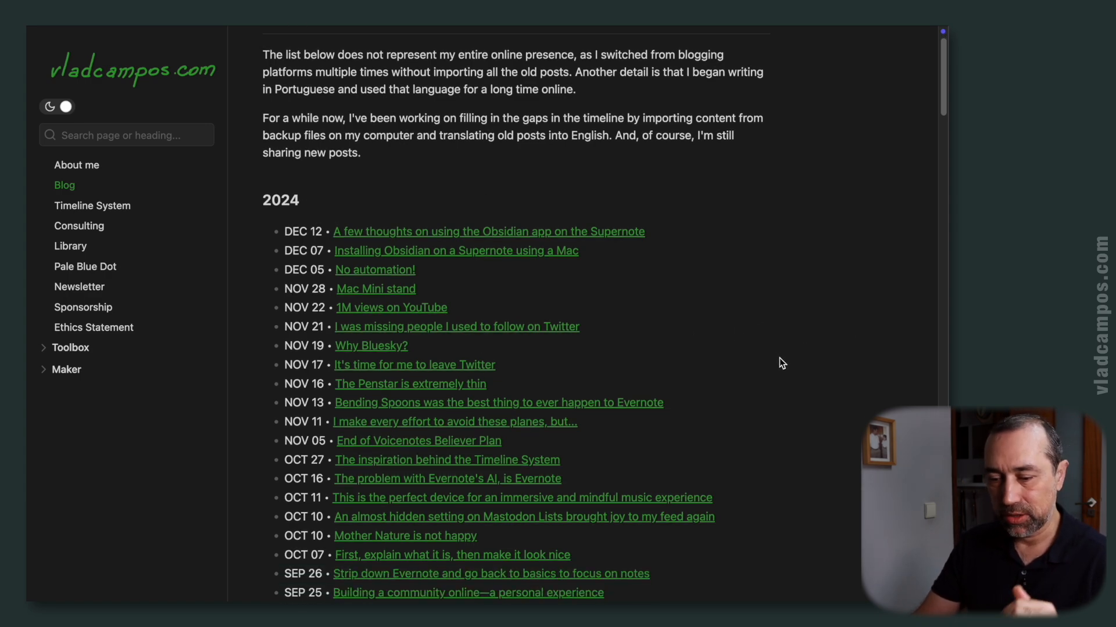
mouse_move(786, 363)
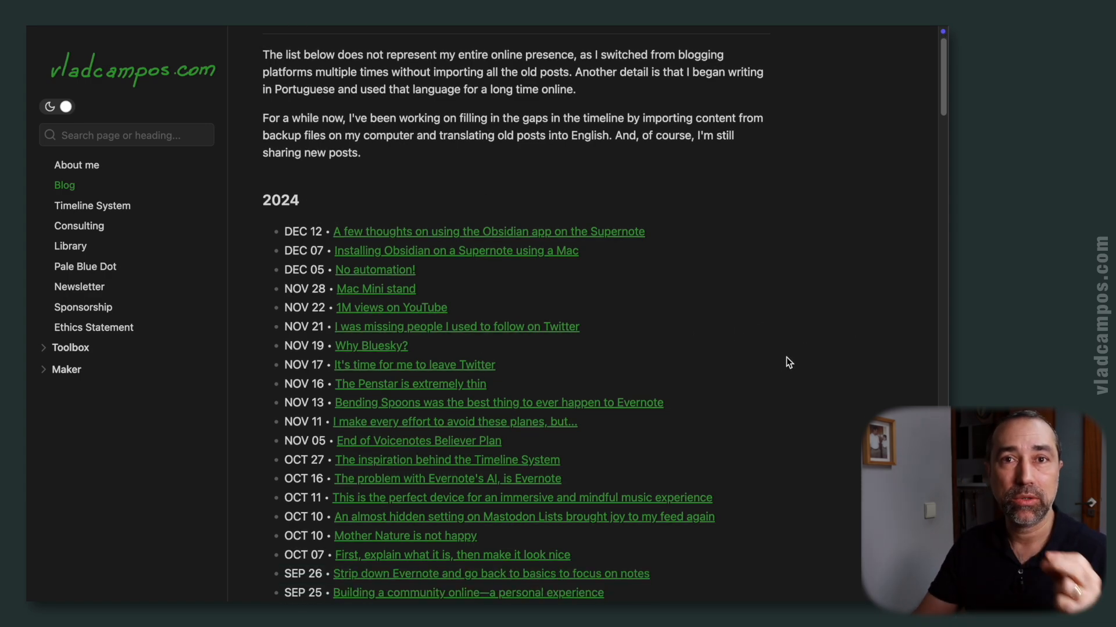
mouse_move(396, 348)
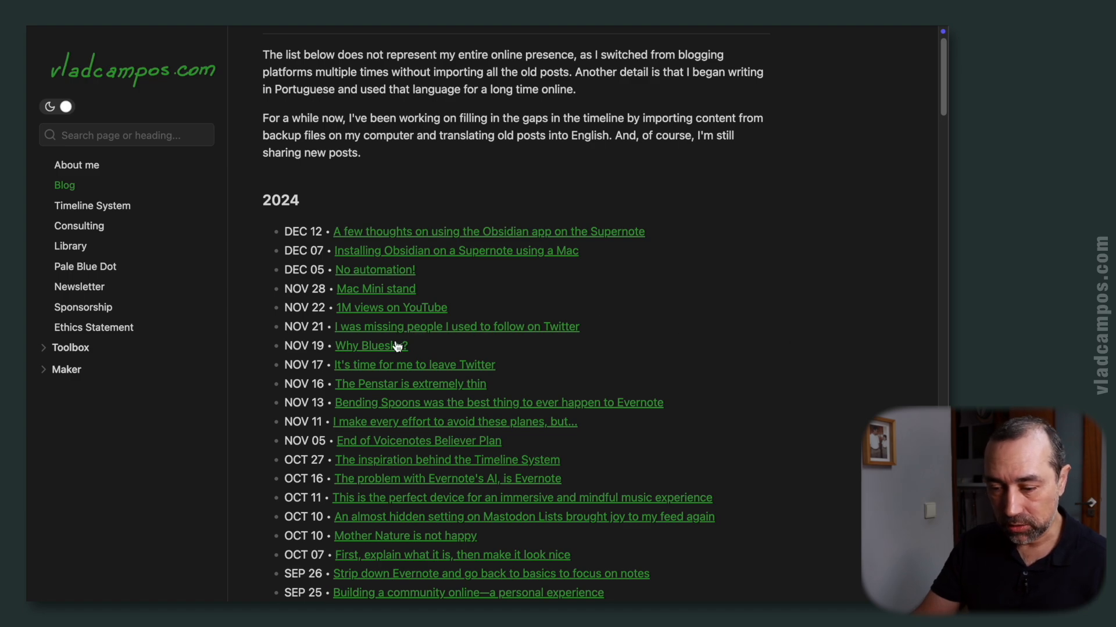
Step: Open the Why Bluesky? post and peek at the pages tagged #Bluesky
left_click(368, 345)
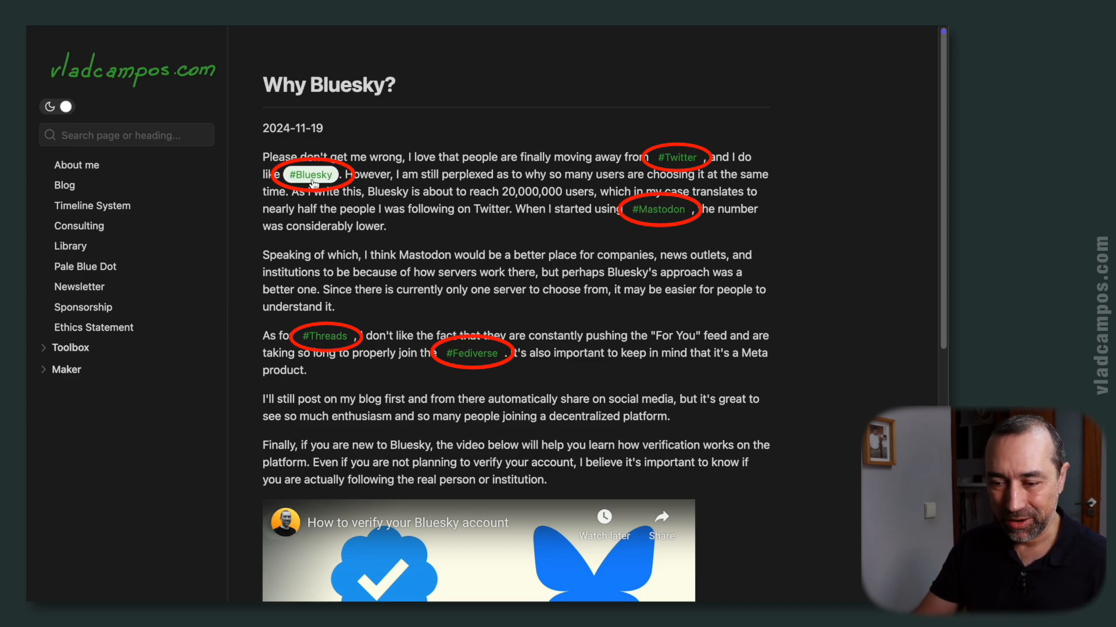
left_click(311, 175)
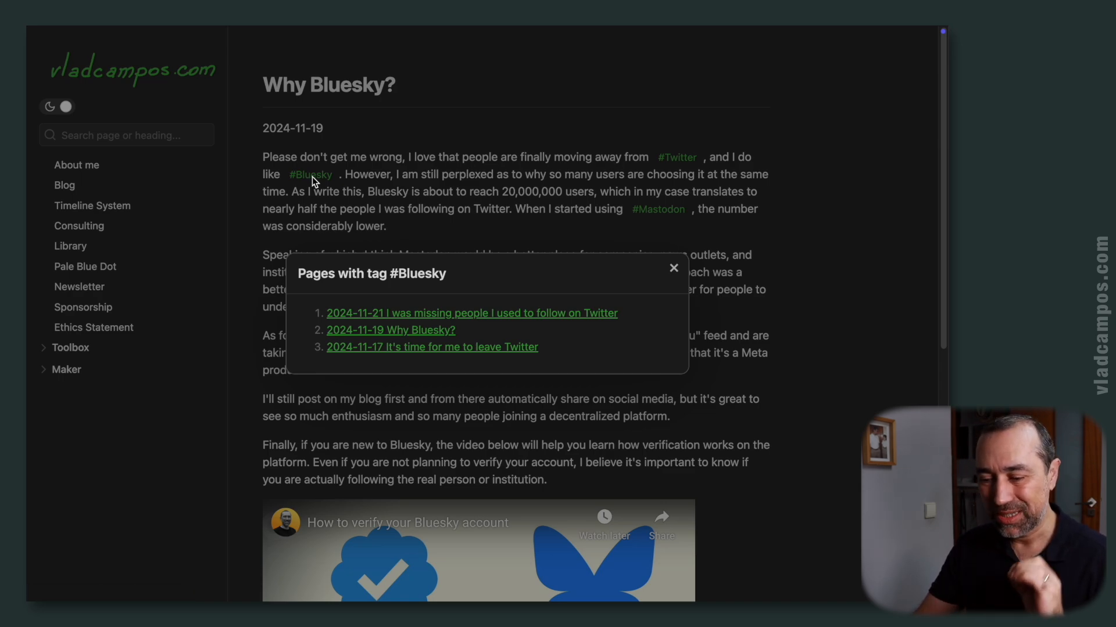
left_click(672, 268)
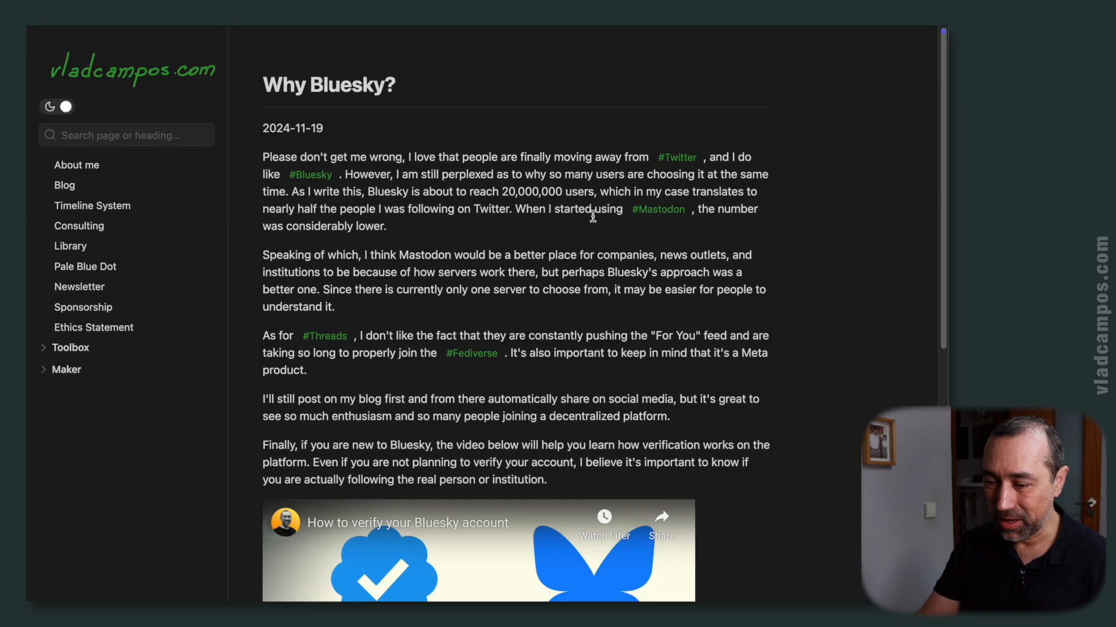
Step: Check the #Mastodon tag list, then show the three pages tagged #Bluesky again
left_click(656, 208)
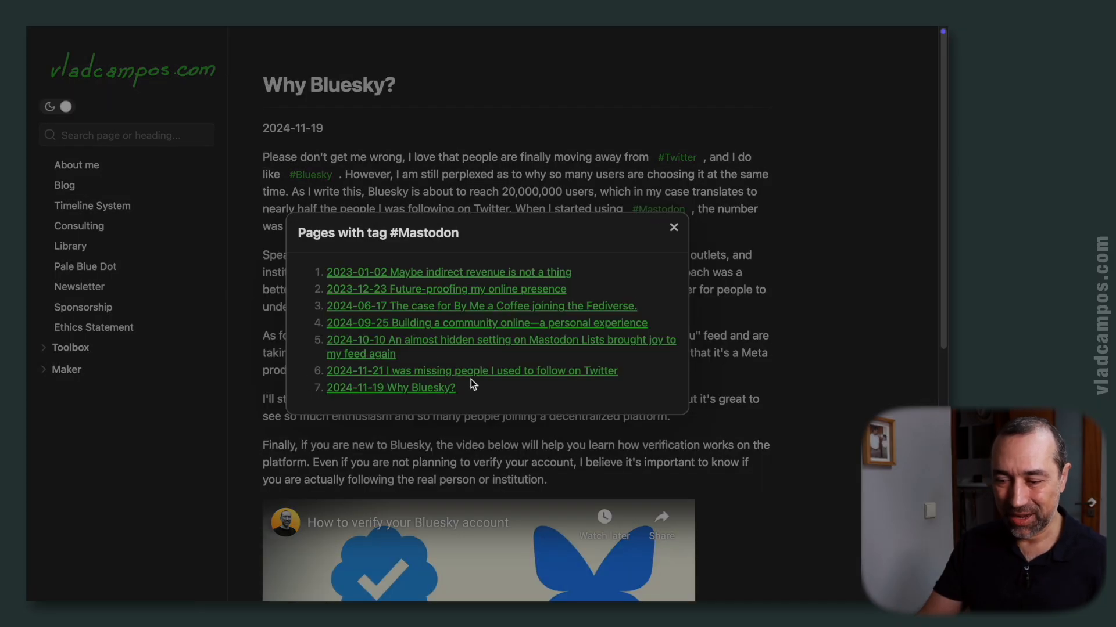
left_click(673, 227)
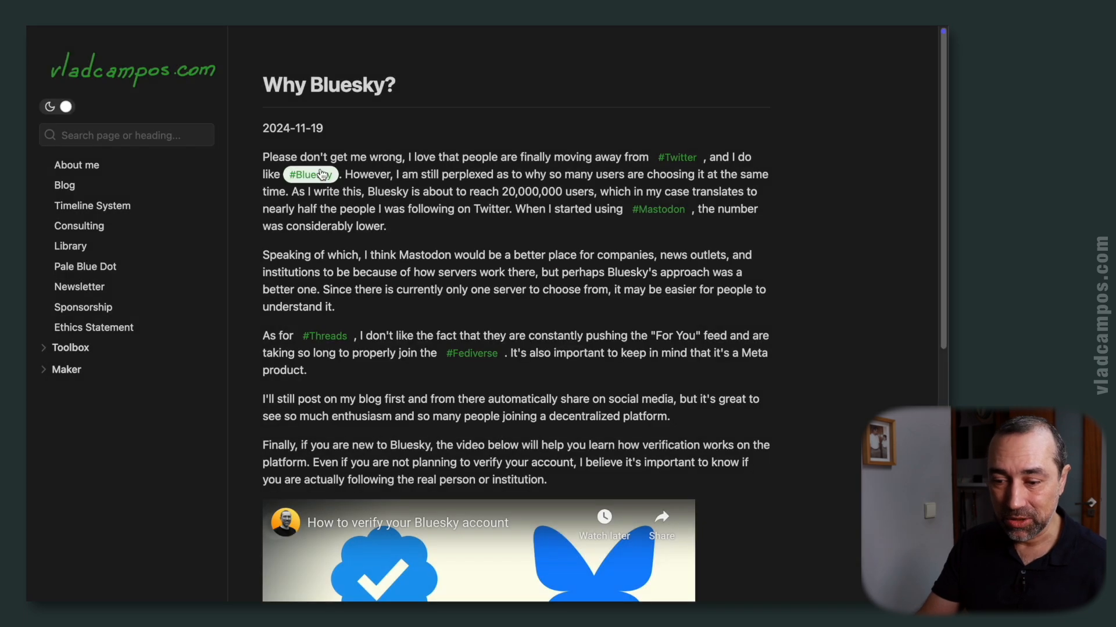
left_click(310, 174)
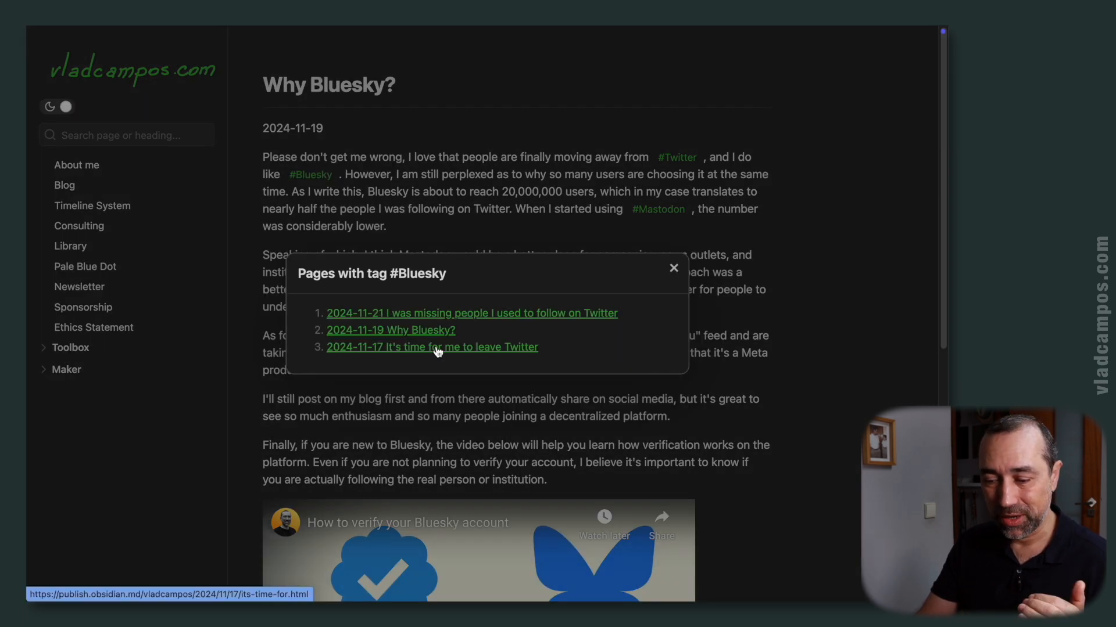
Step: Open It's time for me to leave Twitter, glance at the #Obsidian tag list, and read past the video
left_click(432, 347)
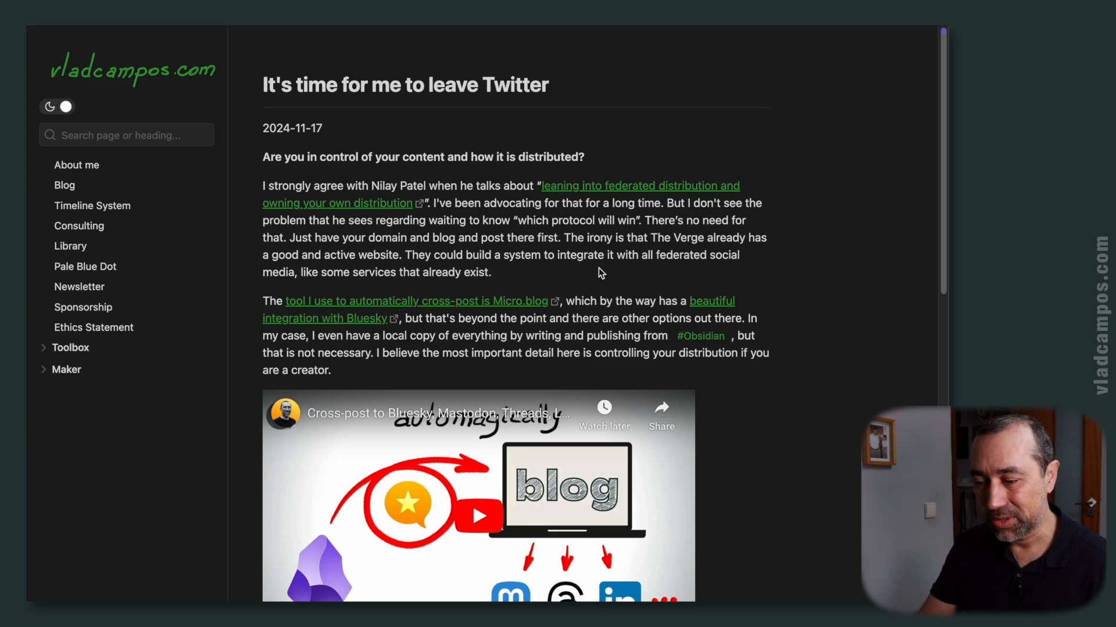
left_click(700, 336)
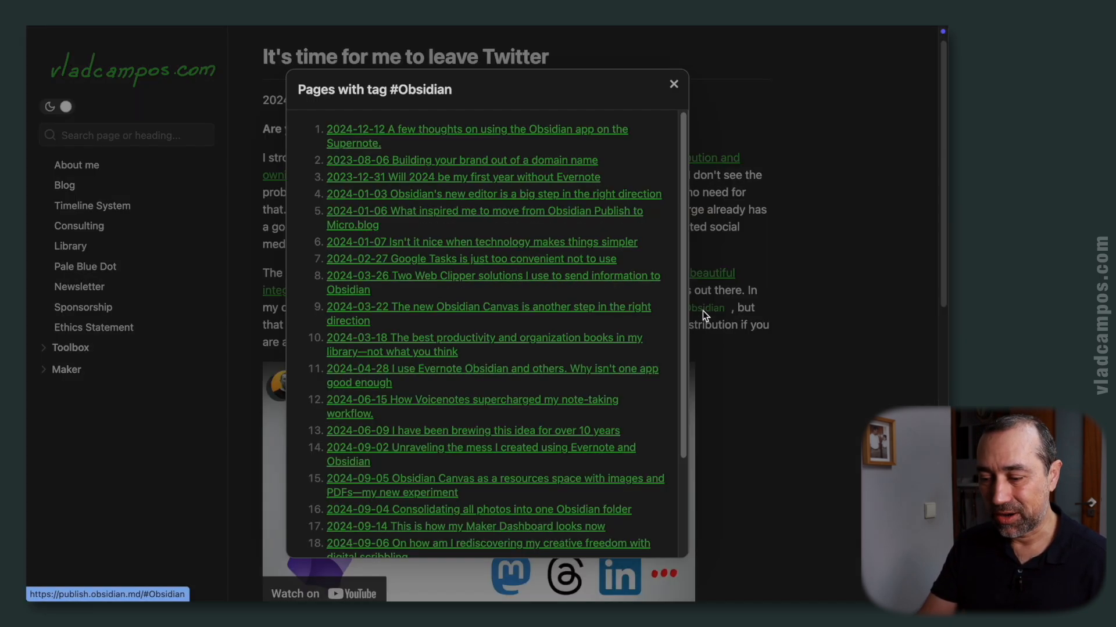
scroll("down", 3)
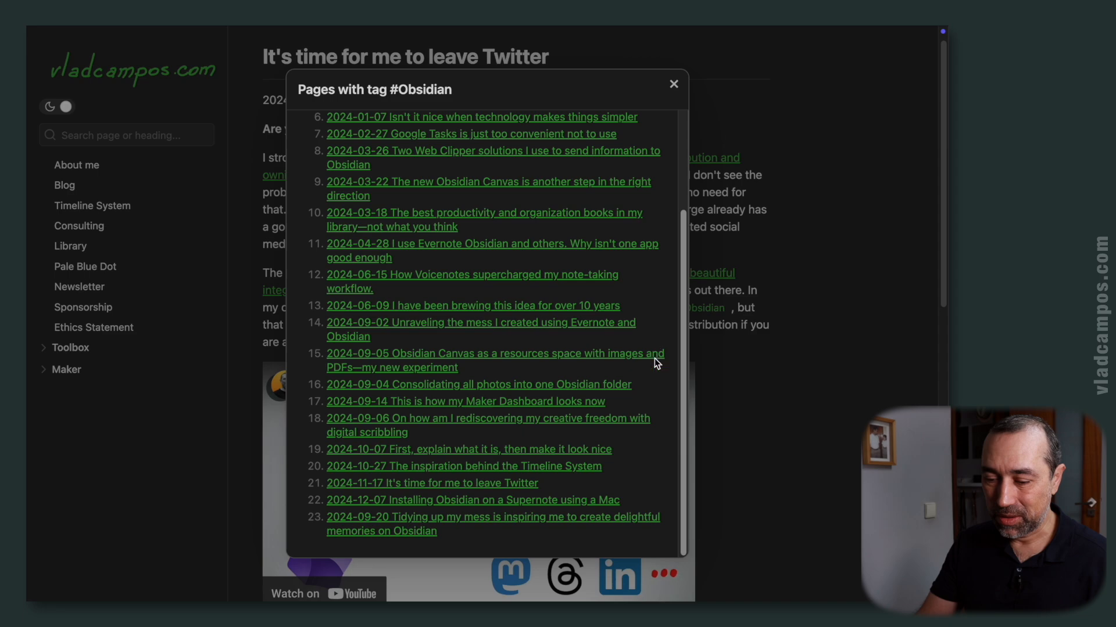
left_click(672, 83)
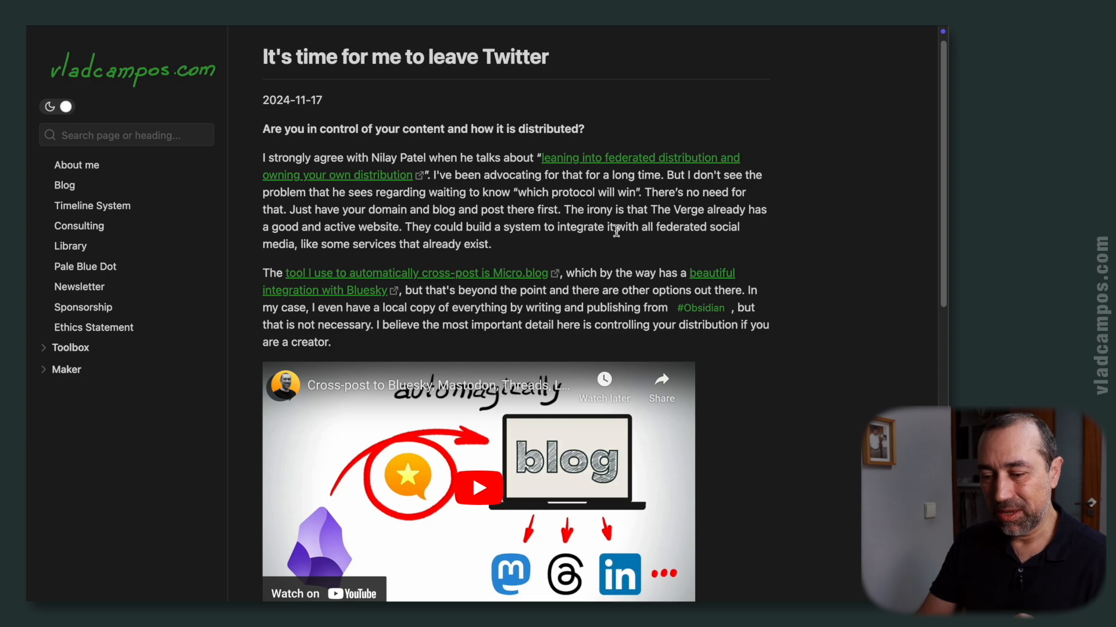
mouse_move(608, 264)
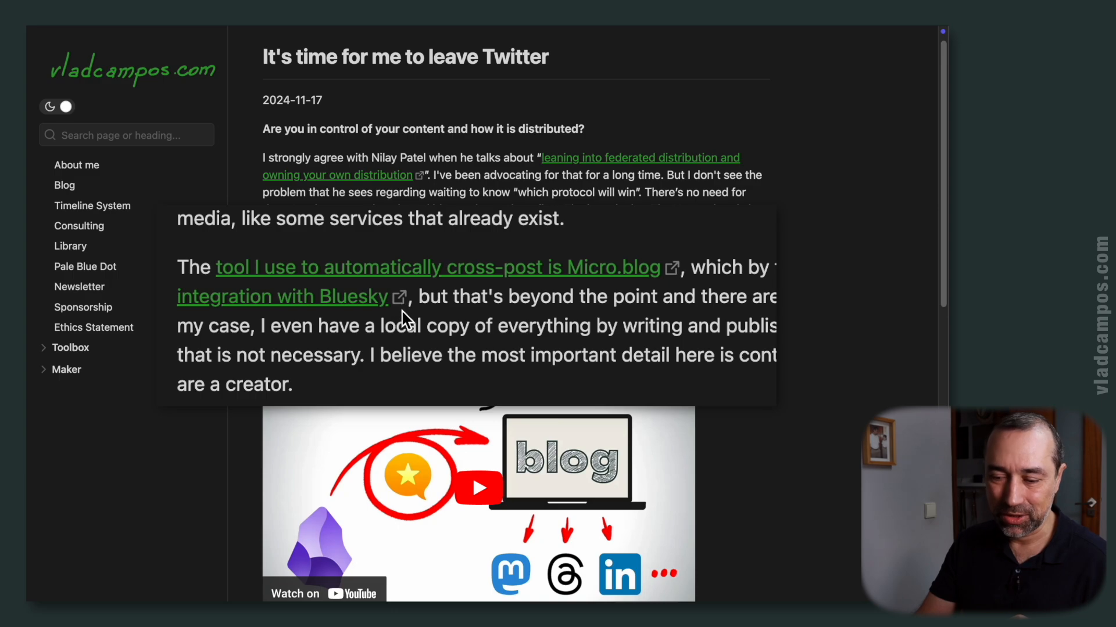
mouse_move(629, 202)
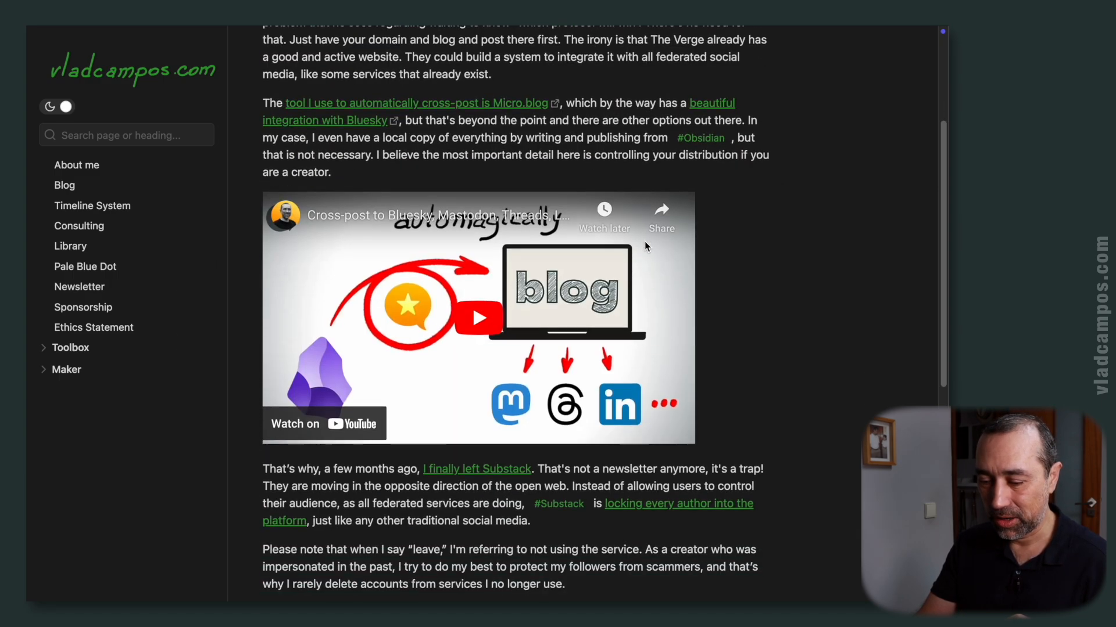
scroll("down", 3)
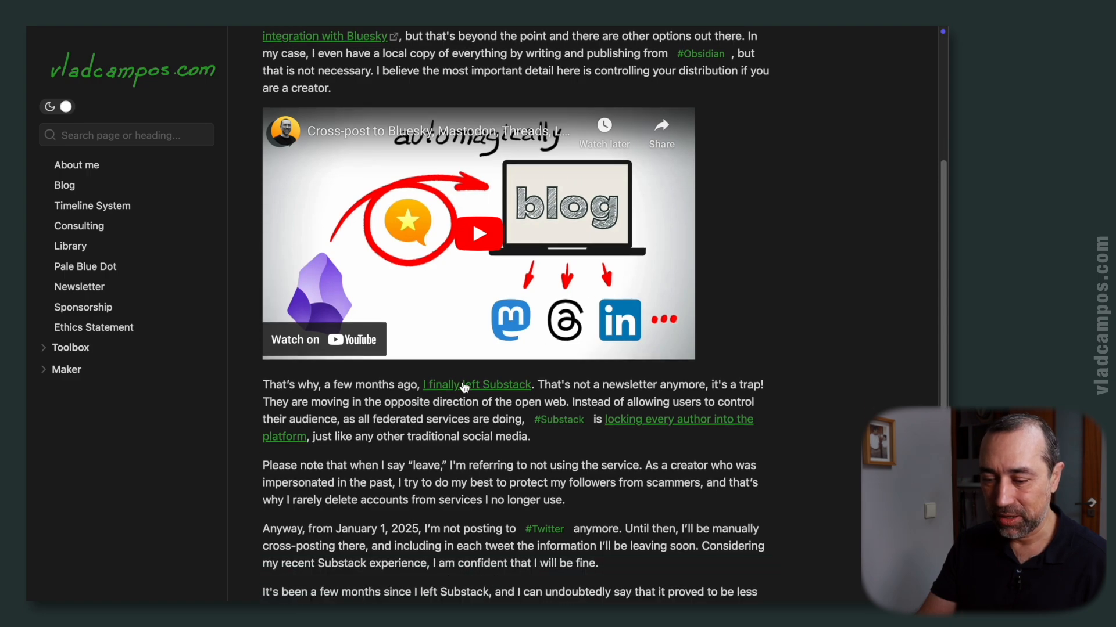
Step: Open the Substack post Building a community online and read down to its backlinks
left_click(476, 384)
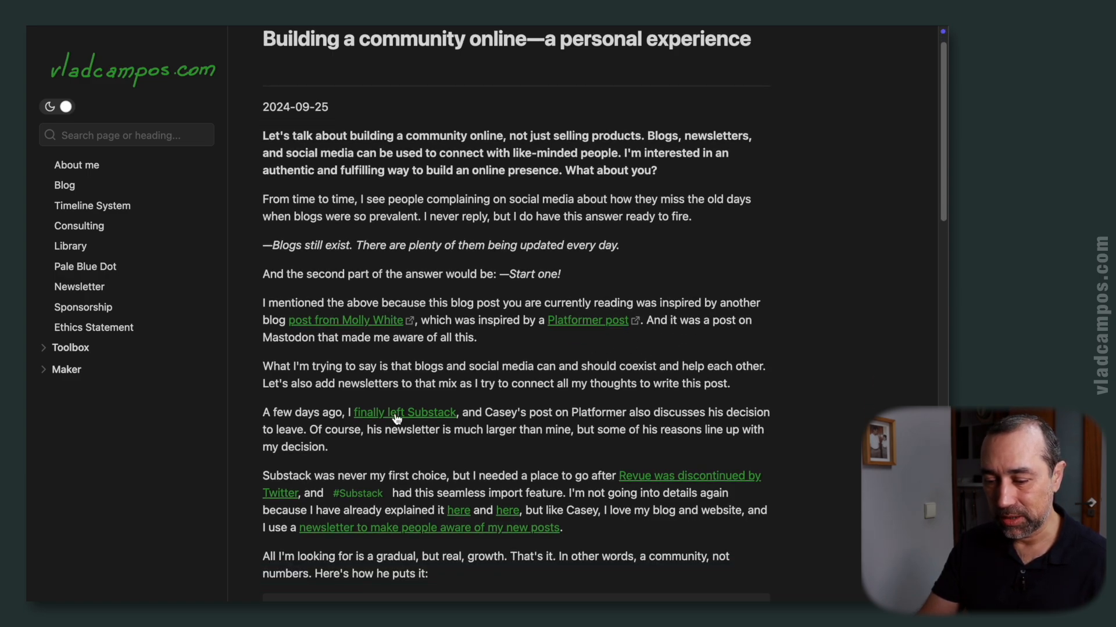
scroll("down", 3)
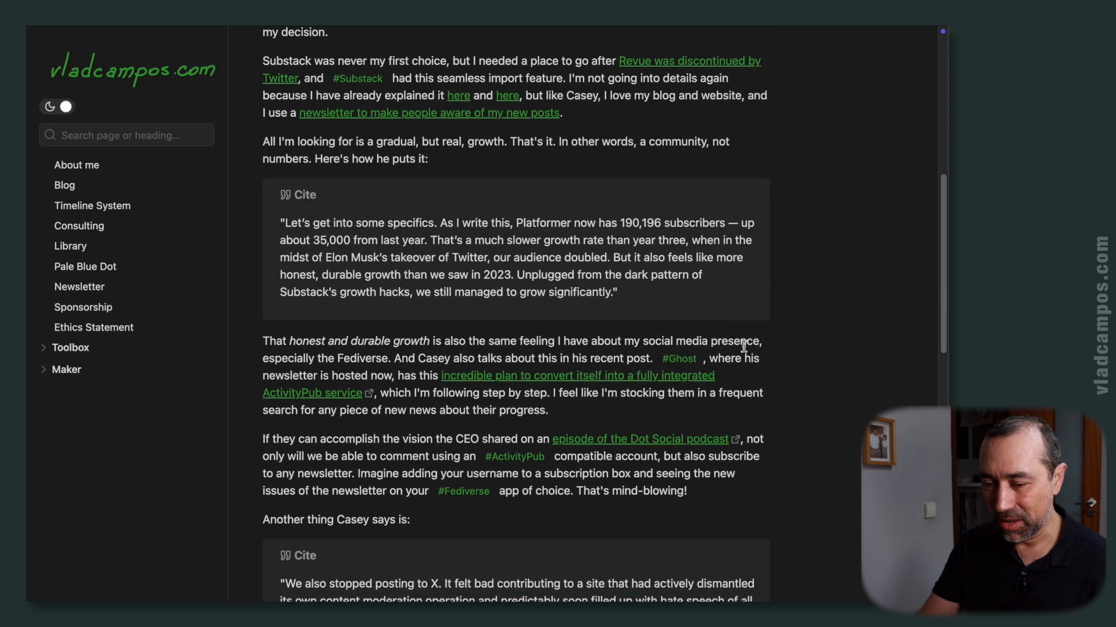
scroll("down", 3)
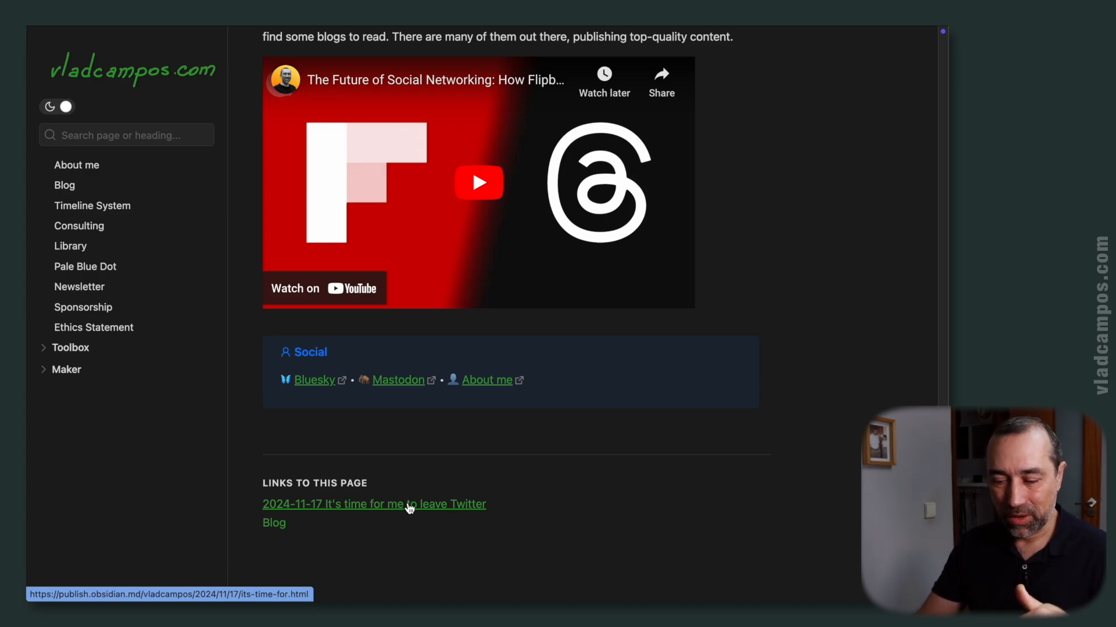
Step: Reopen It's time for me to leave Twitter via its backlink and glance at the #Substack tag list
left_click(373, 504)
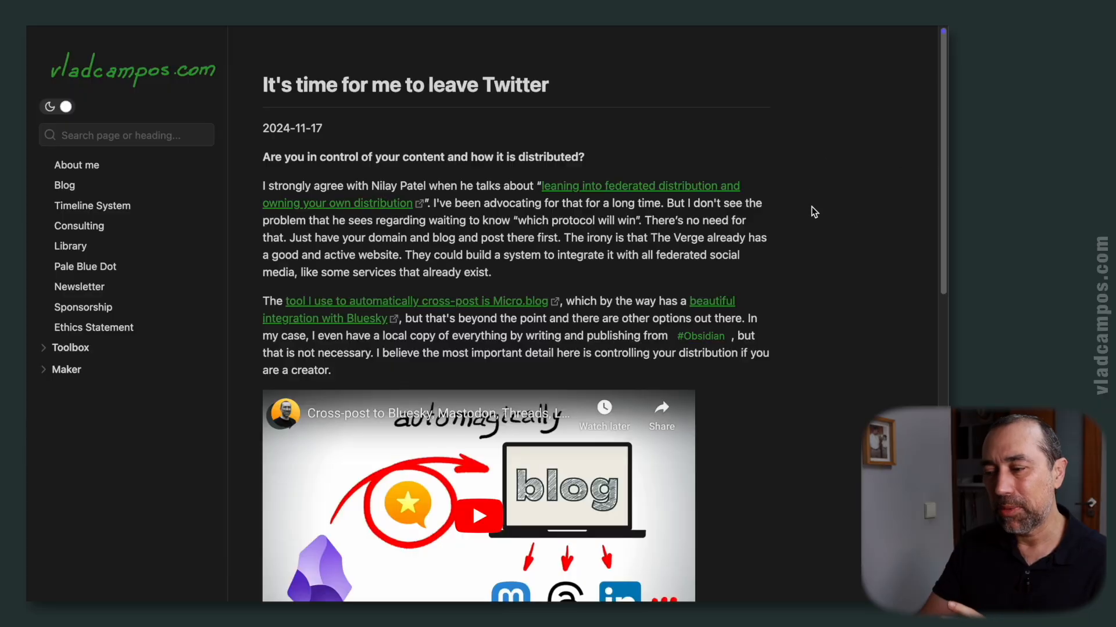
mouse_move(856, 103)
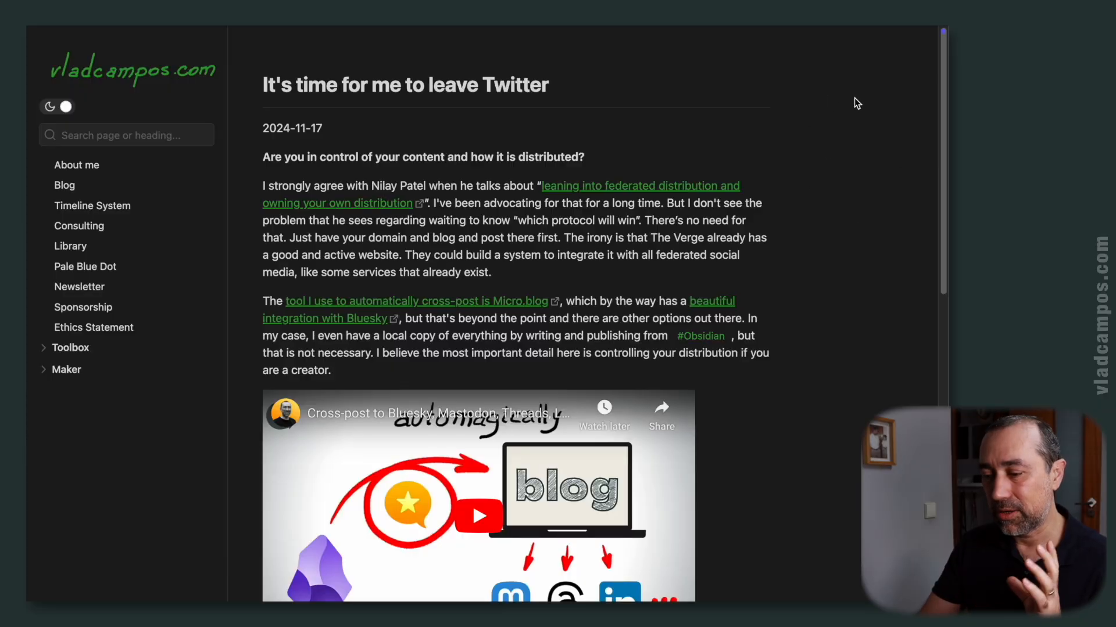
mouse_move(593, 275)
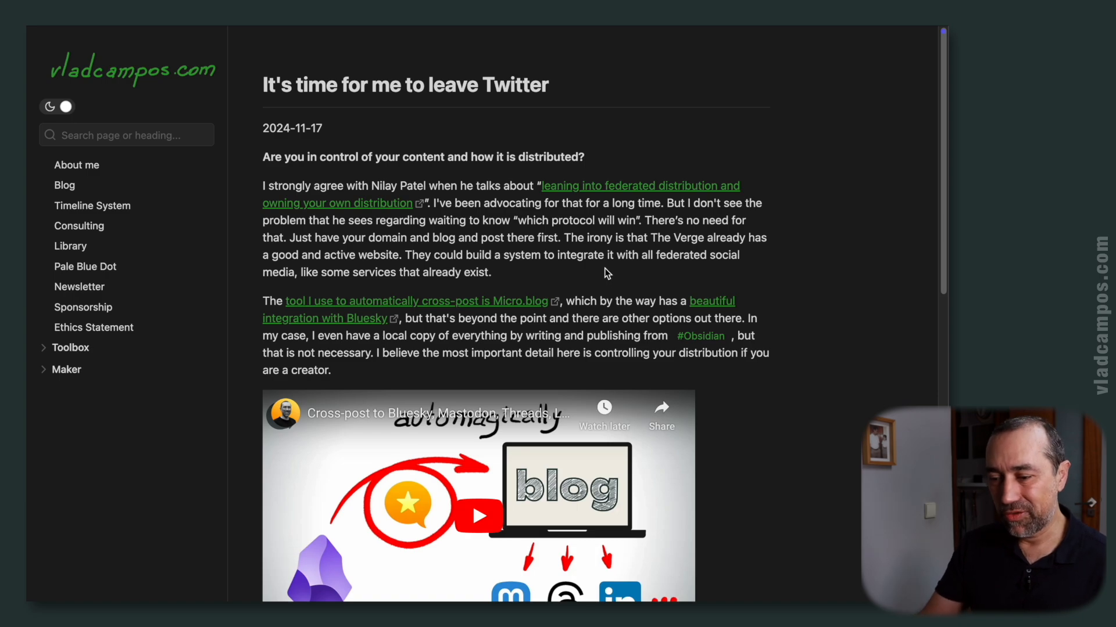
scroll("down", 3)
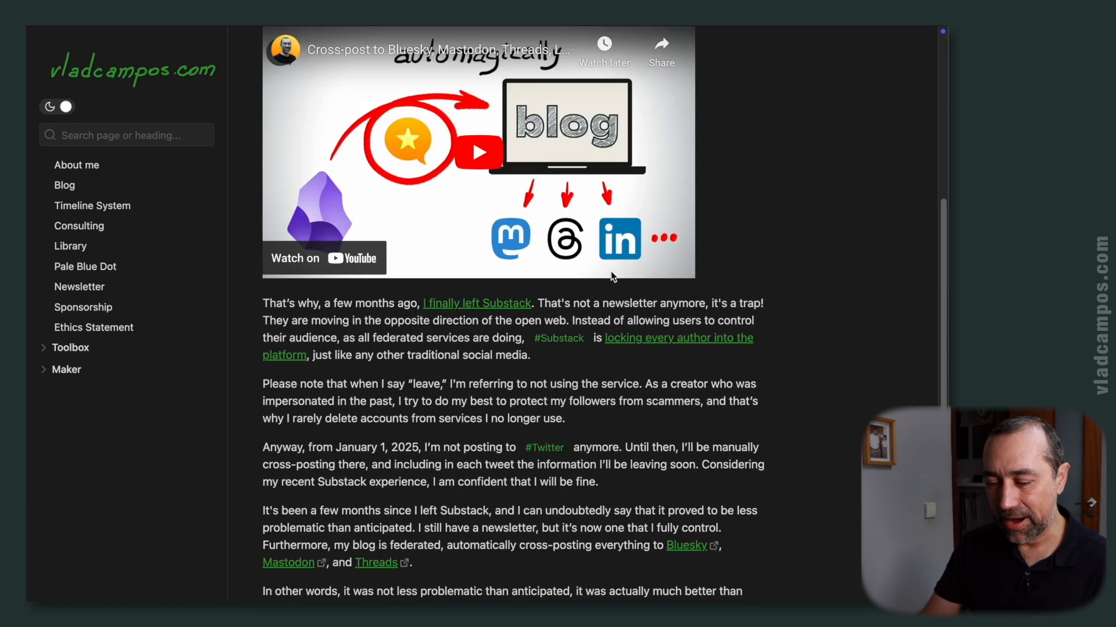
left_click(558, 338)
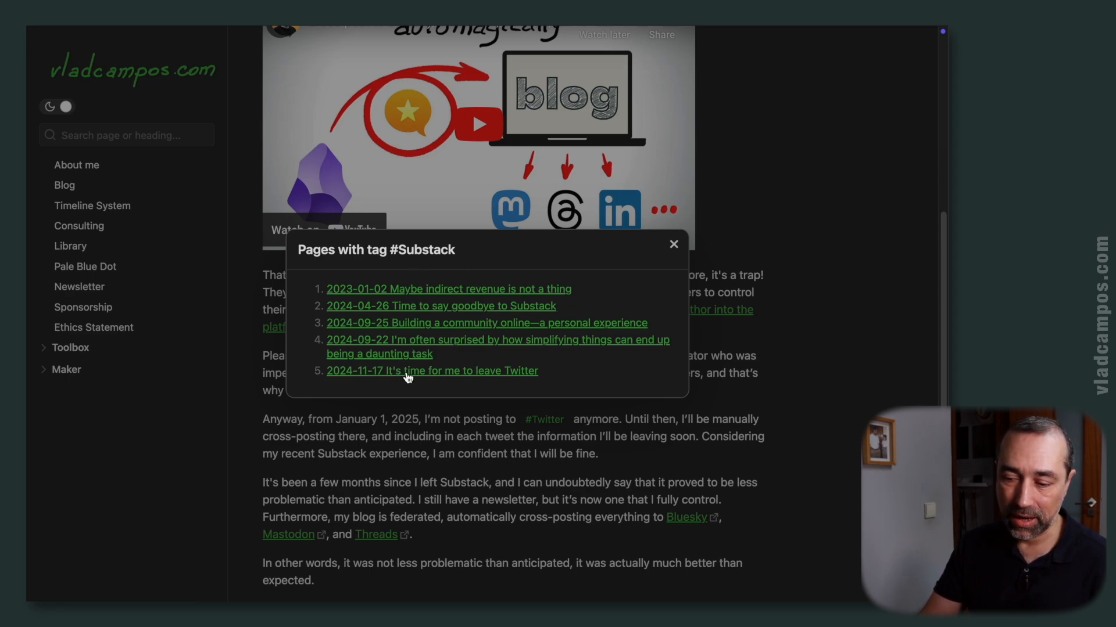
left_click(672, 244)
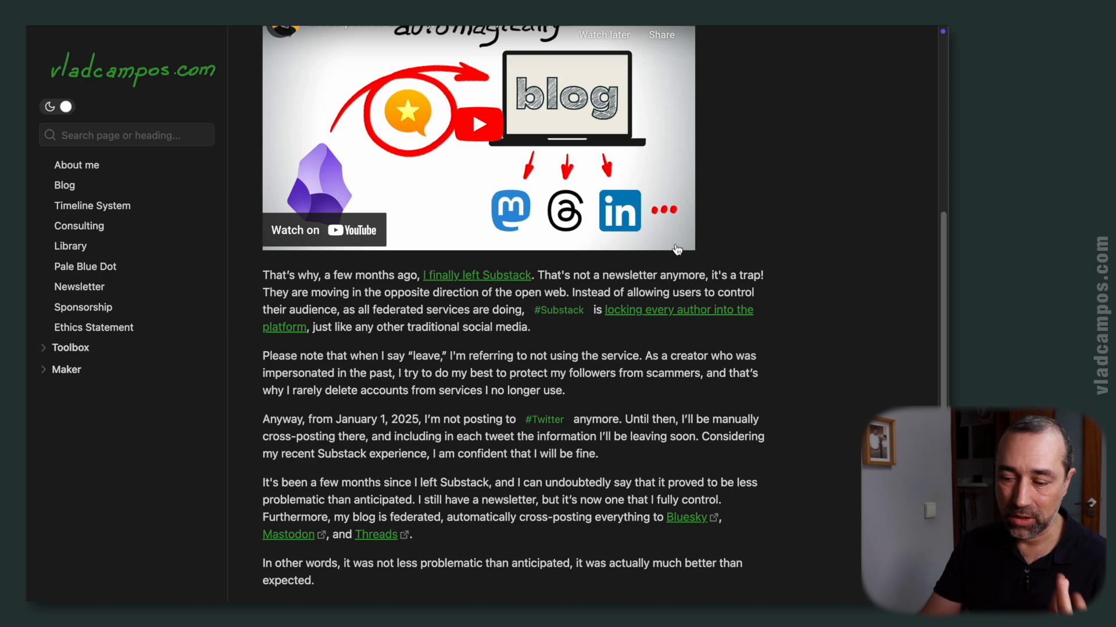
mouse_move(659, 250)
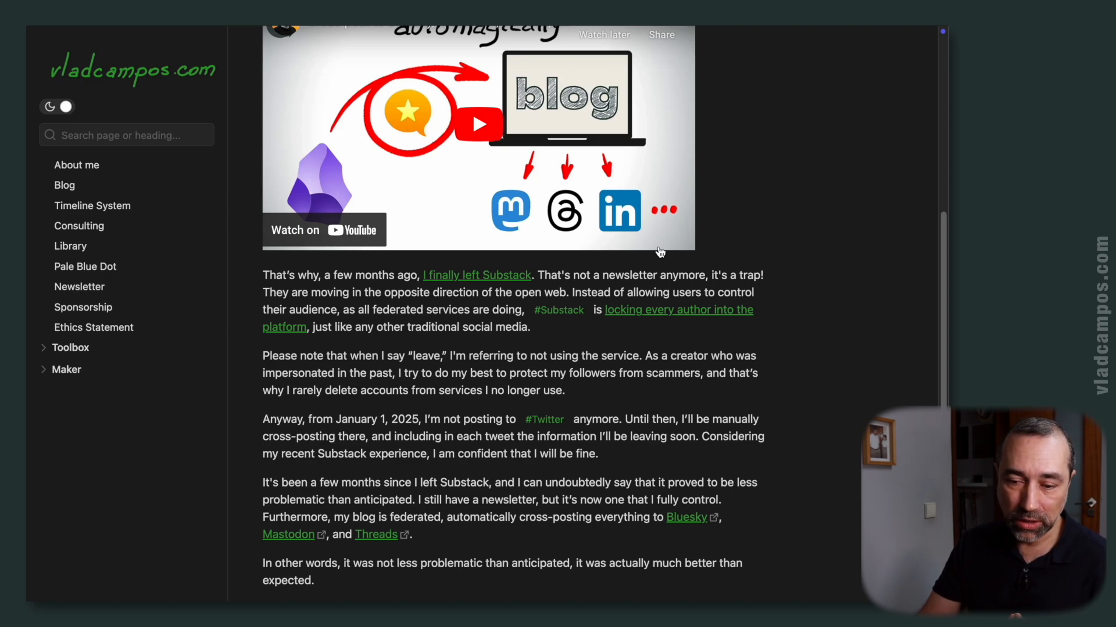
mouse_move(177, 197)
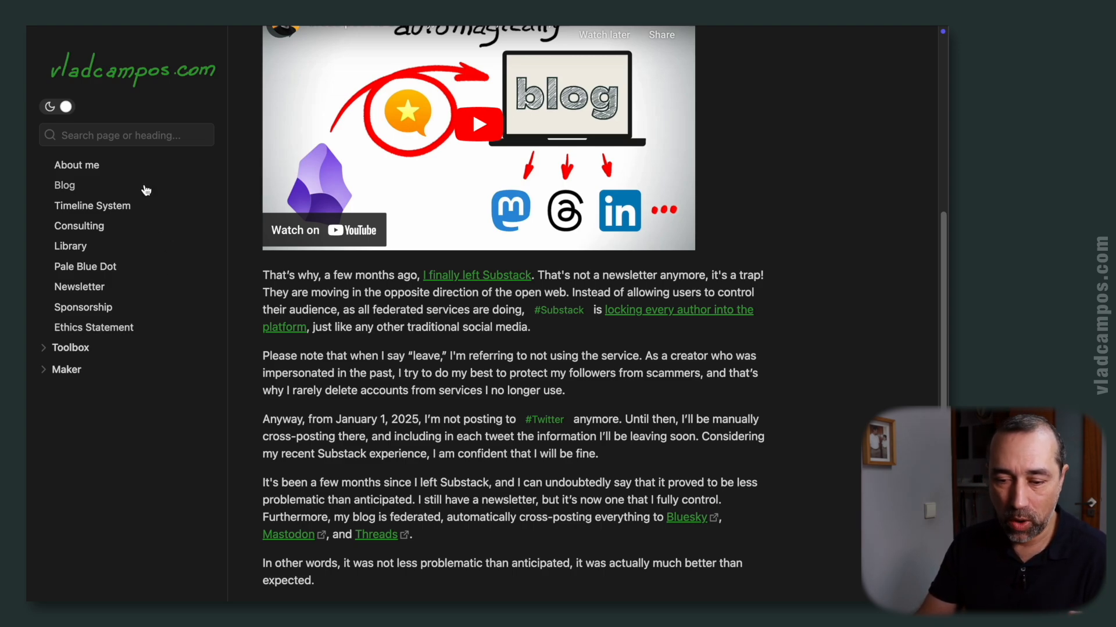
Step: Open Pale Blue Dot and read the Cities I've Visited list down to the Islands section
left_click(84, 266)
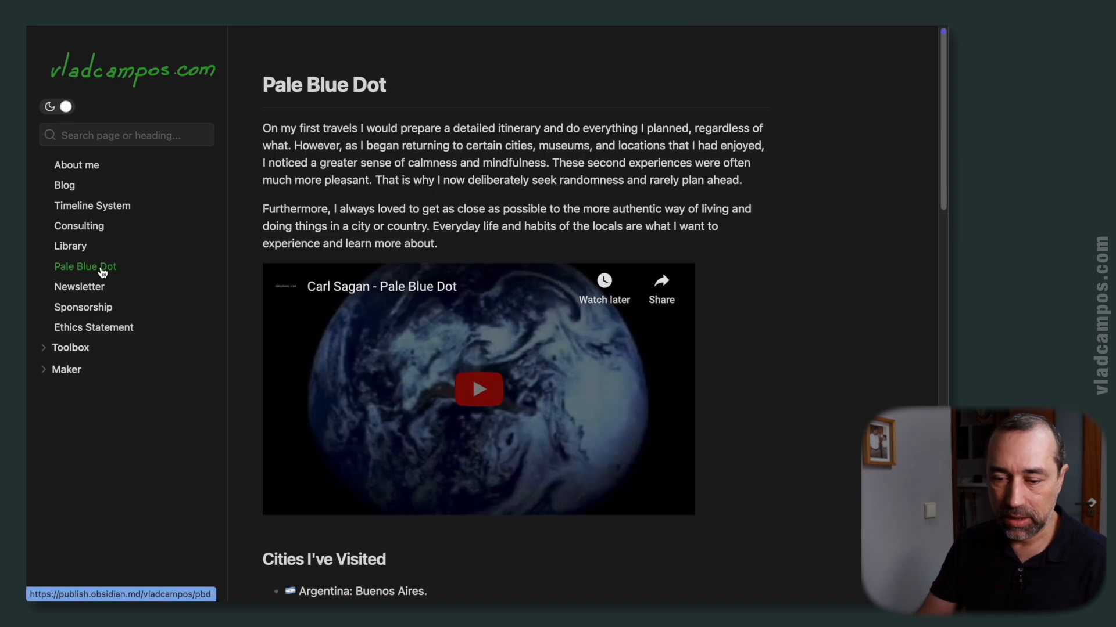
scroll("down", 3)
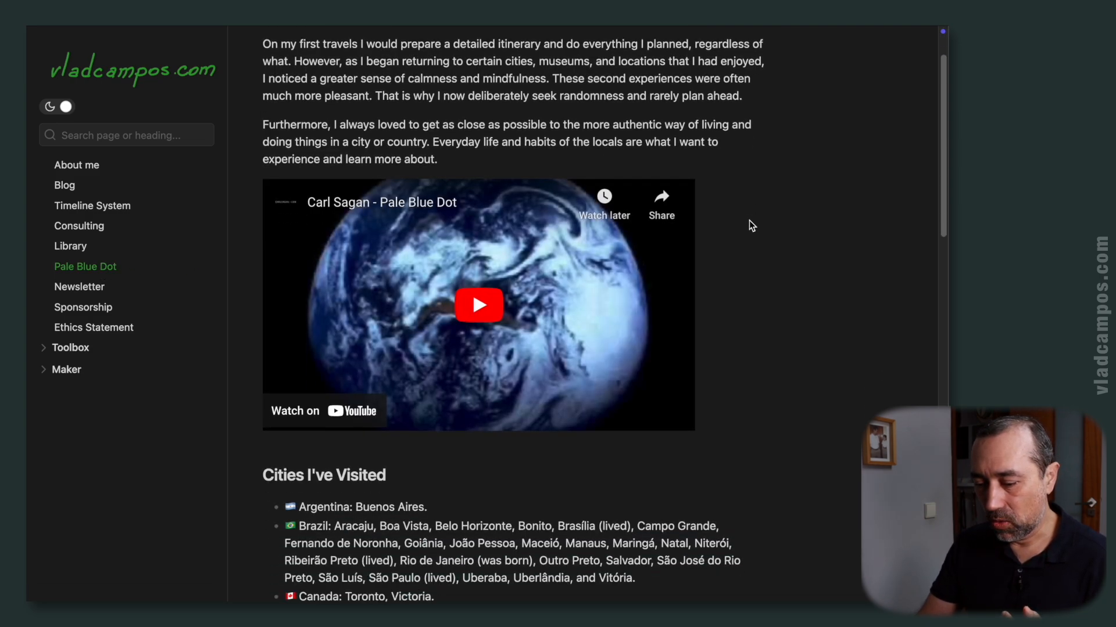
scroll("down", 3)
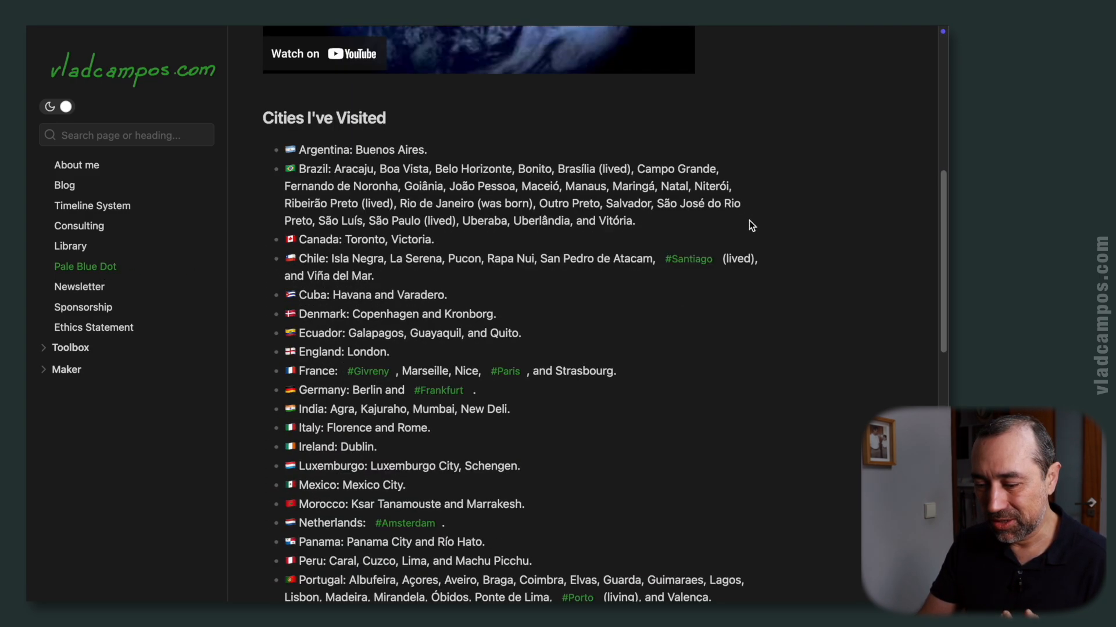
scroll("down", 3)
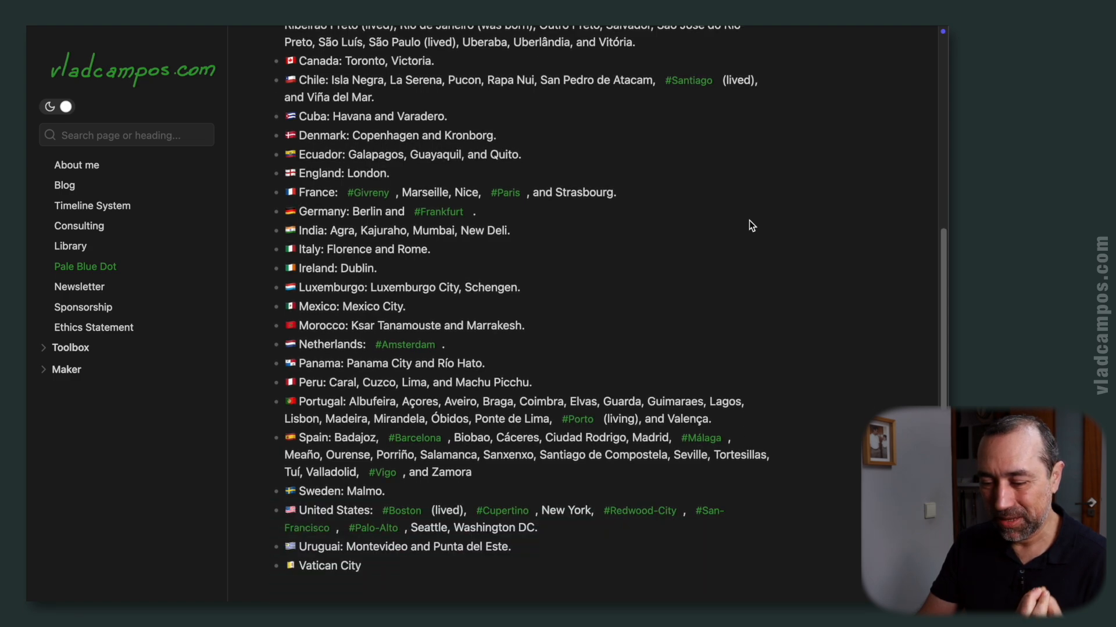
scroll("down", 3)
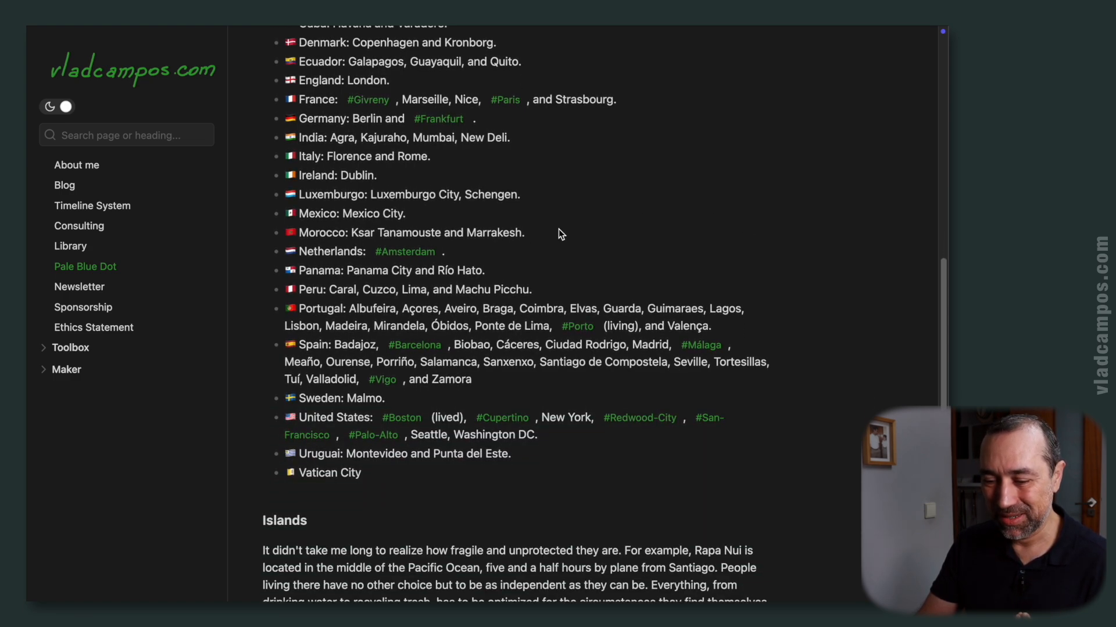
scroll("down", 3)
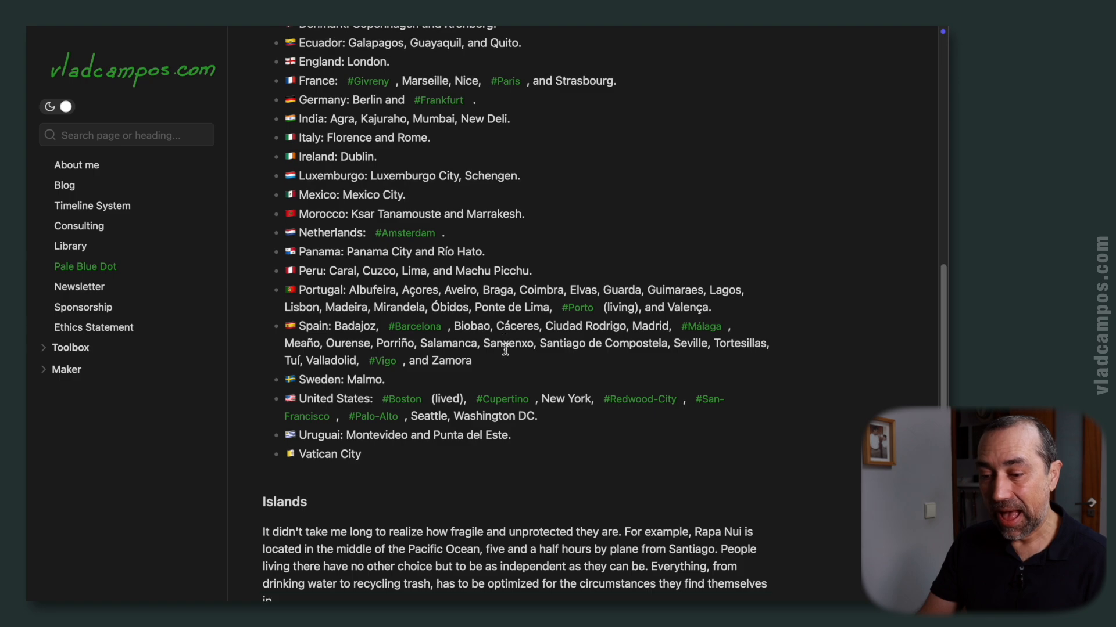
scroll("down", 3)
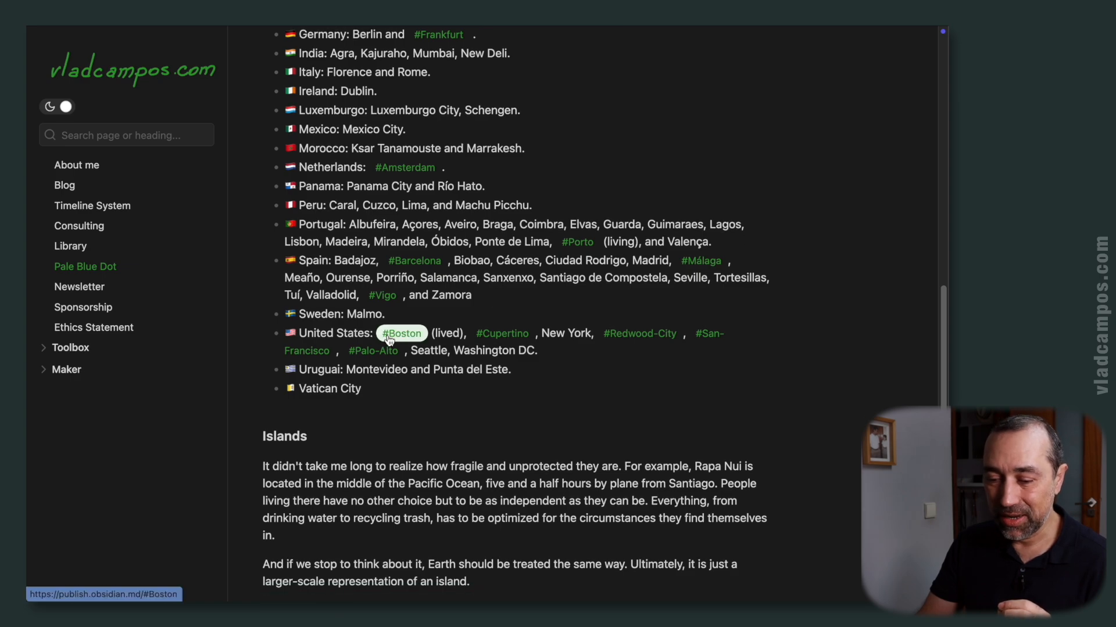
Step: Show the five pages tagged #Boston, including Pale Blue Dot
left_click(400, 333)
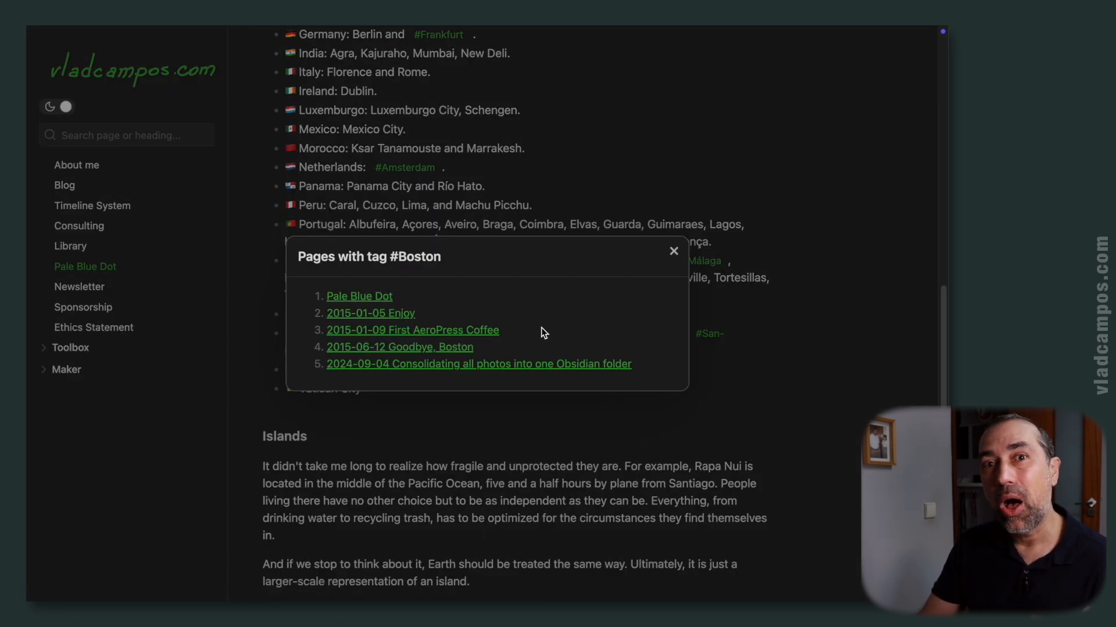
mouse_move(567, 326)
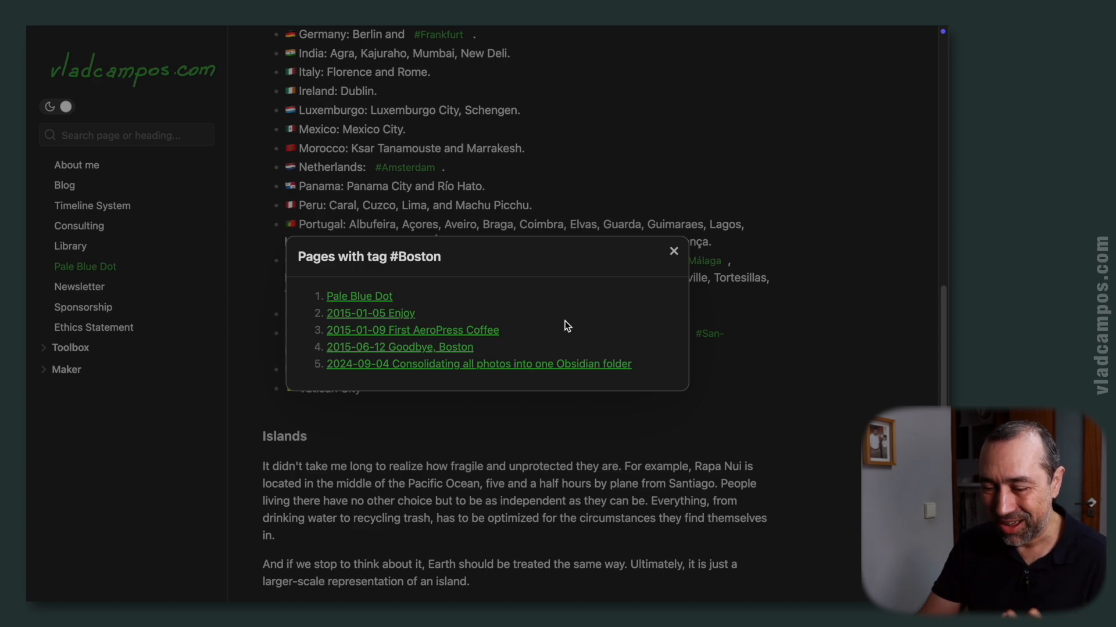
mouse_move(370, 323)
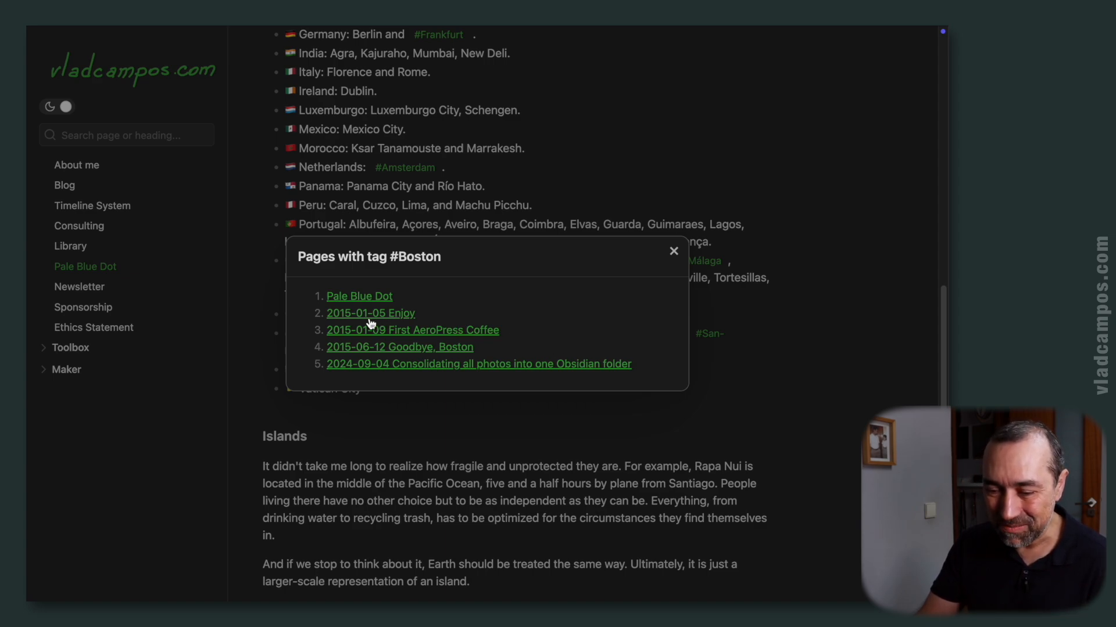
Step: Open First AeroPress Coffee, read to its social links, and glance at the #AeroPress tag list
left_click(412, 329)
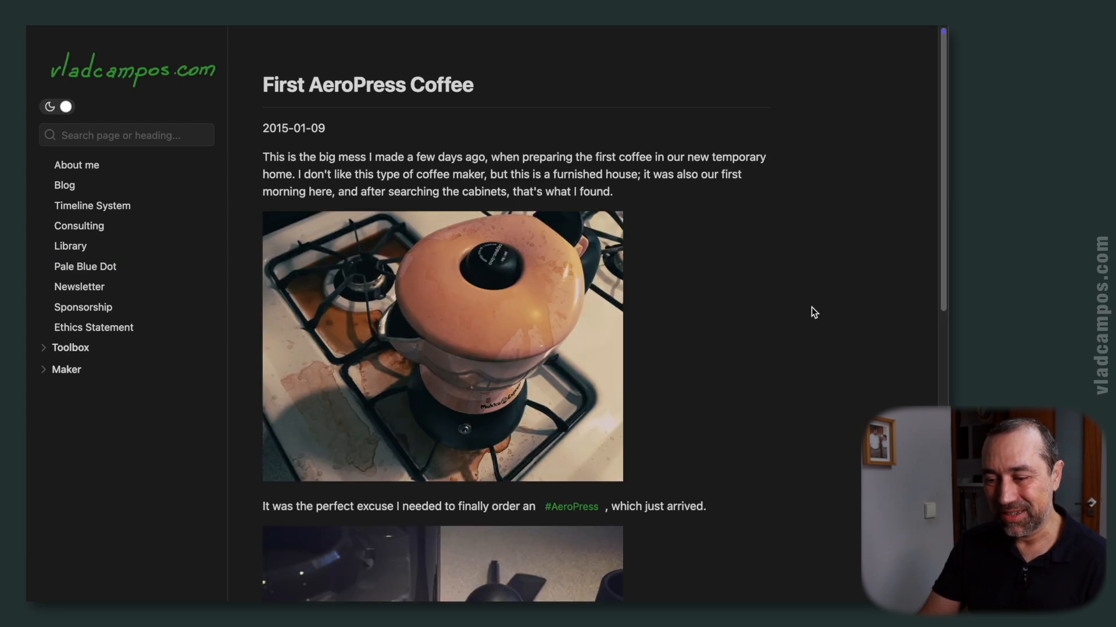
scroll("down", 3)
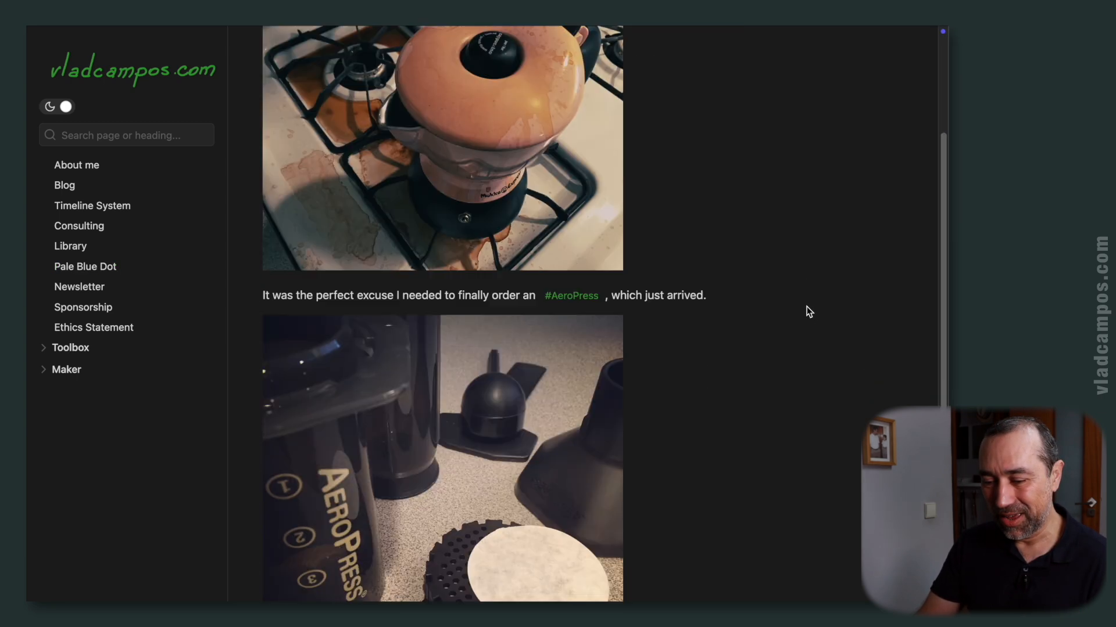
scroll("down", 3)
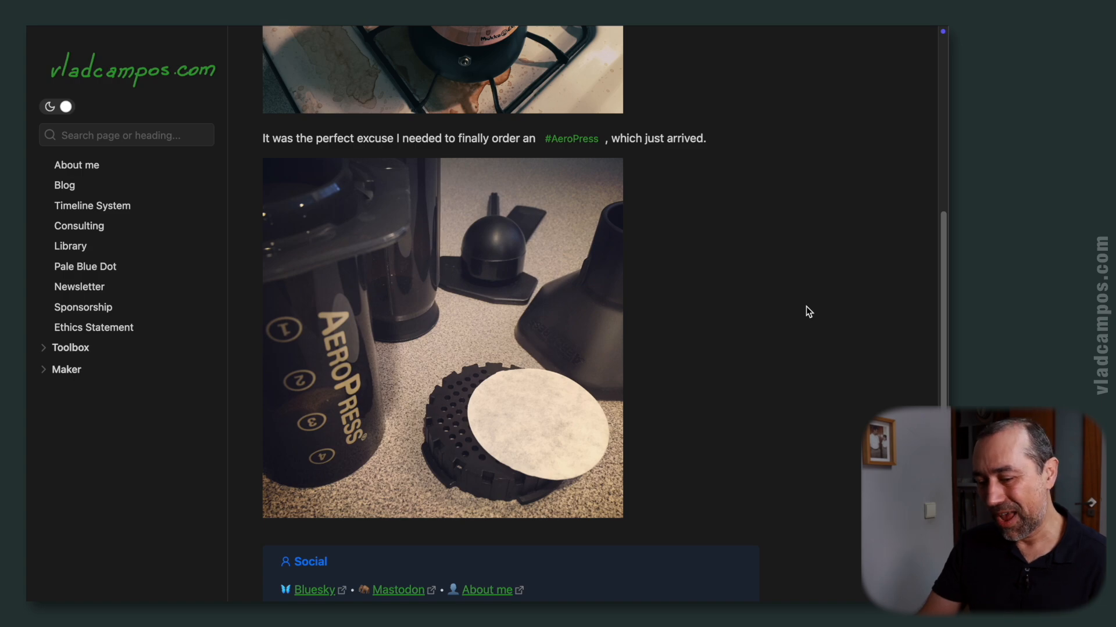
left_click(571, 138)
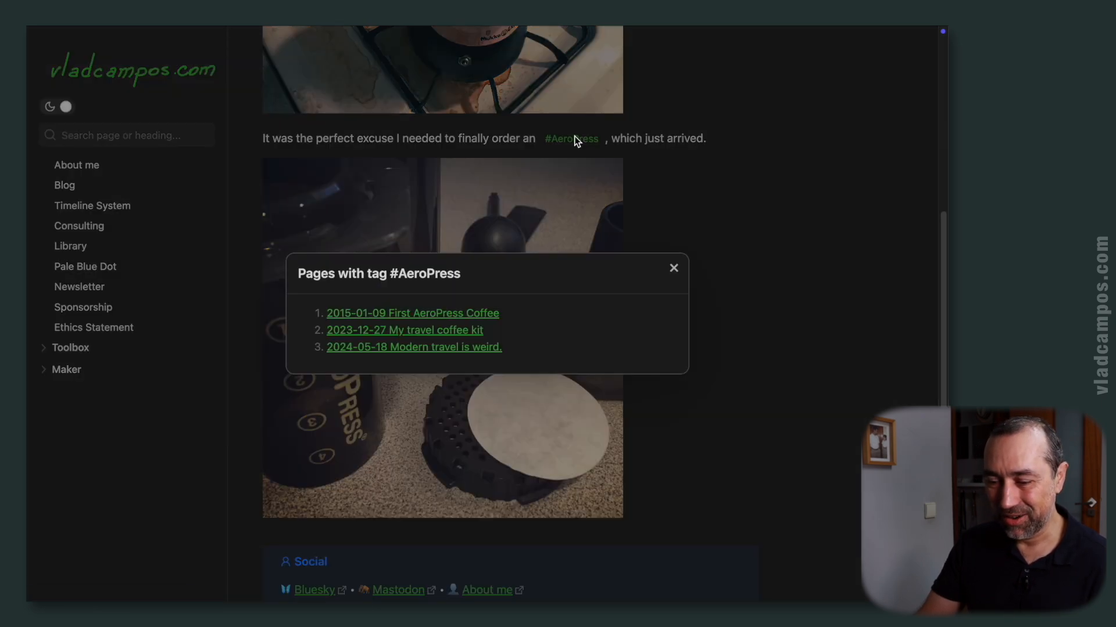
mouse_move(545, 264)
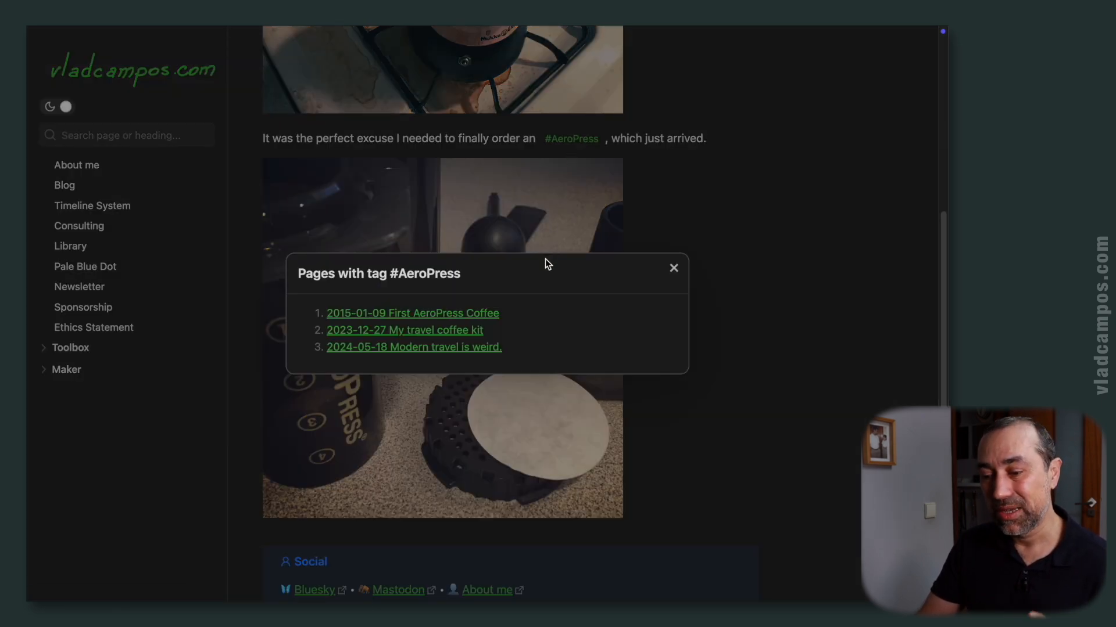
mouse_move(688, 208)
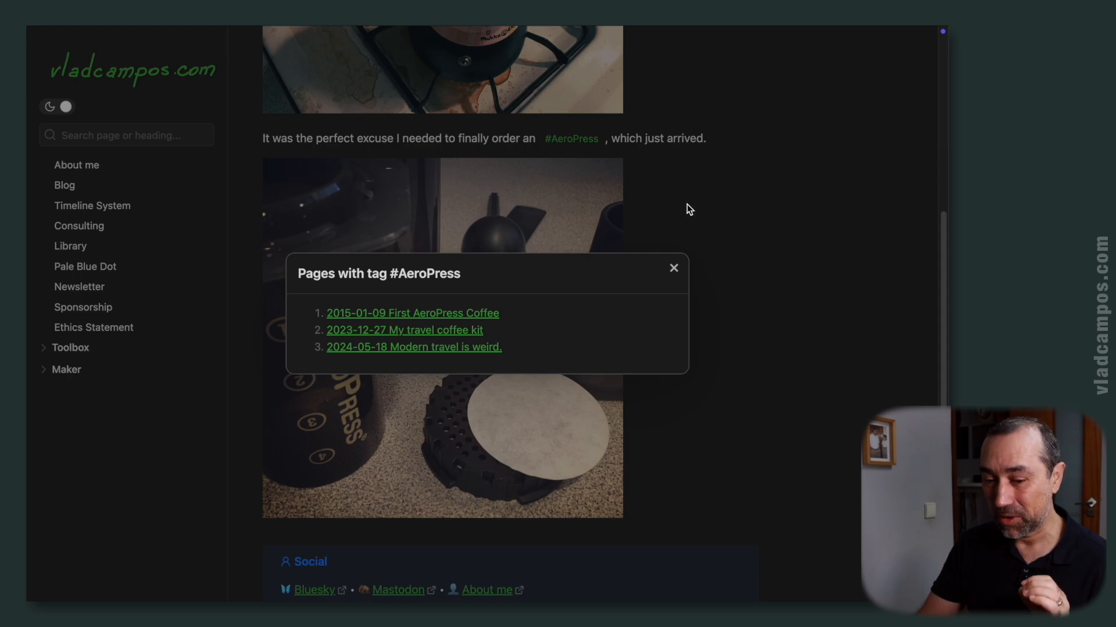
left_click(673, 267)
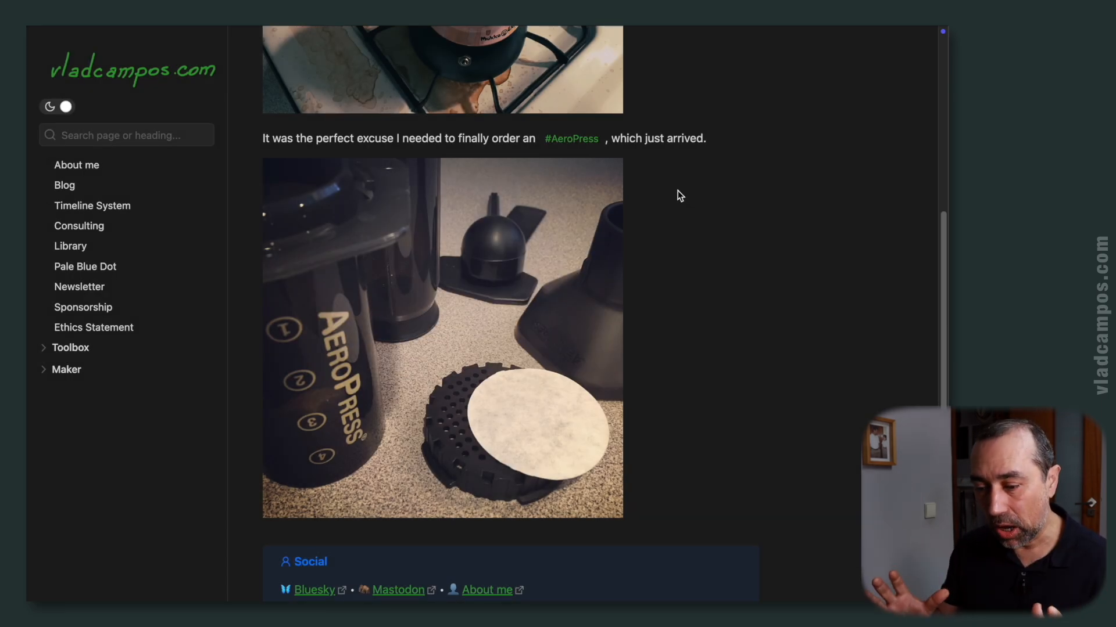
mouse_move(402, 314)
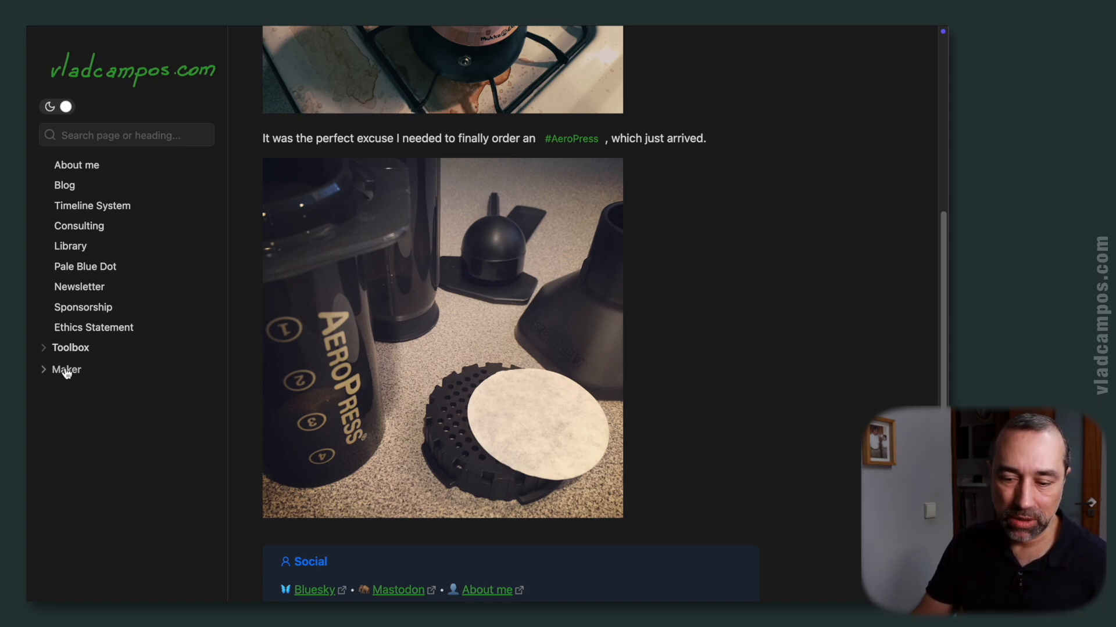
Step: Expand the Toolbox notes (Garmin, Kindle, Obsidian) and switch the site to light theme
left_click(70, 348)
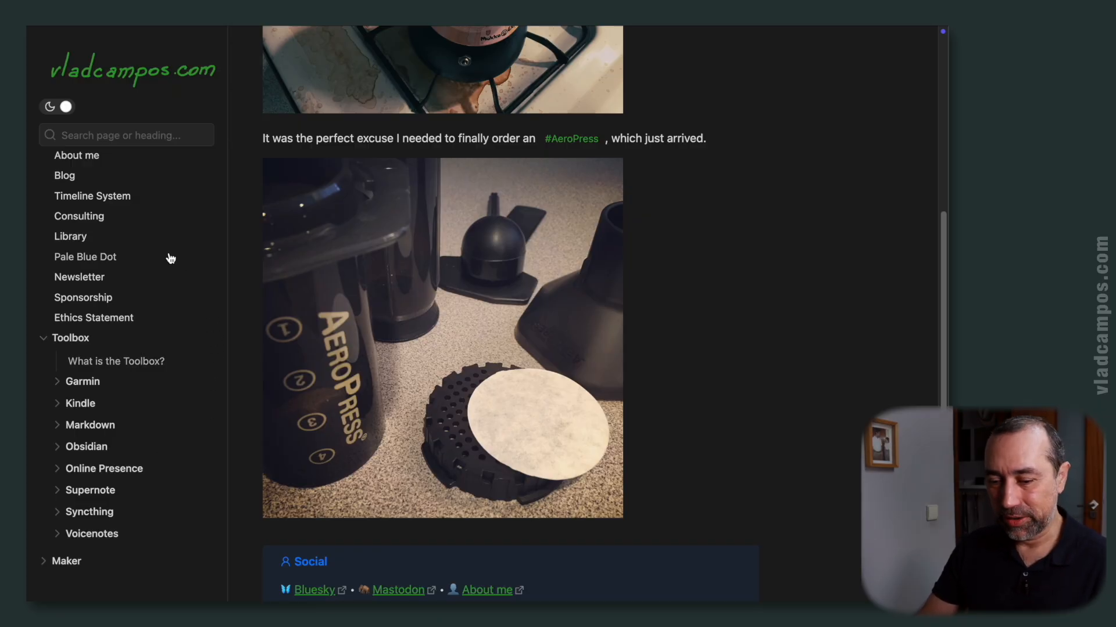
left_click(57, 107)
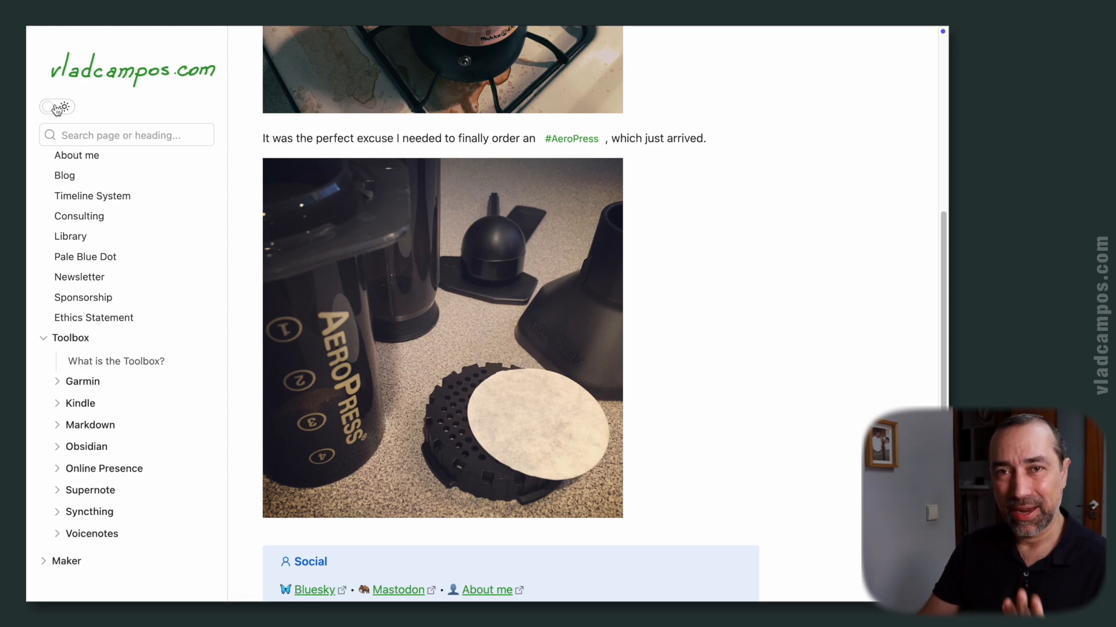
left_click(56, 107)
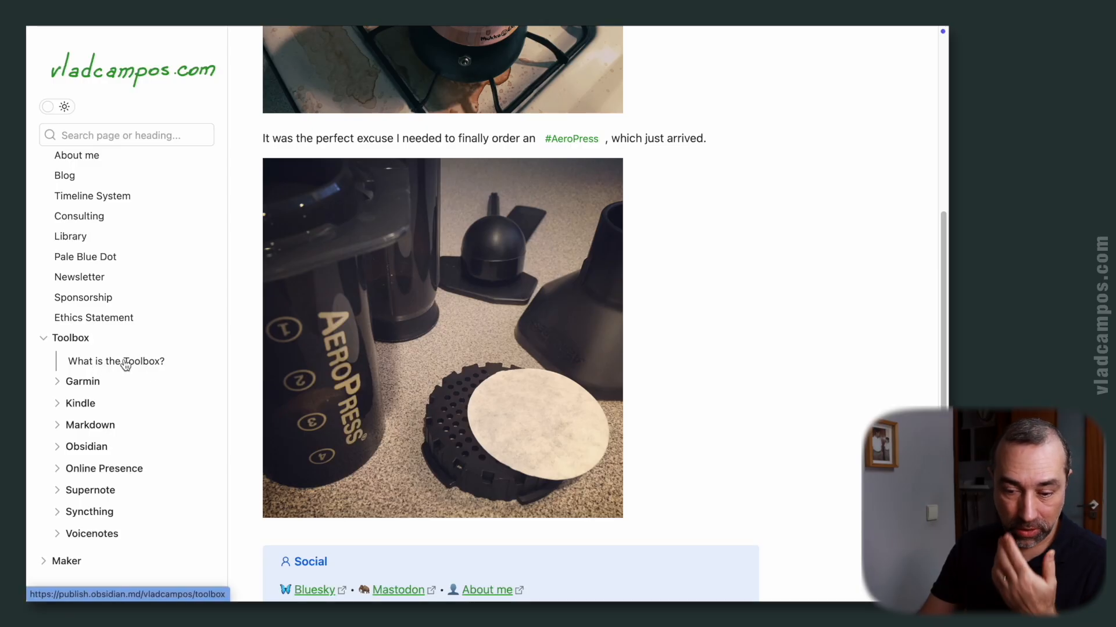
Step: Open What is the Toolbox? showing the Currently Using list of tools
left_click(115, 360)
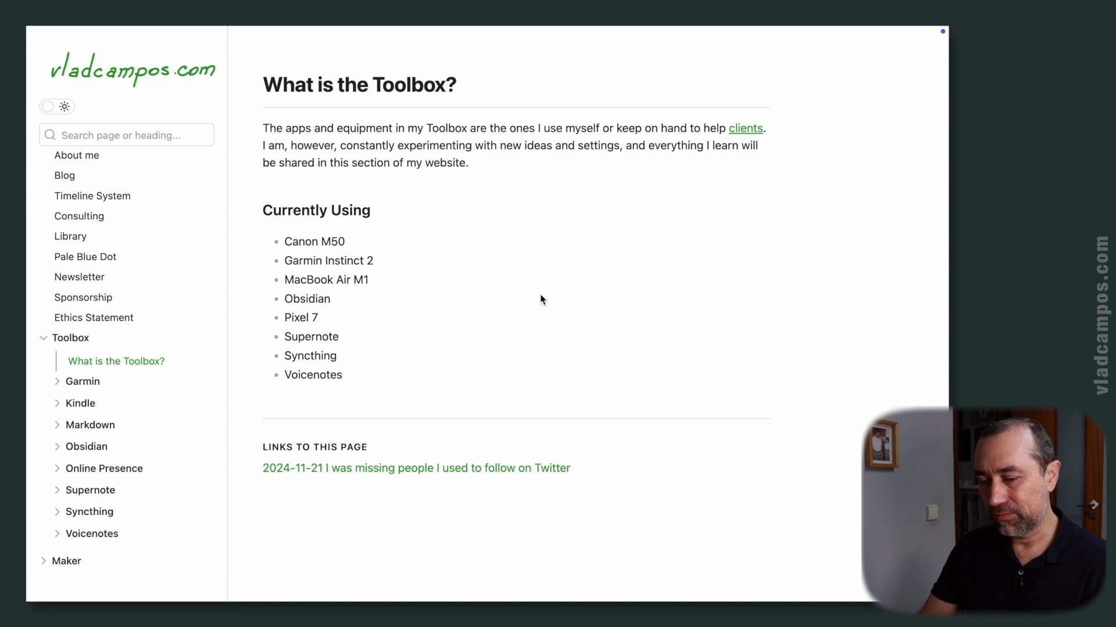
mouse_move(533, 263)
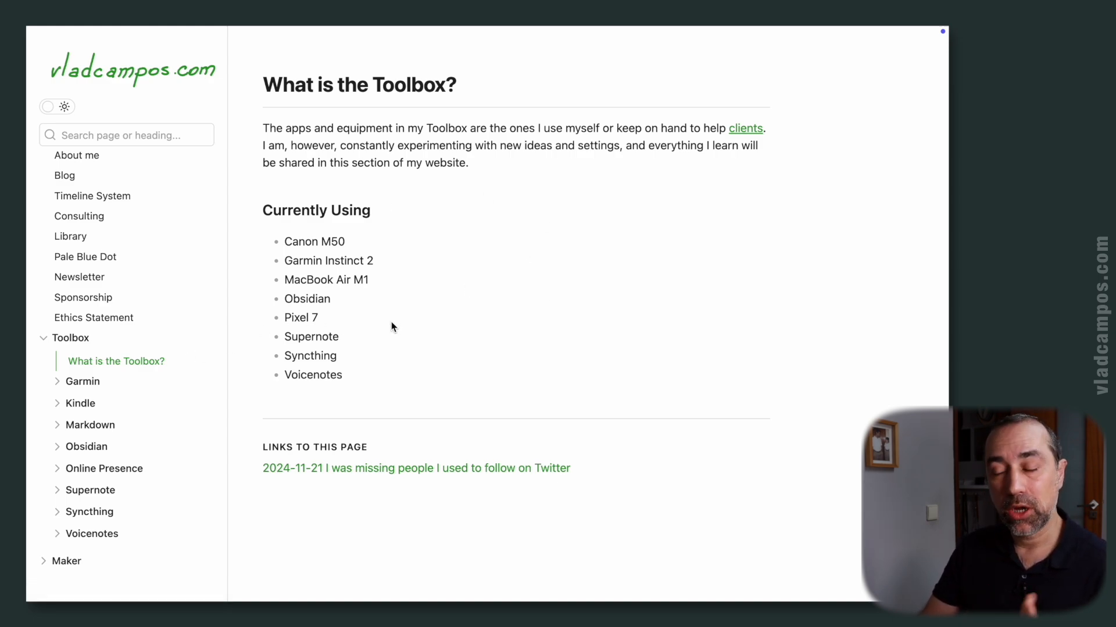
mouse_move(467, 255)
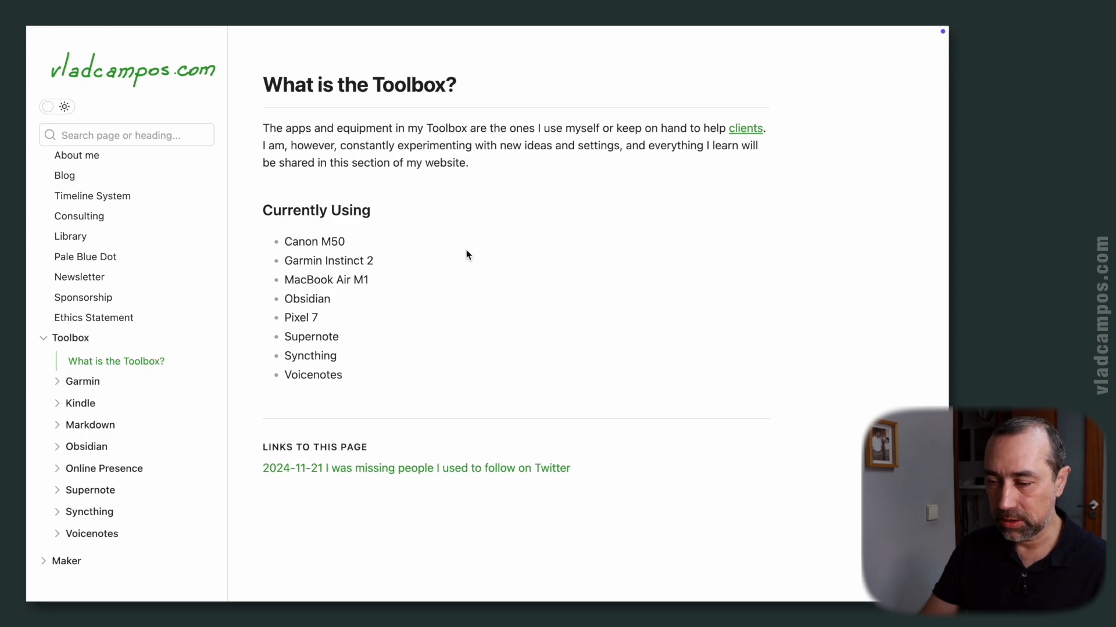
mouse_move(384, 324)
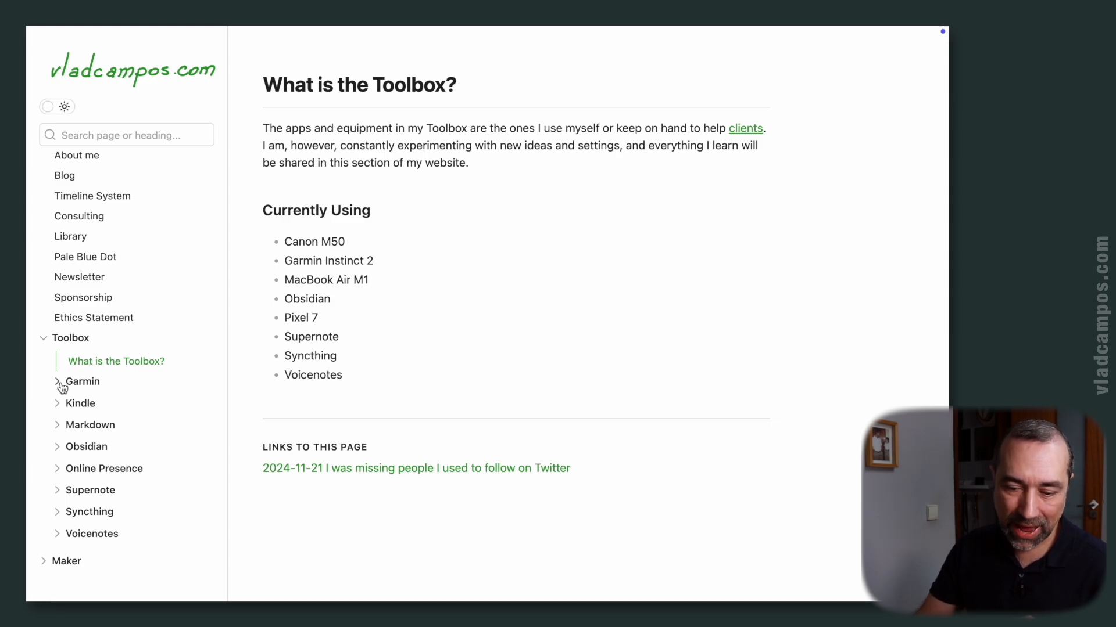
Step: Expand the Garmin group and open 'How to reset the Garmin Instinct 2'
left_click(58, 381)
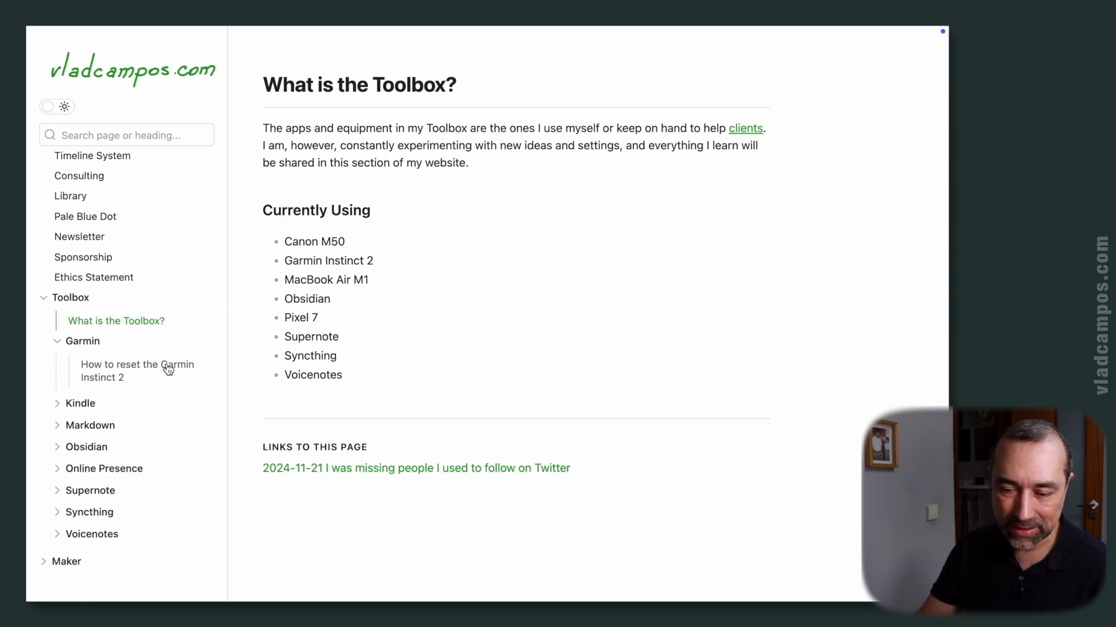
left_click(137, 371)
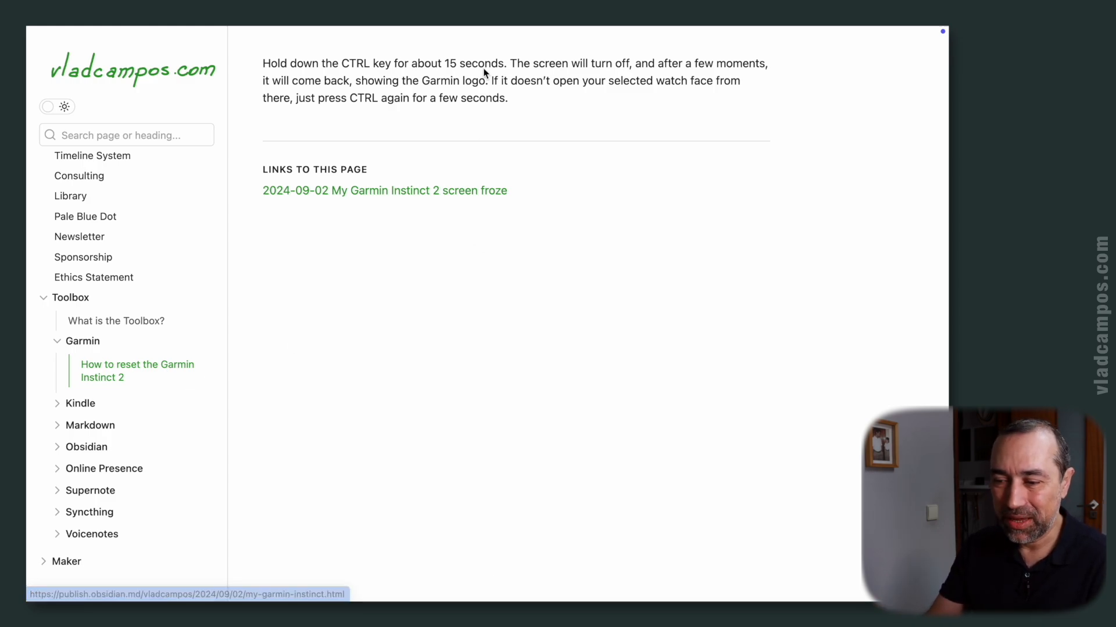
mouse_move(529, 104)
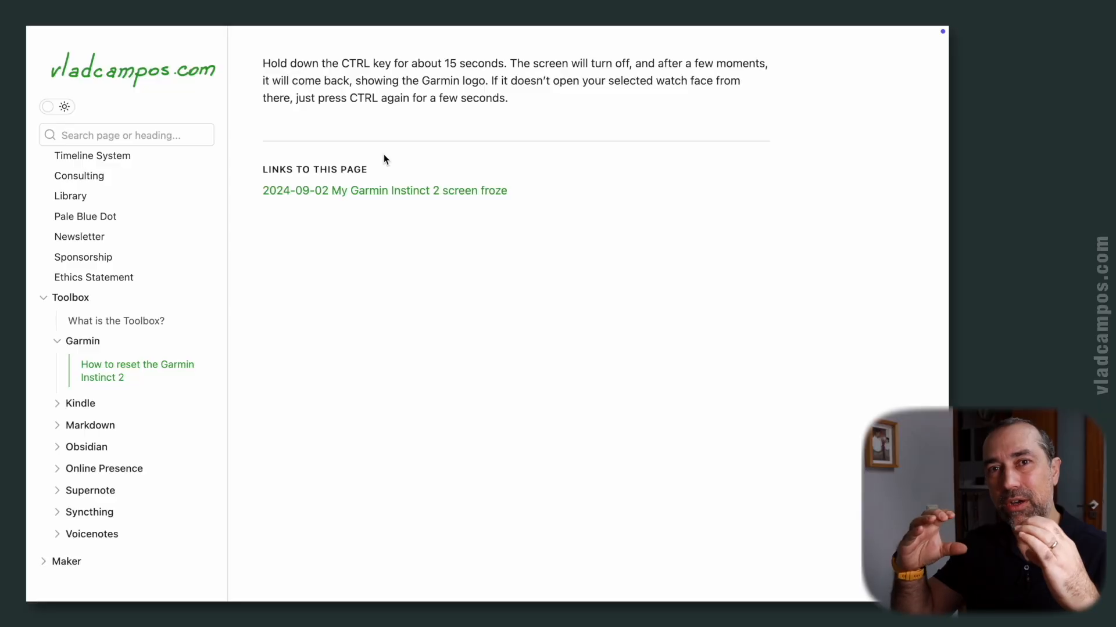
mouse_move(153, 278)
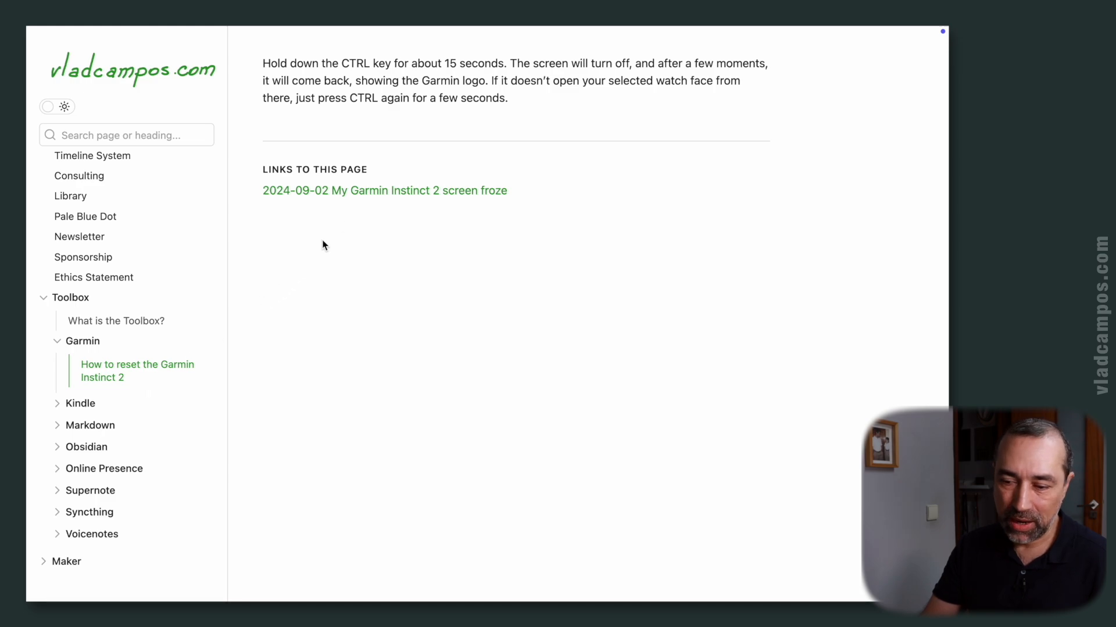
mouse_move(423, 187)
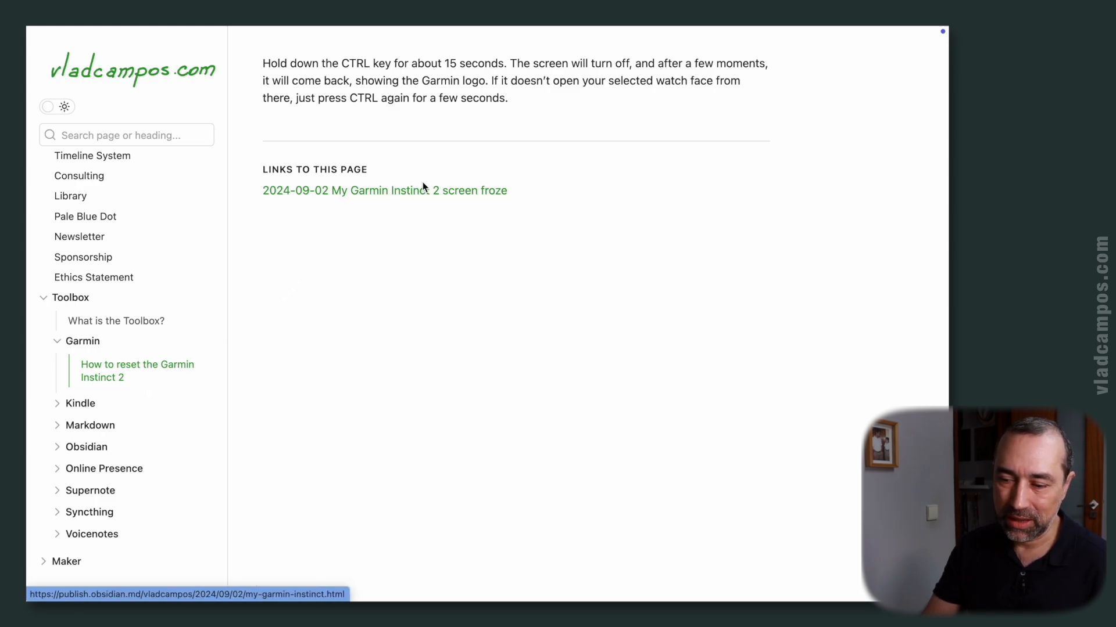
Step: Follow the backlink to 'My Garmin Instinct 2 screen froze', flipping back to the reset note and returning to read the post
left_click(384, 190)
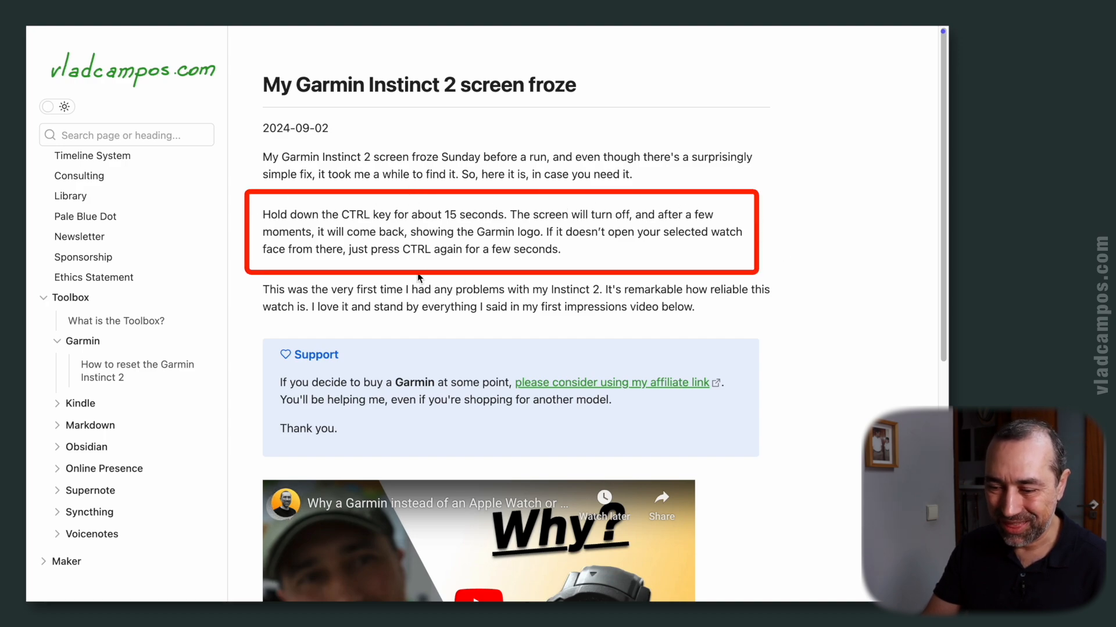
mouse_move(142, 374)
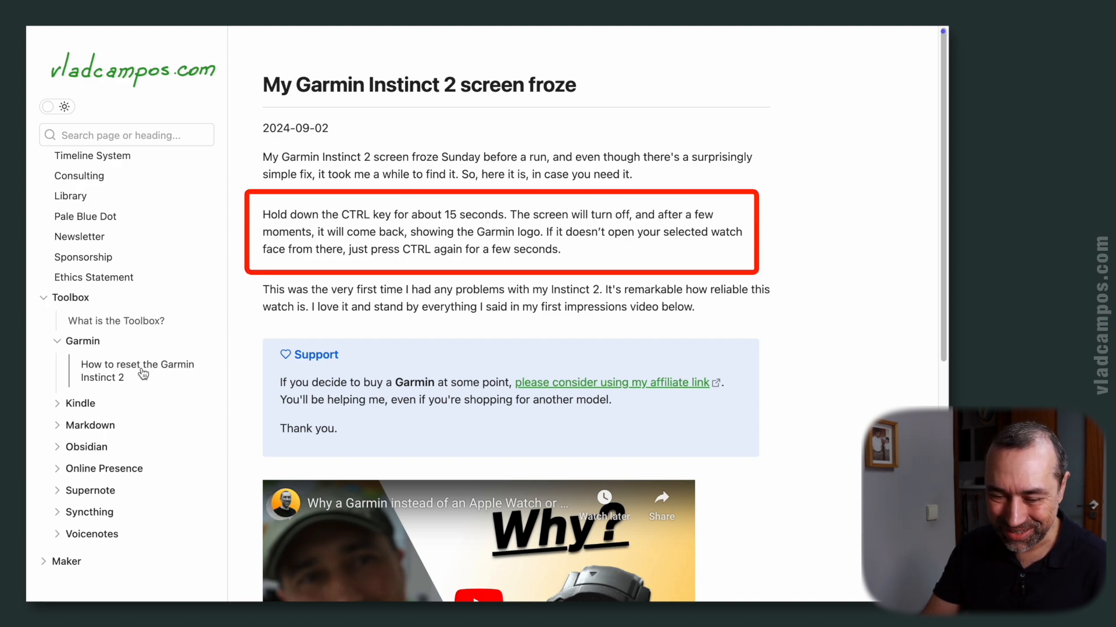
left_click(137, 370)
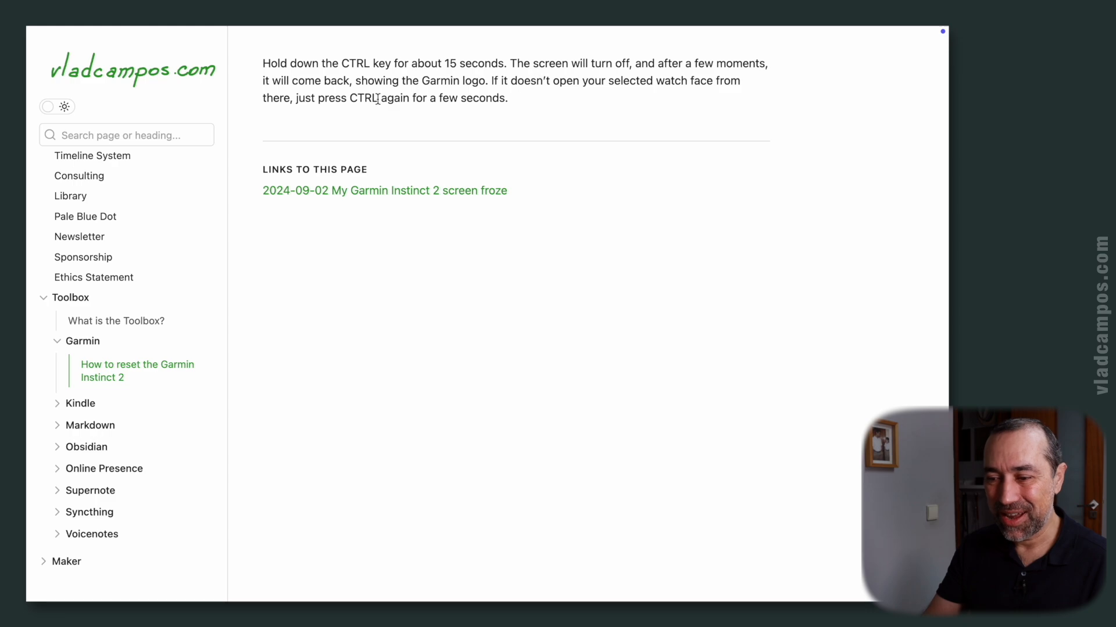
left_click(384, 190)
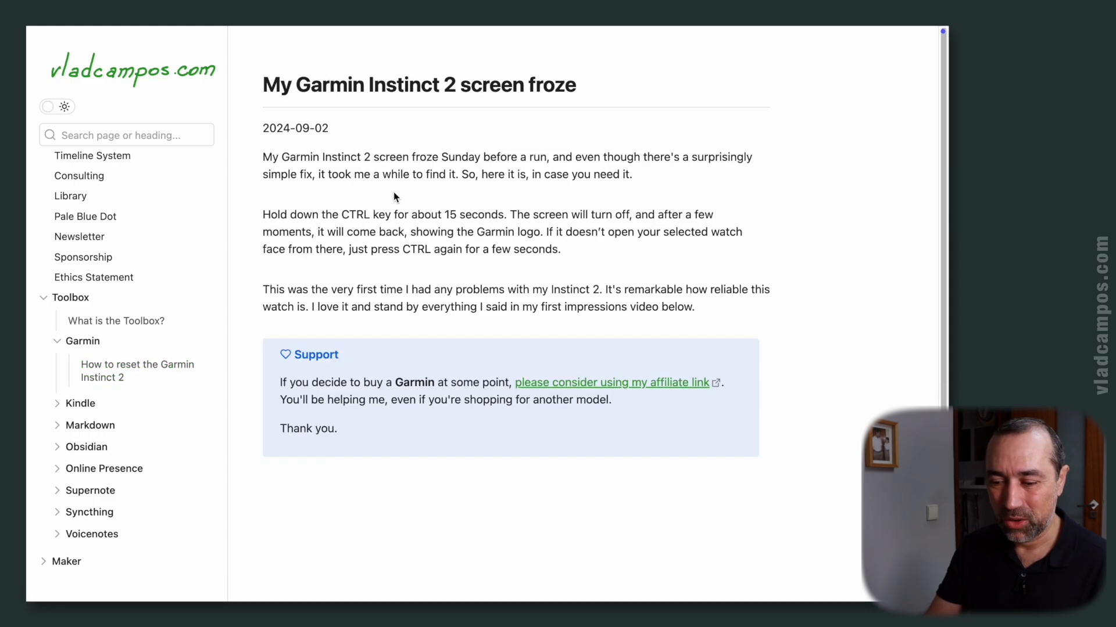
scroll("down", 3)
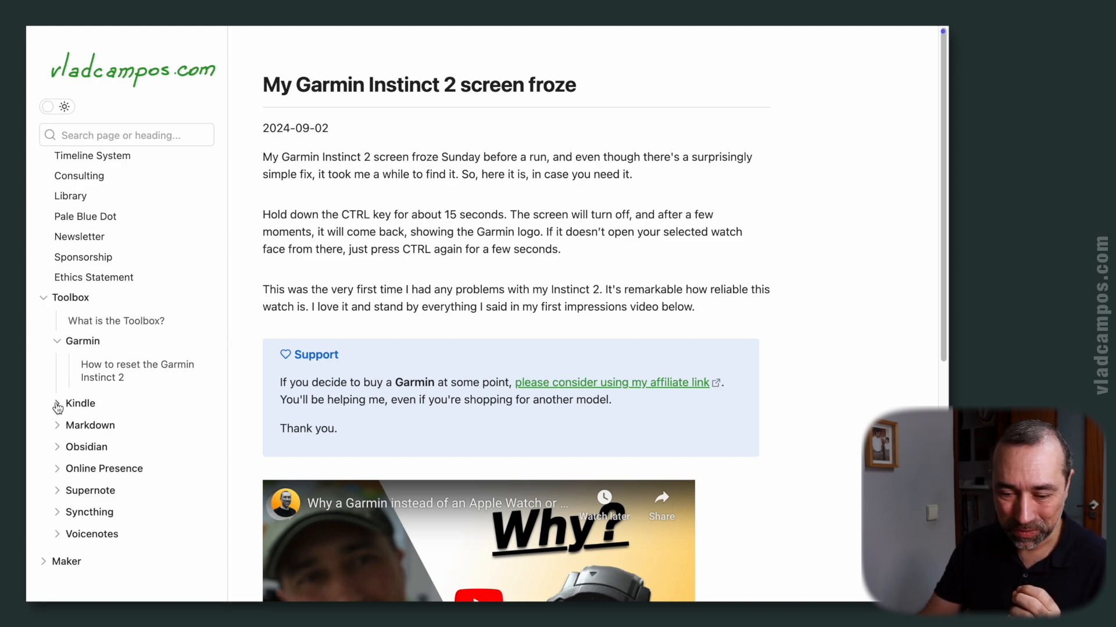
Step: Expand the Kindle group and read 'How to export Kindle notes and highlights' down the page
left_click(80, 403)
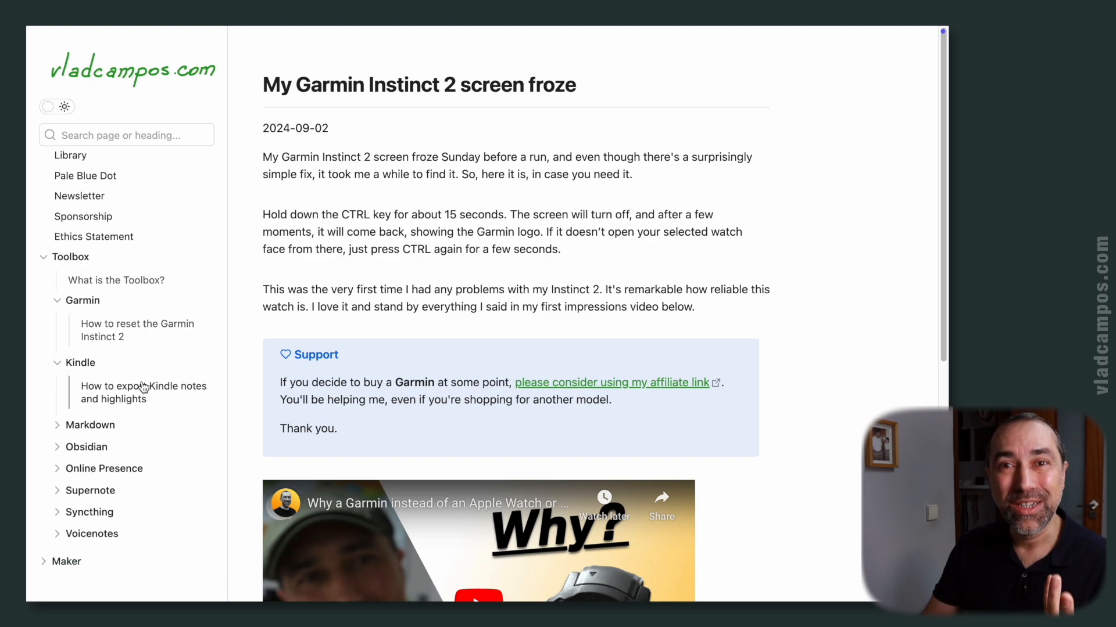
left_click(143, 392)
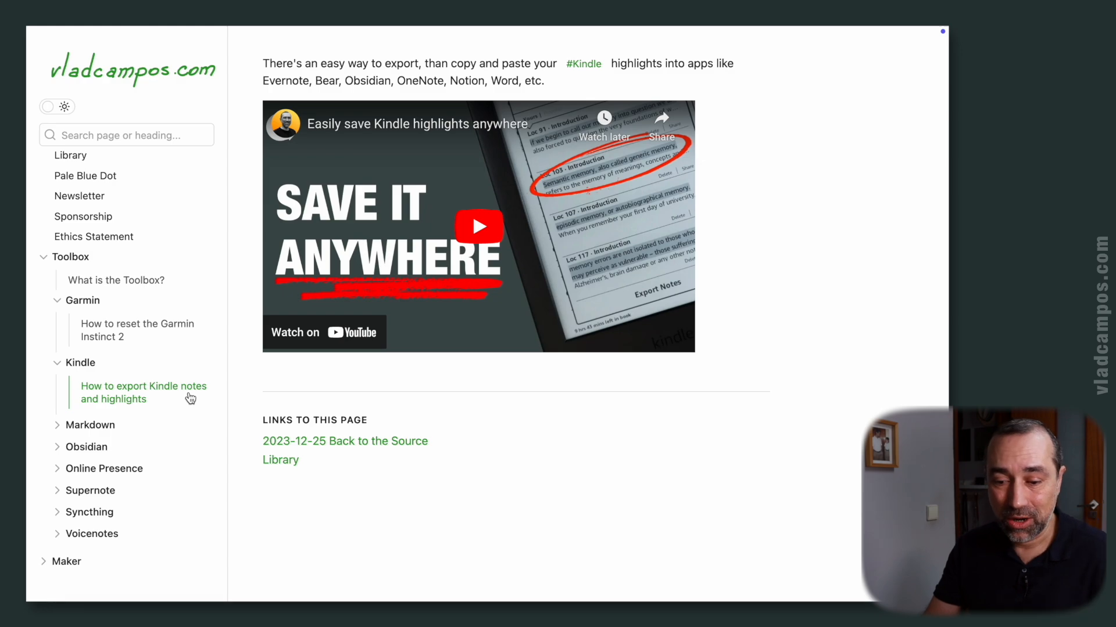
mouse_move(186, 400)
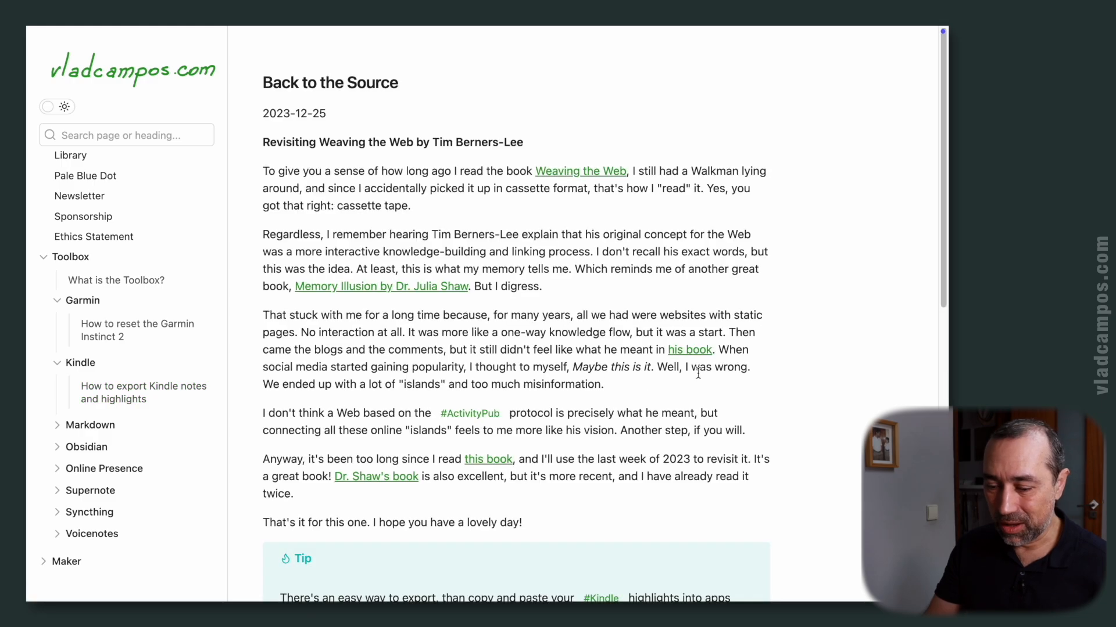
scroll("down", 3)
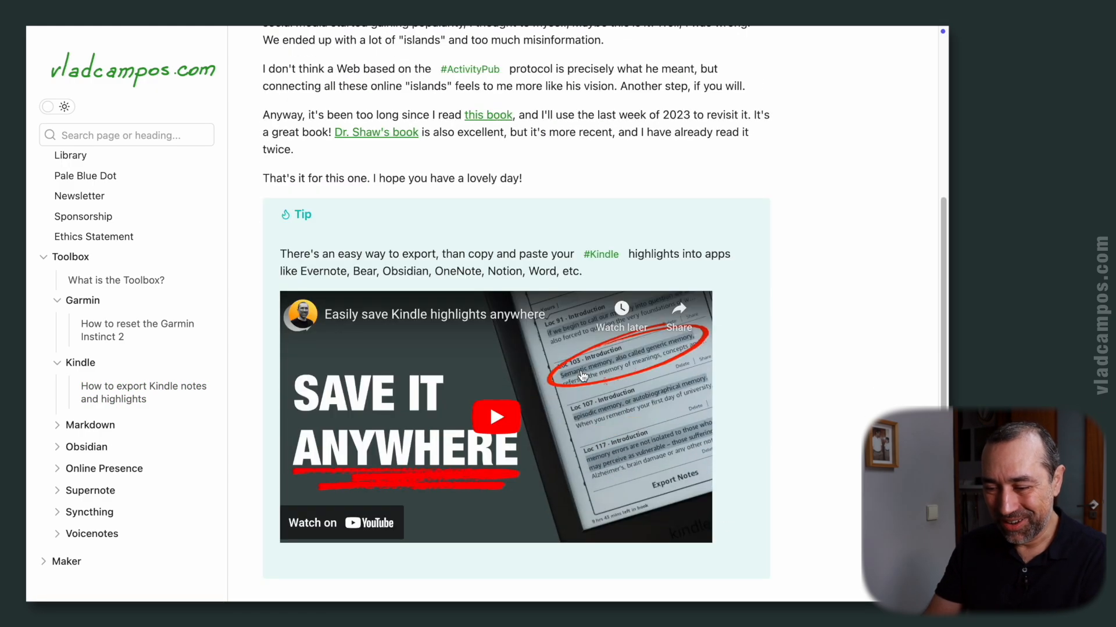
scroll("down", 3)
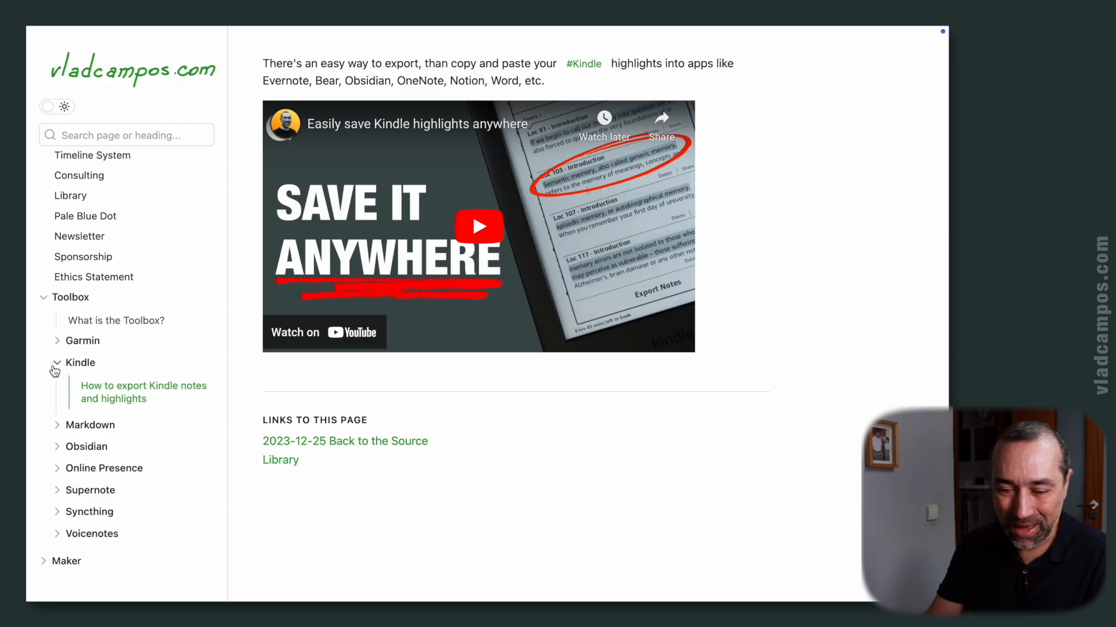
Step: Collapse Kindle and read the Obsidian Properties and Templates for beginners notes
left_click(57, 374)
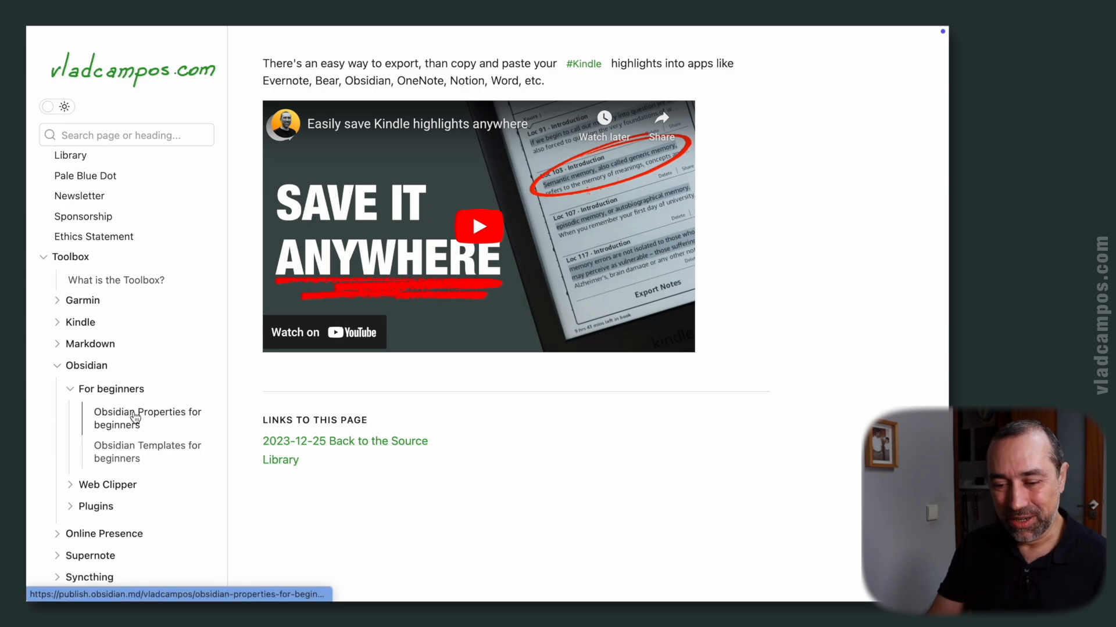
left_click(146, 418)
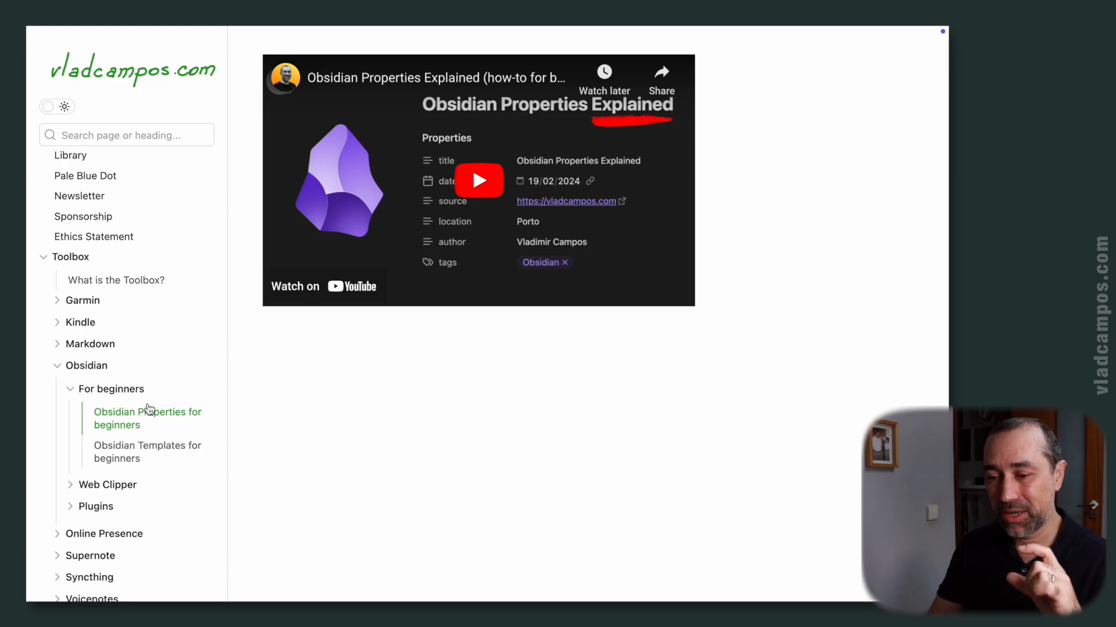
left_click(147, 452)
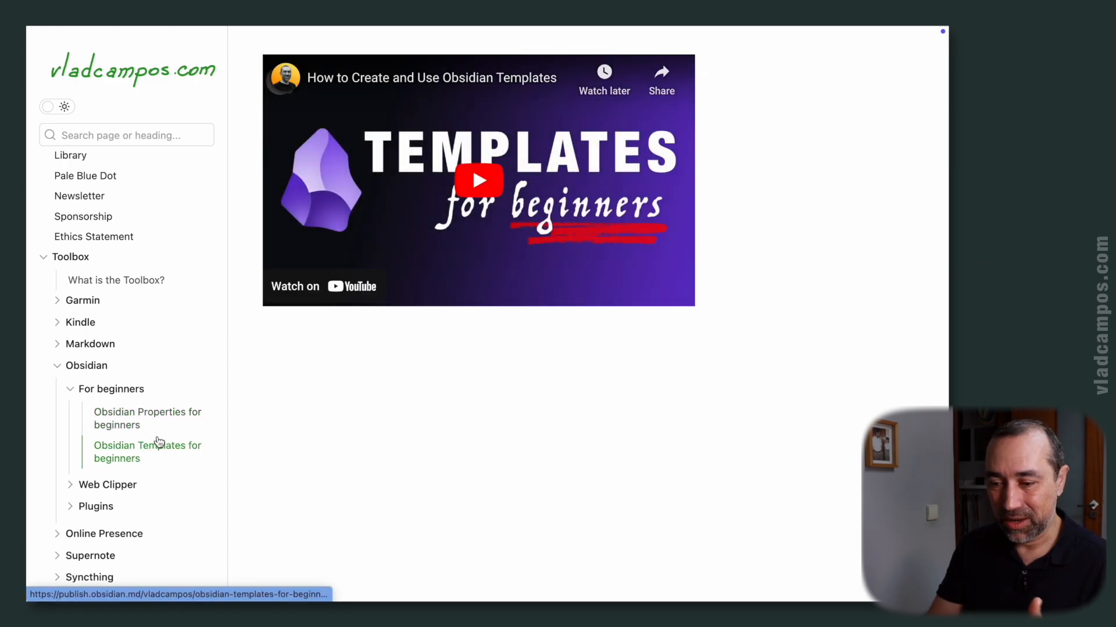
scroll("down", 3)
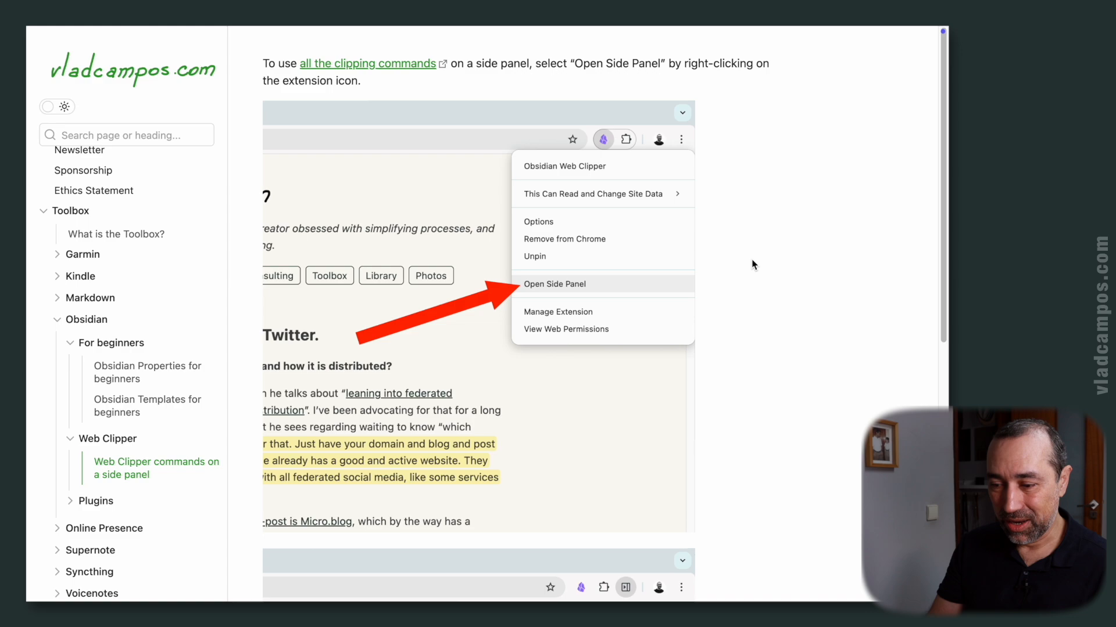
mouse_move(735, 261)
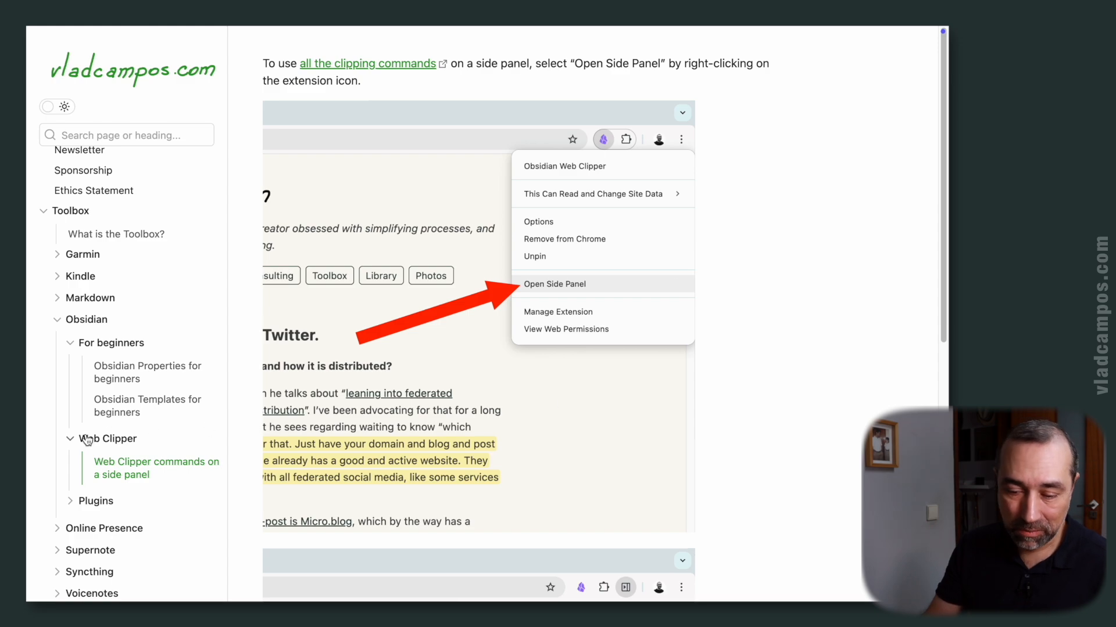
Step: Collapse Web Clipper and read the Voicenotes post linked from the sync plugin note down to the embedded tip
left_click(70, 438)
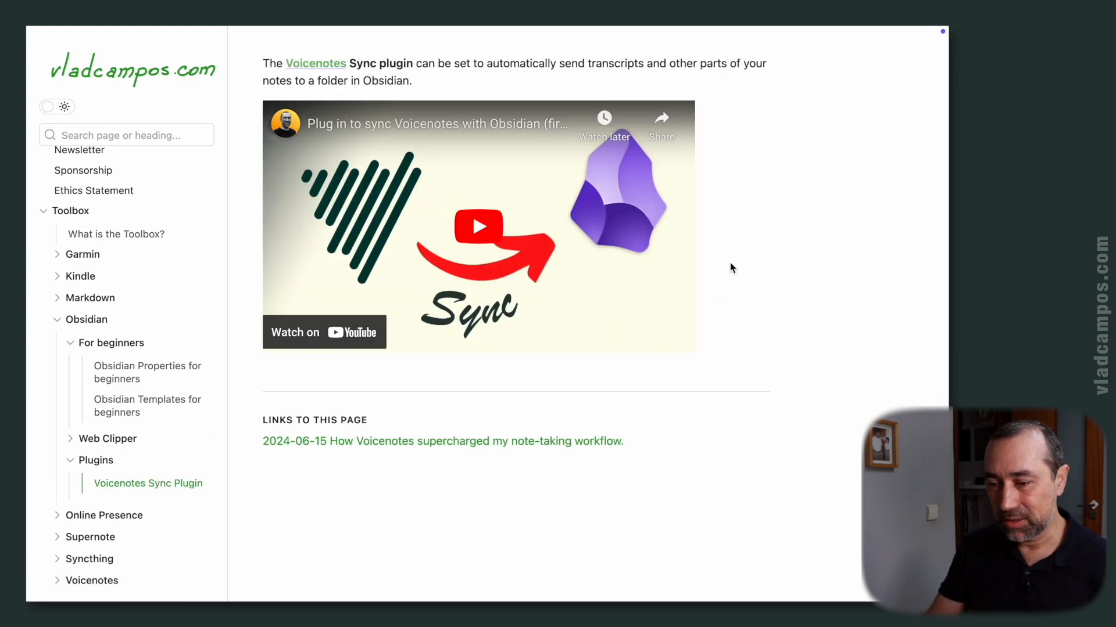
mouse_move(742, 254)
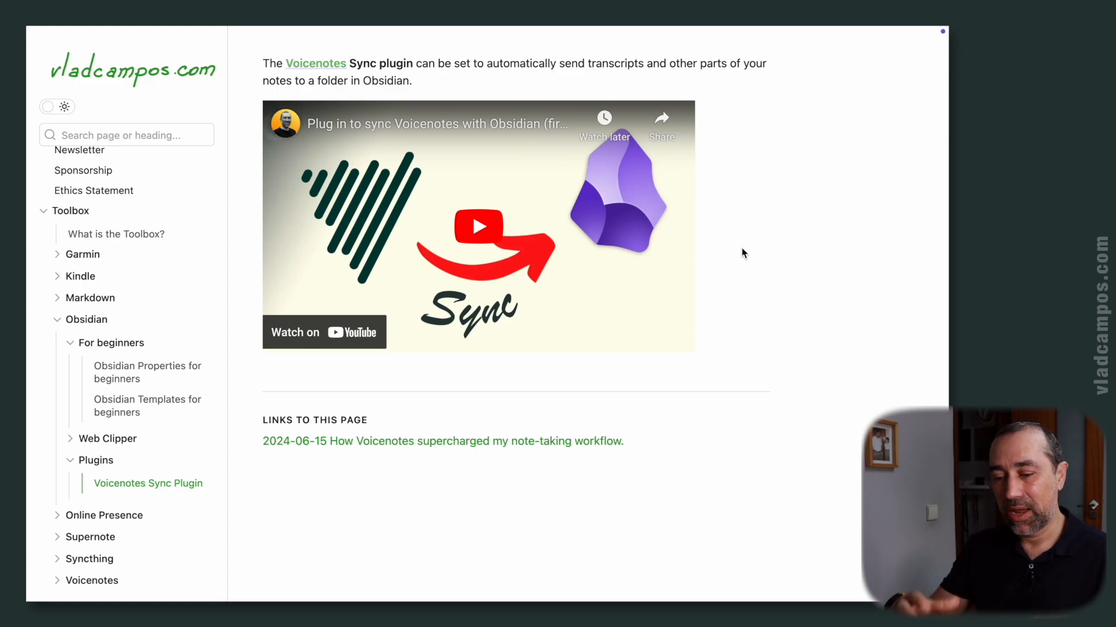
left_click(441, 441)
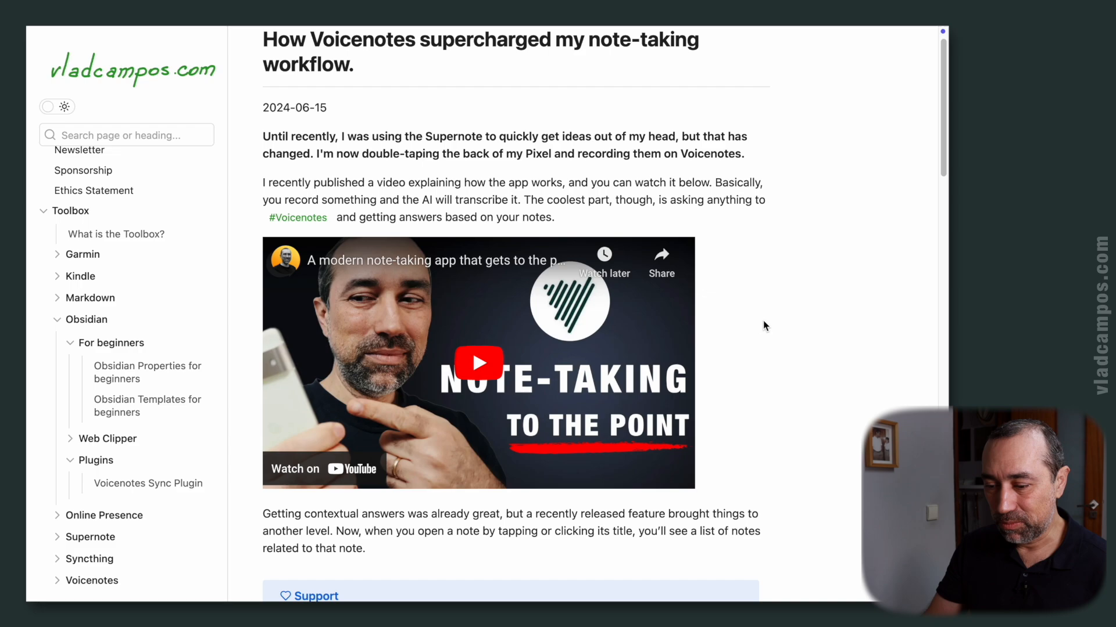
scroll("down", 3)
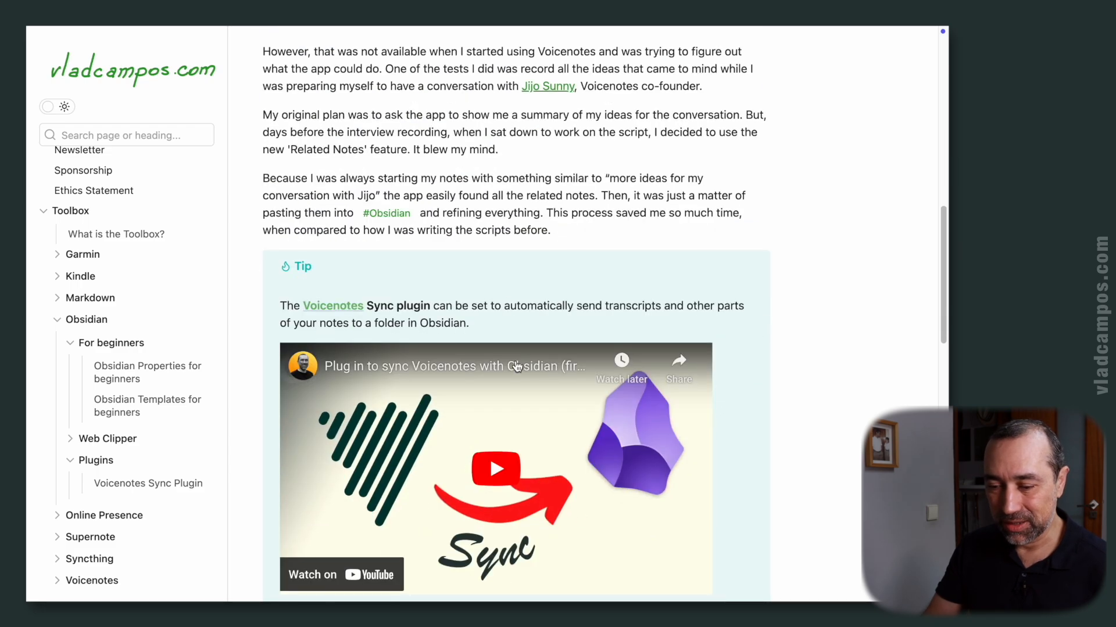
scroll("down", 3)
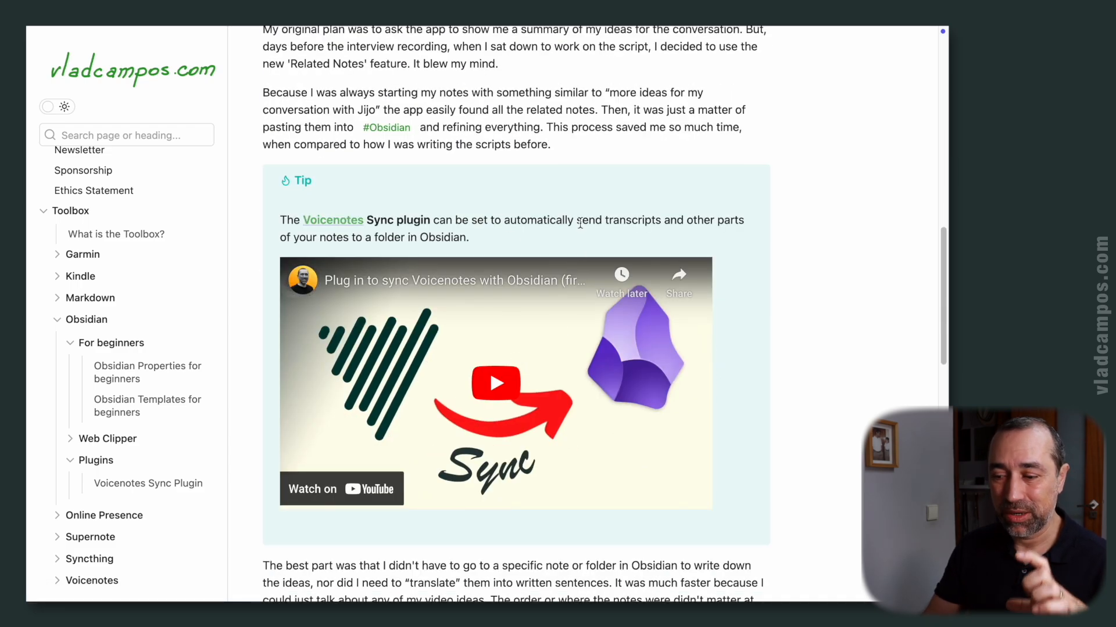
mouse_move(643, 159)
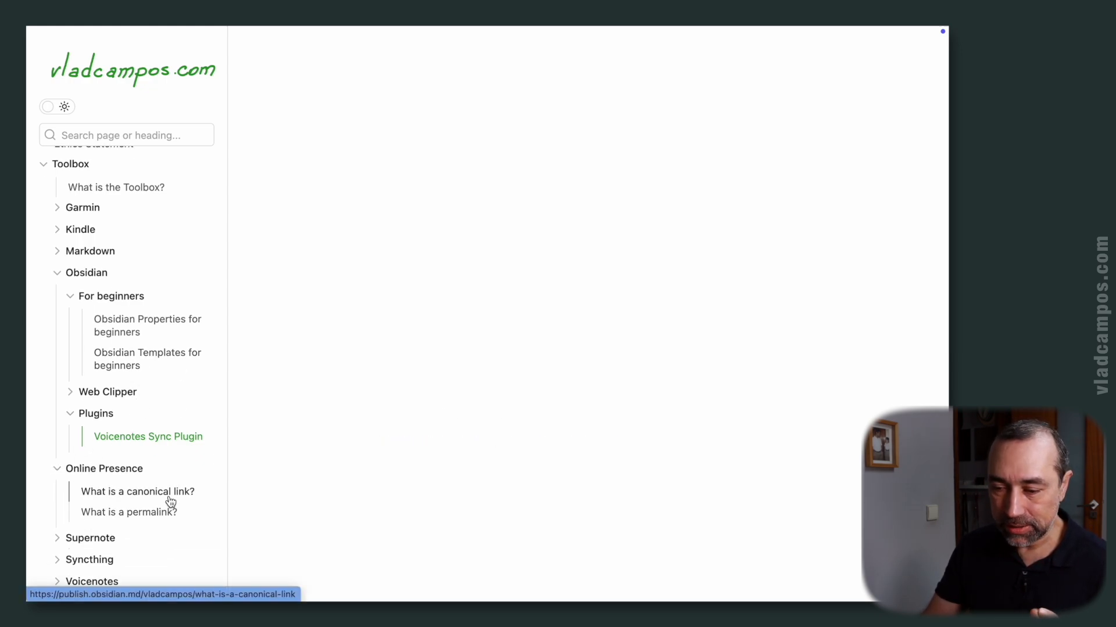
Step: Open the canonical links note and read its backlinked post on moving to Micro.blog
left_click(137, 491)
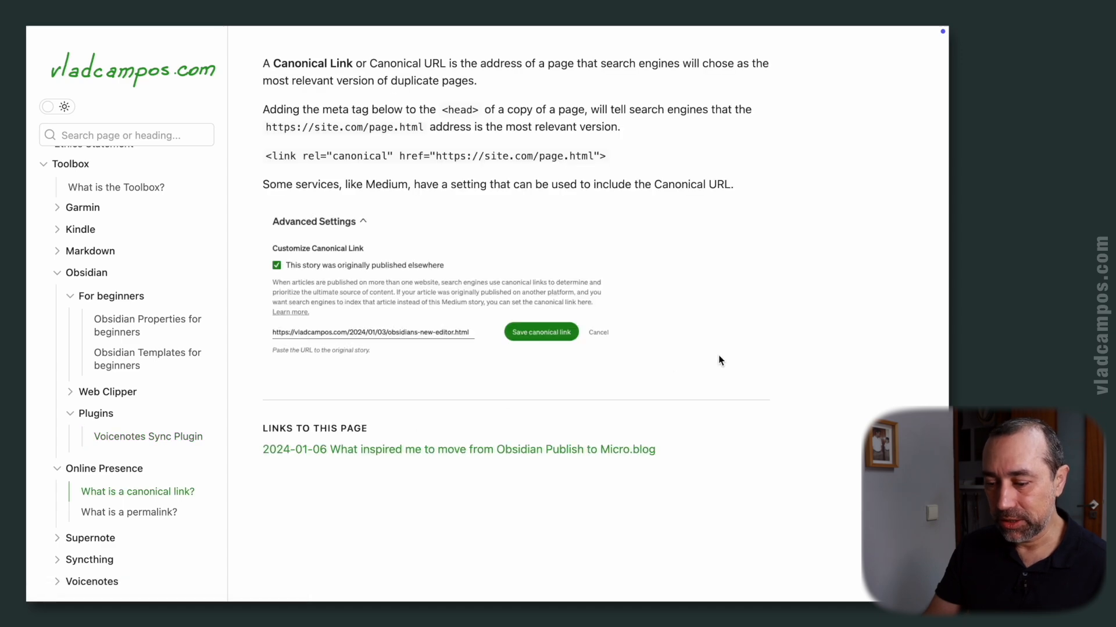
mouse_move(421, 386)
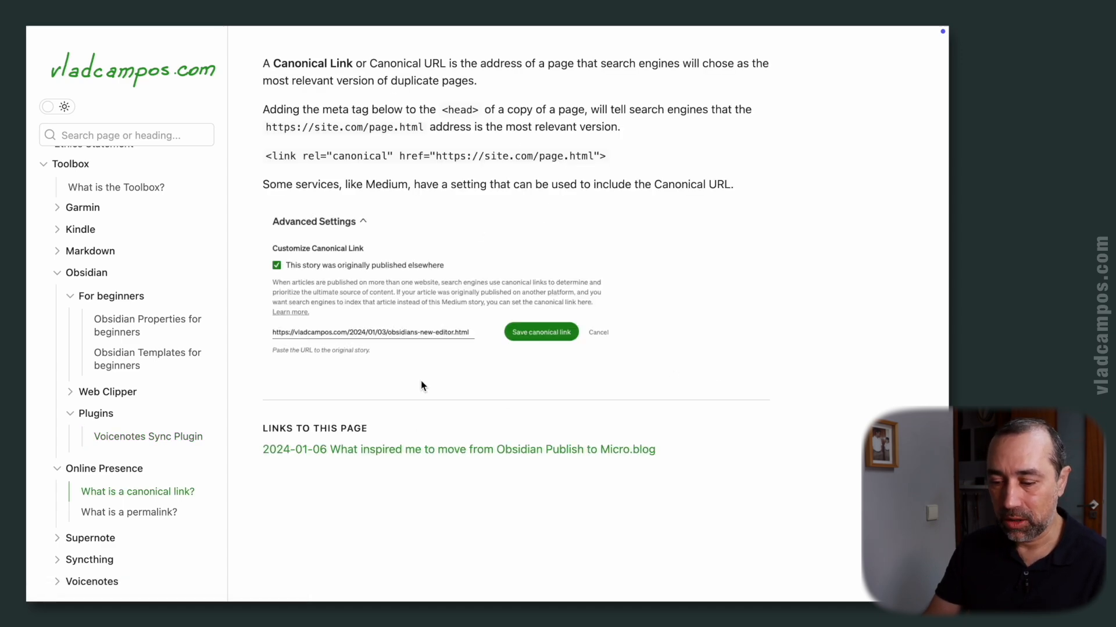
left_click(459, 449)
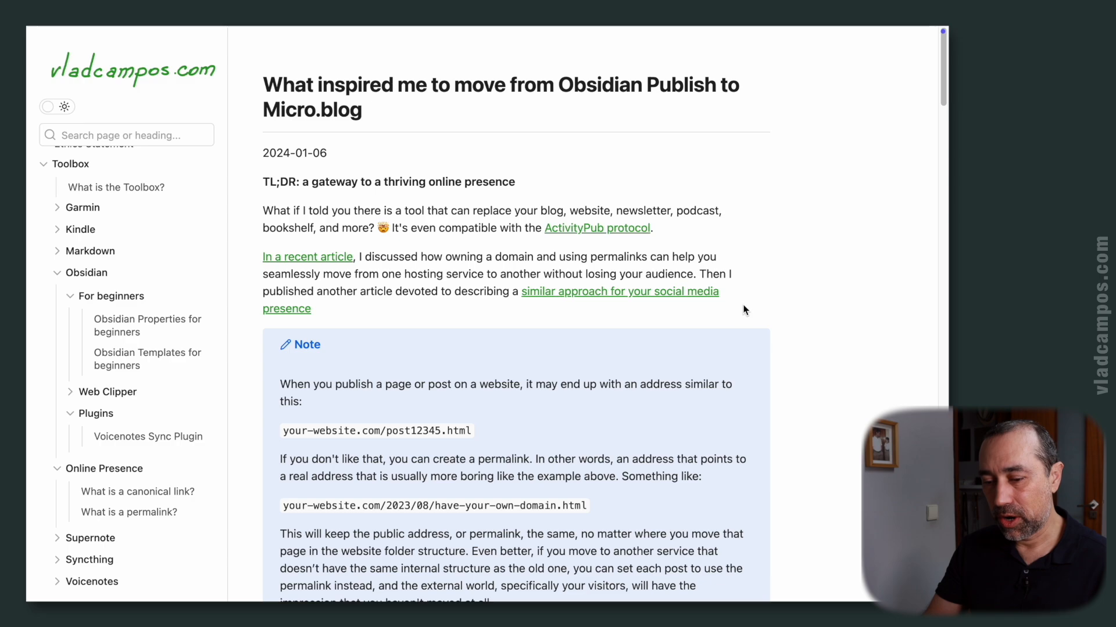
scroll("down", 3)
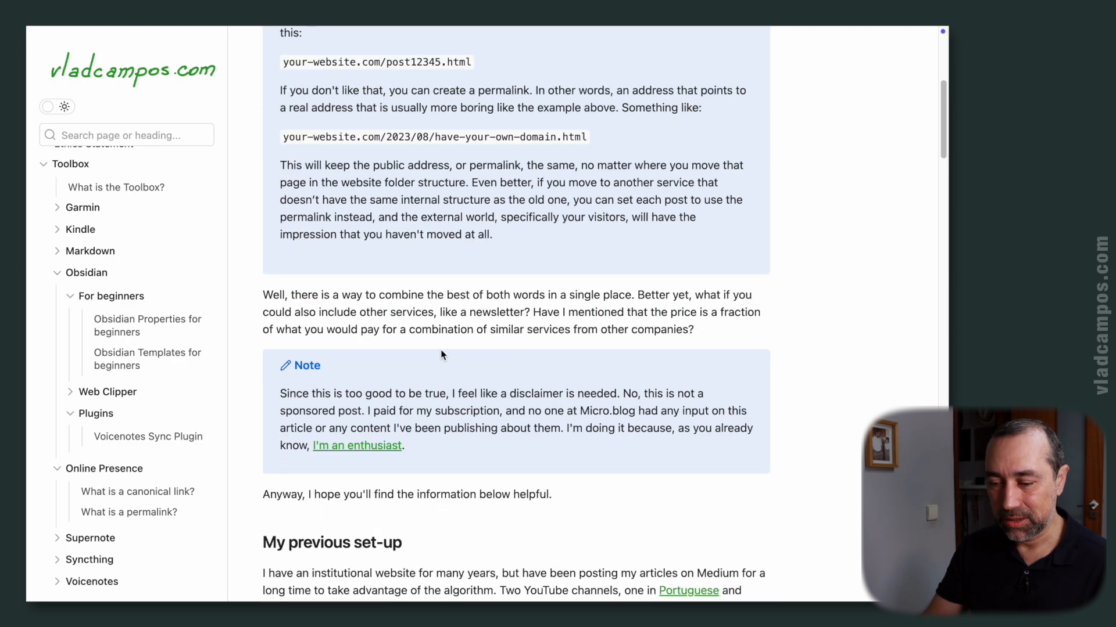
mouse_move(127, 513)
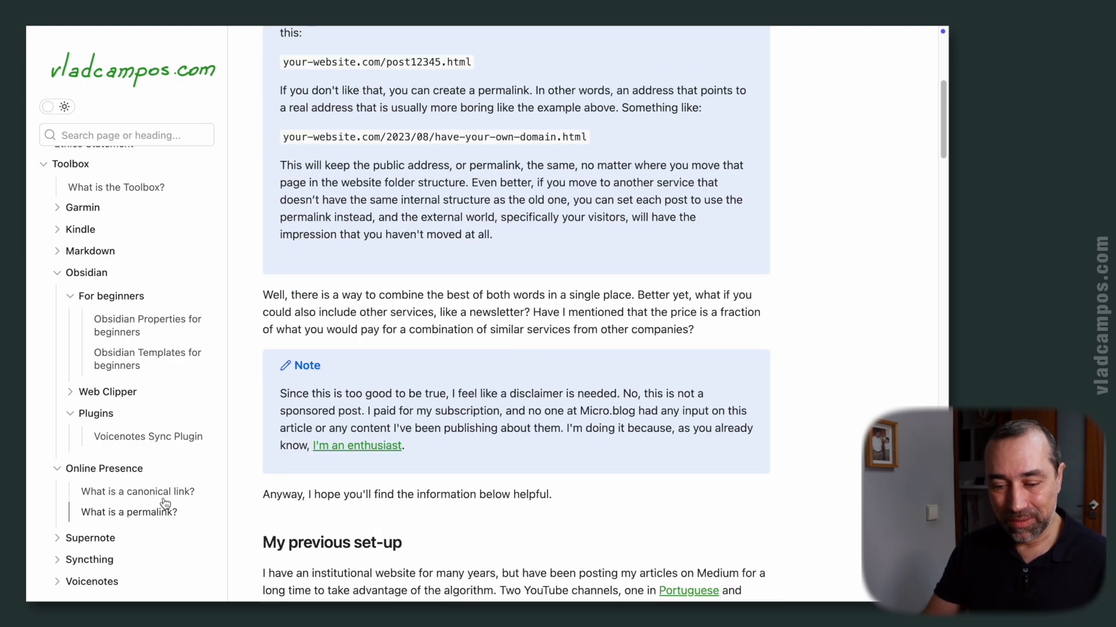
mouse_move(145, 503)
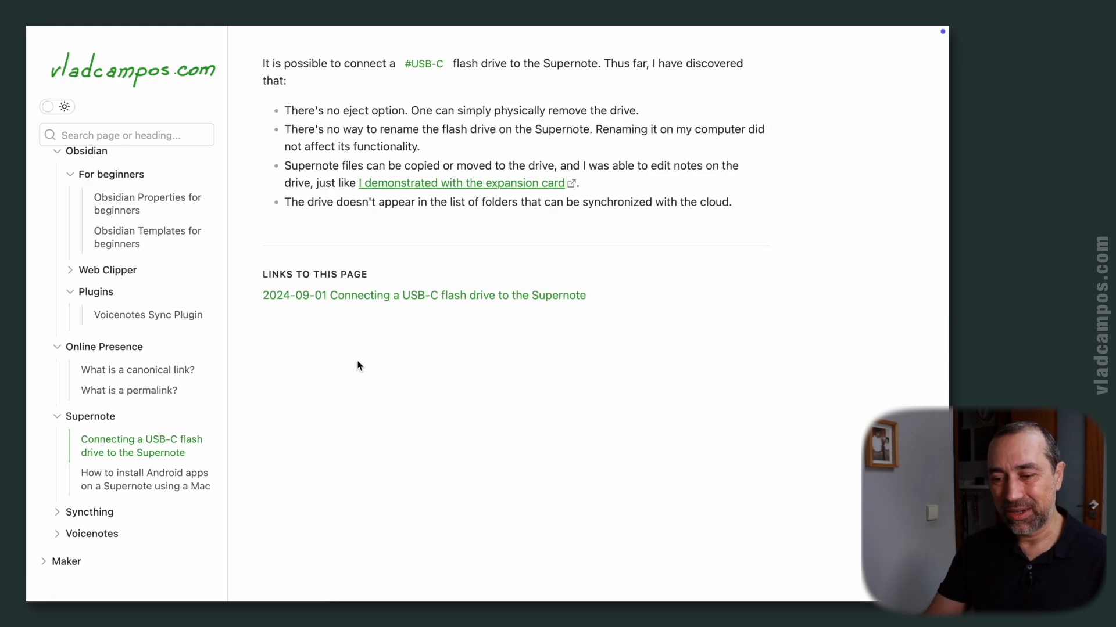
mouse_move(362, 363)
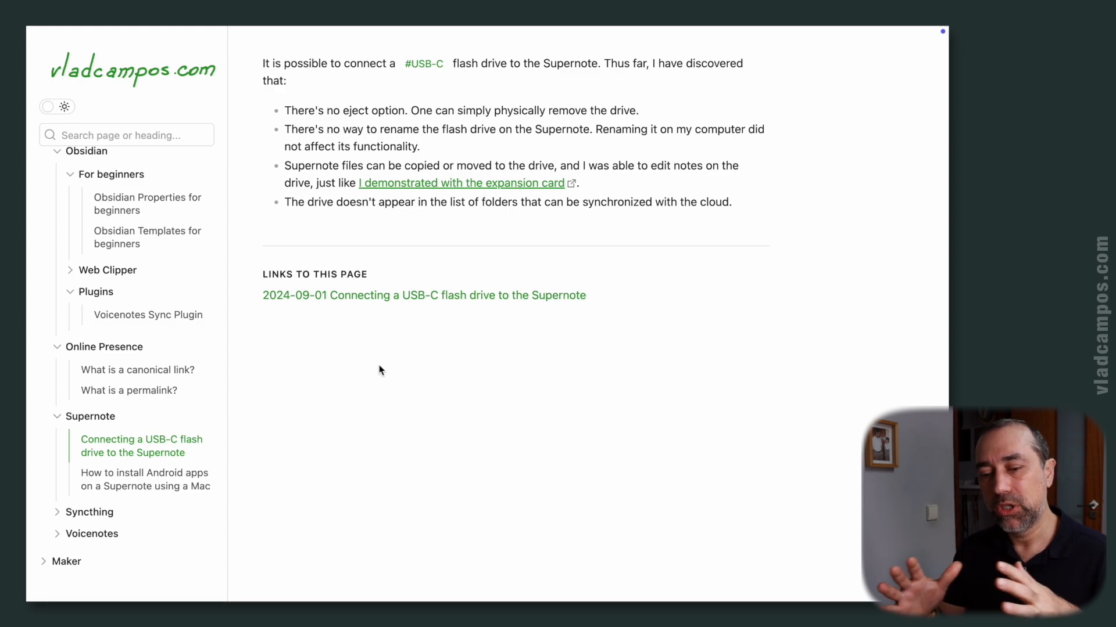
Step: Open and read 'How to install Android apps on a Supernote using a Mac'
left_click(144, 479)
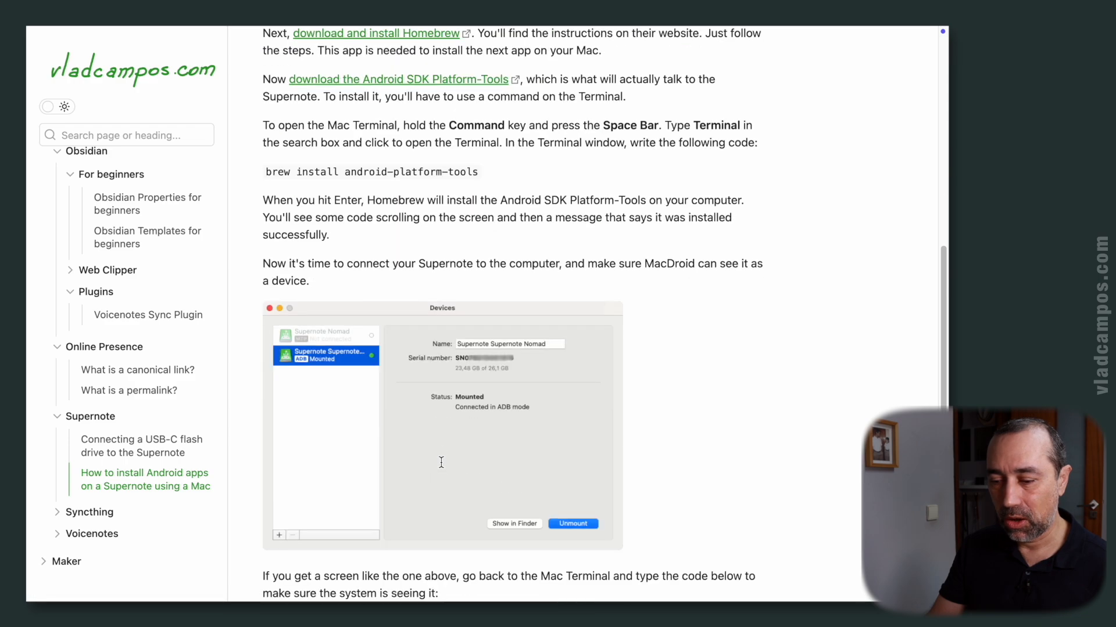
scroll("down", 3)
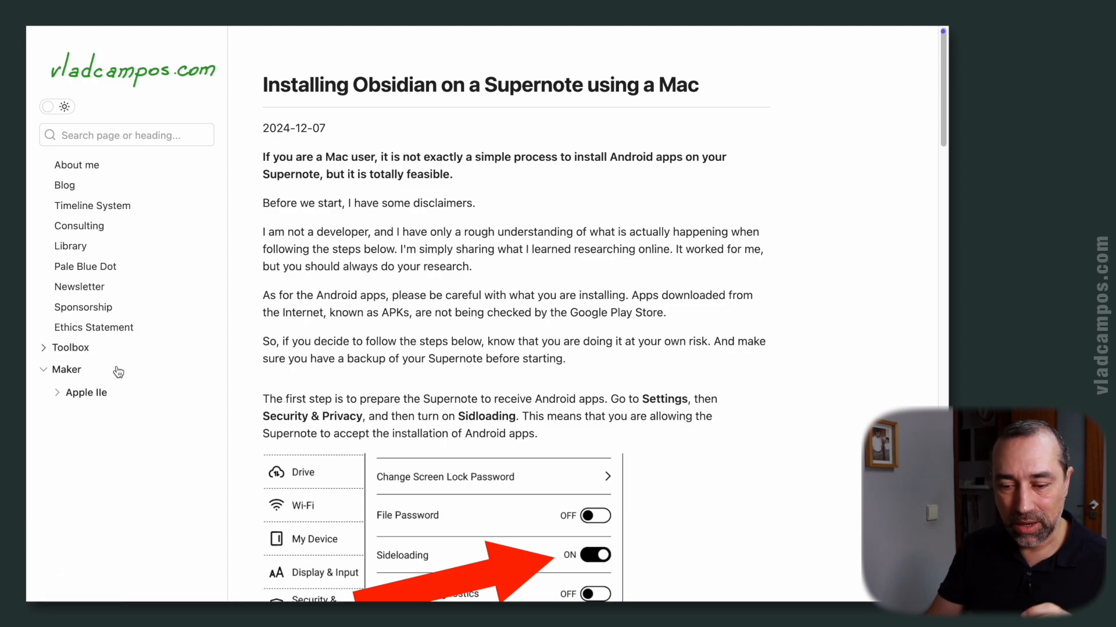
mouse_move(60, 396)
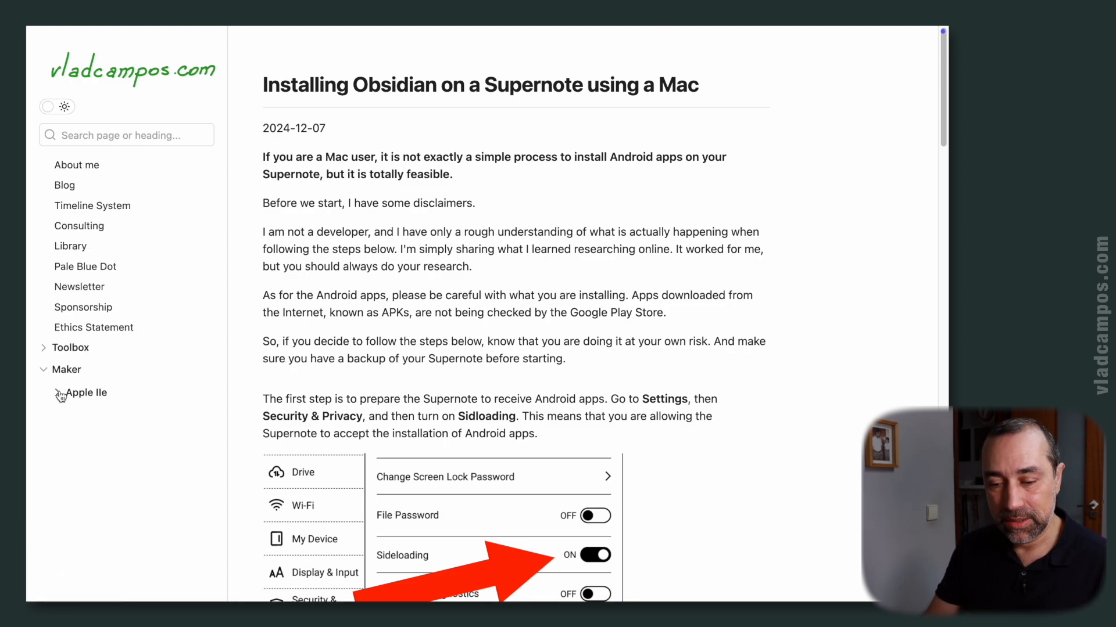
Step: Expand Apple IIe and read The Disk II arrived, How I fixed a Disk II drive and the floppy disk compatibility note
left_click(88, 393)
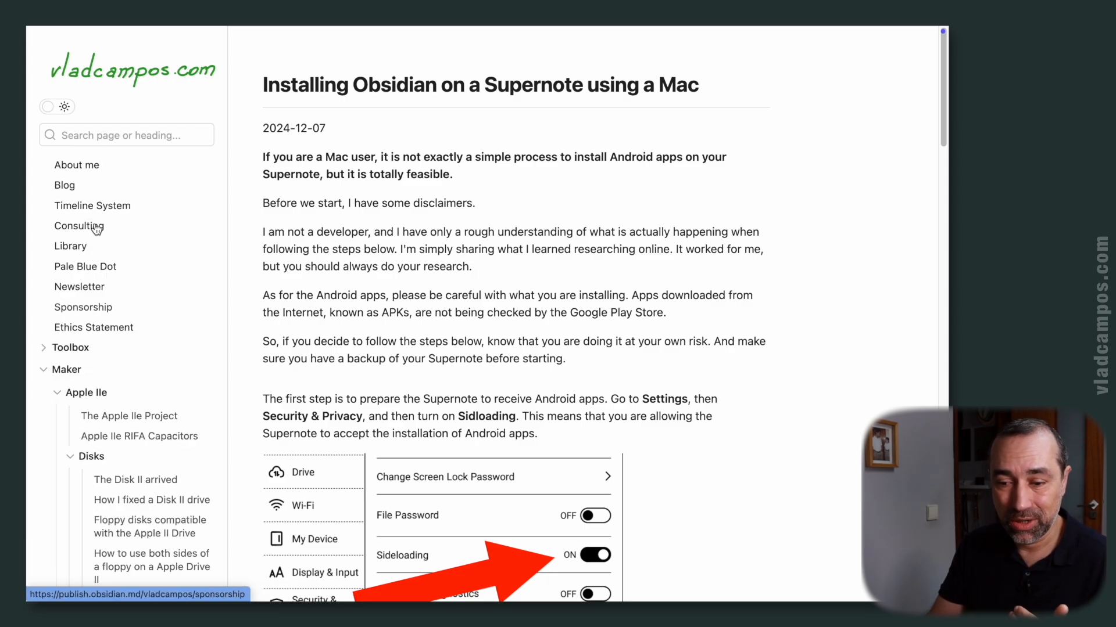
left_click(64, 185)
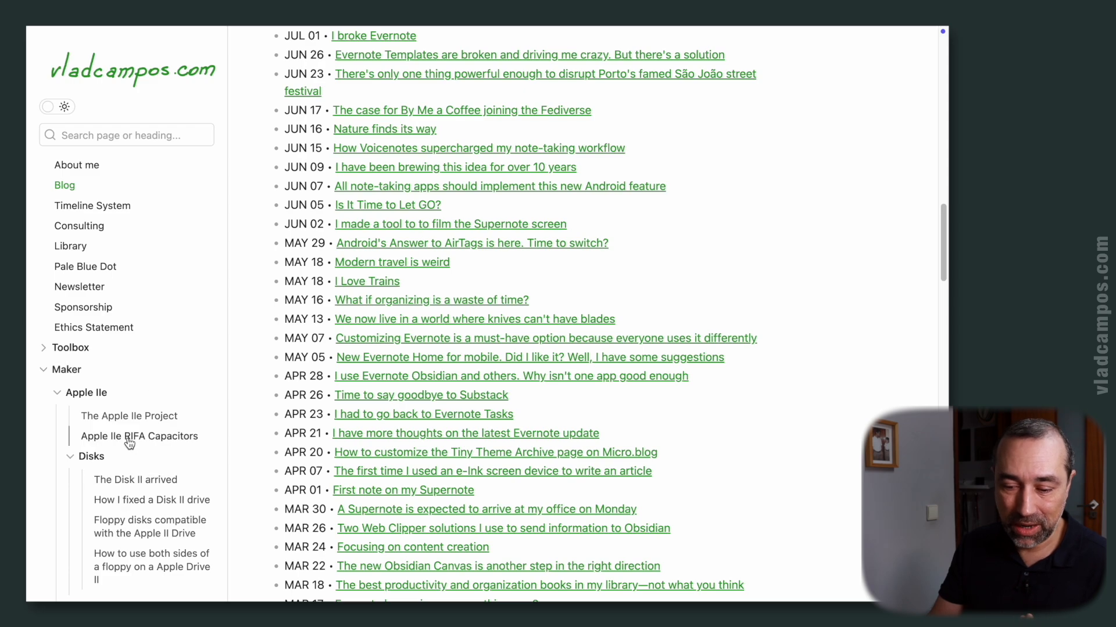
left_click(136, 478)
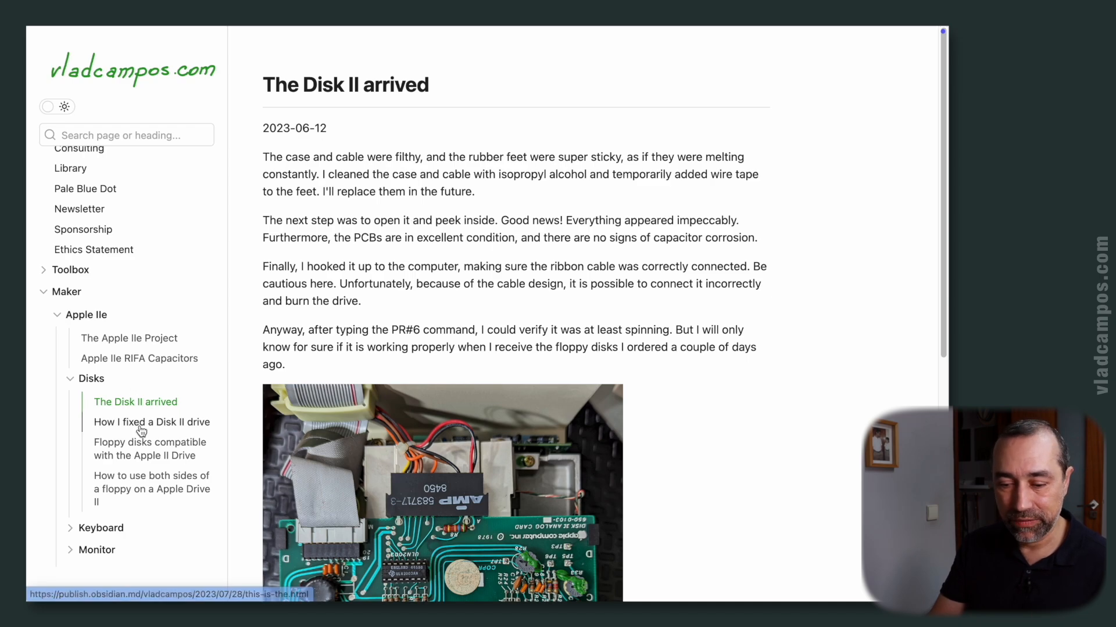
left_click(151, 422)
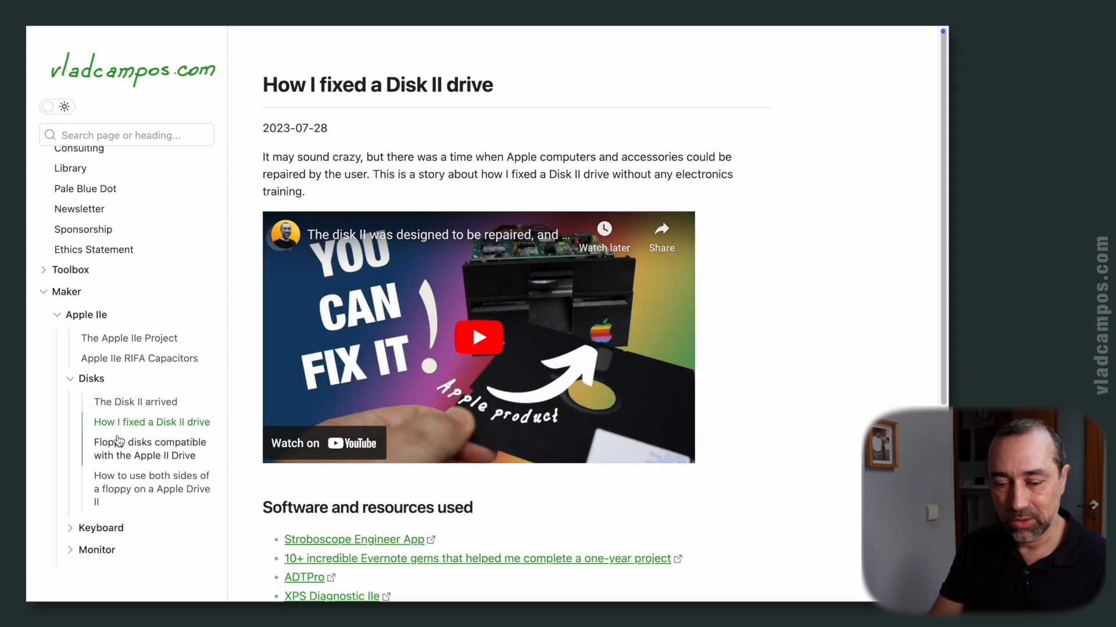
left_click(150, 450)
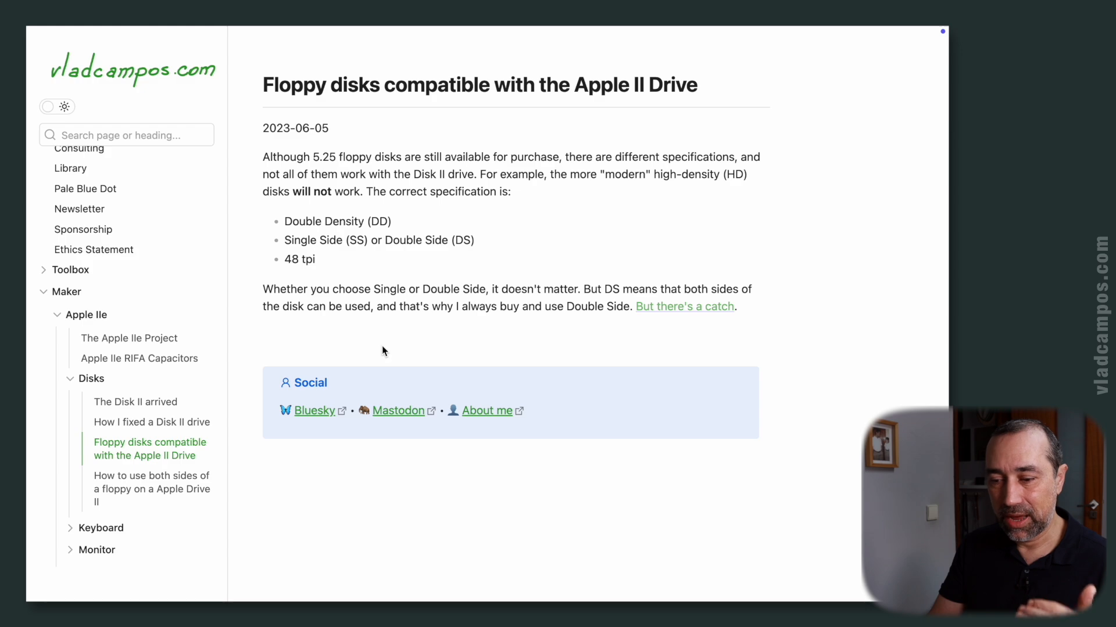
scroll("down", 3)
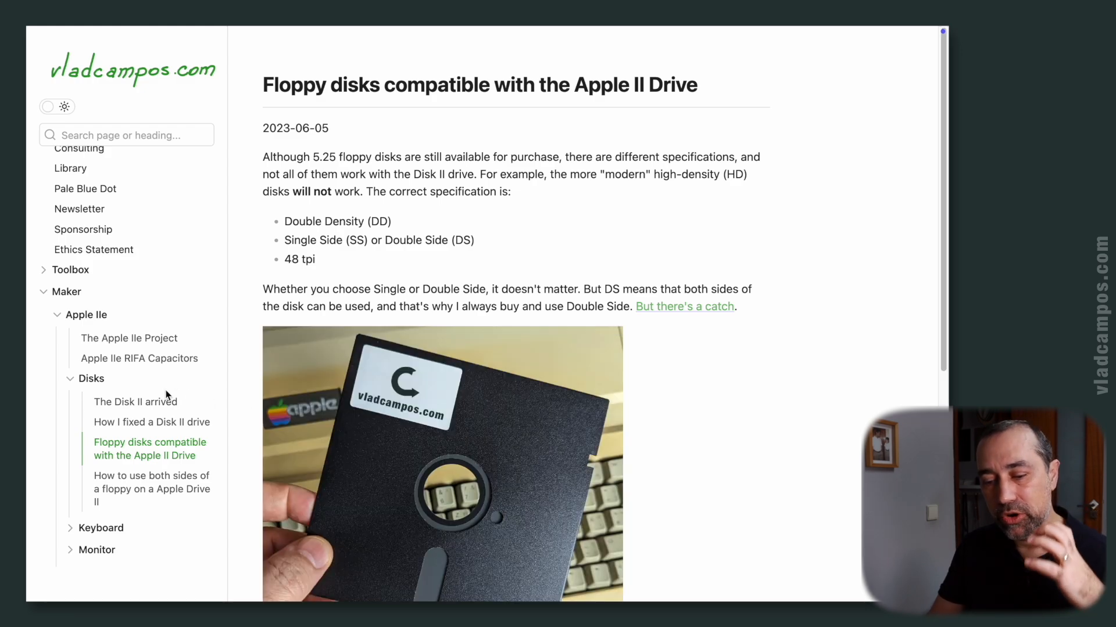
mouse_move(170, 389)
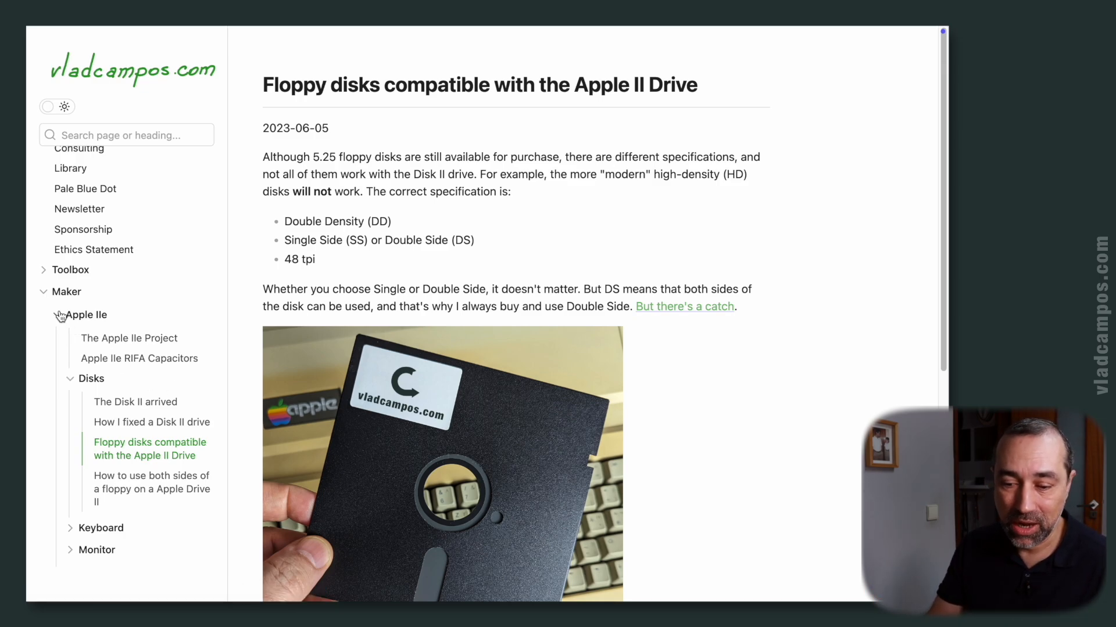
Step: Fold away the Apple IIe notes and the Maker section
left_click(85, 314)
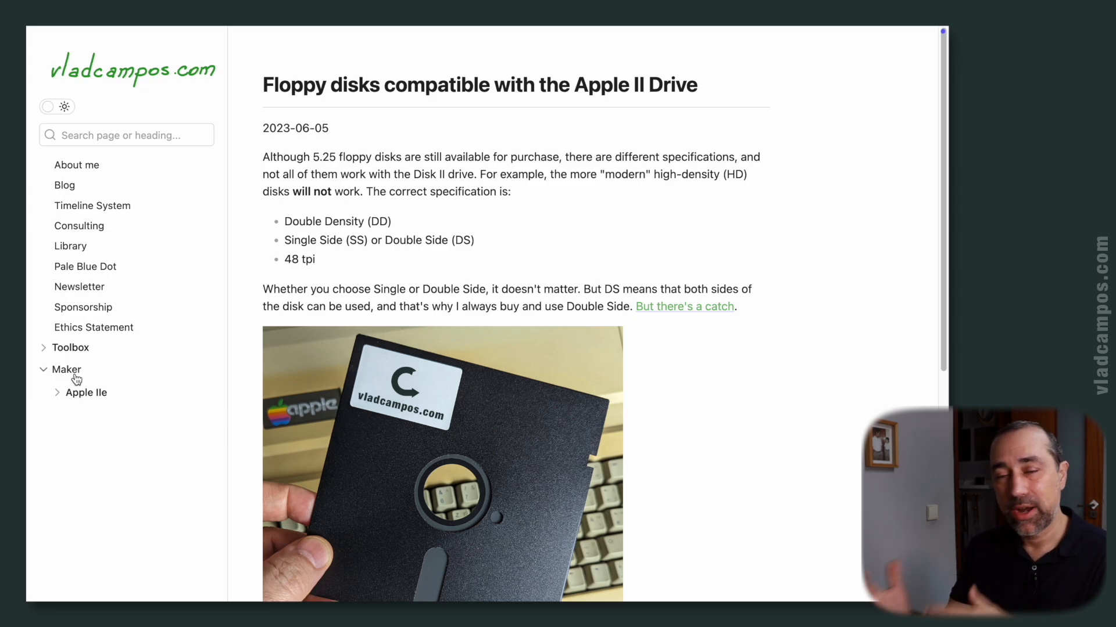
mouse_move(98, 408)
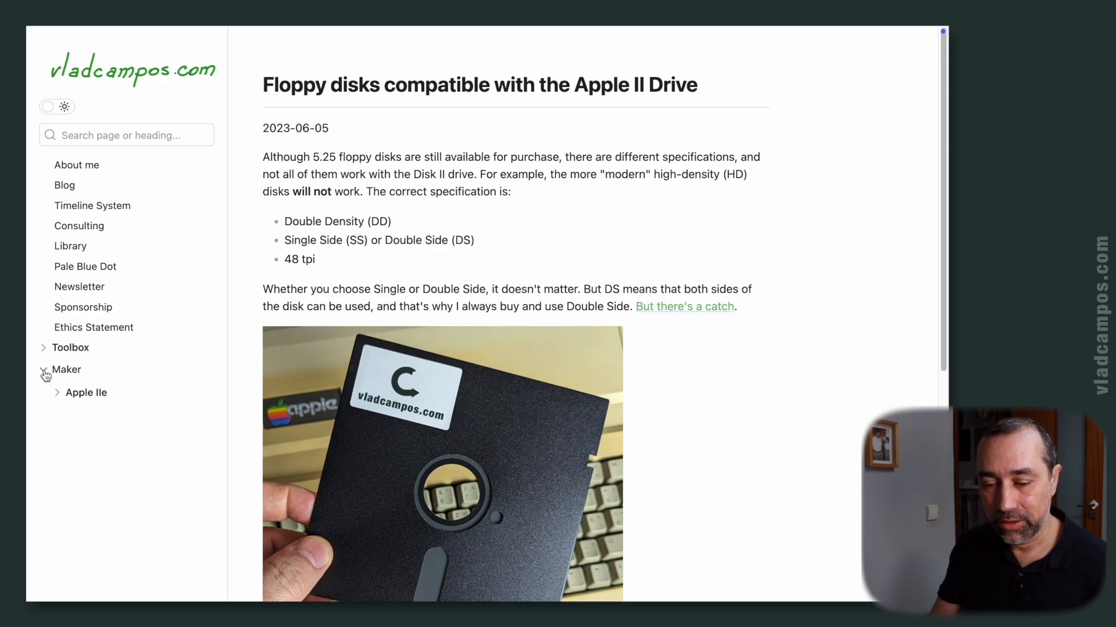
left_click(66, 369)
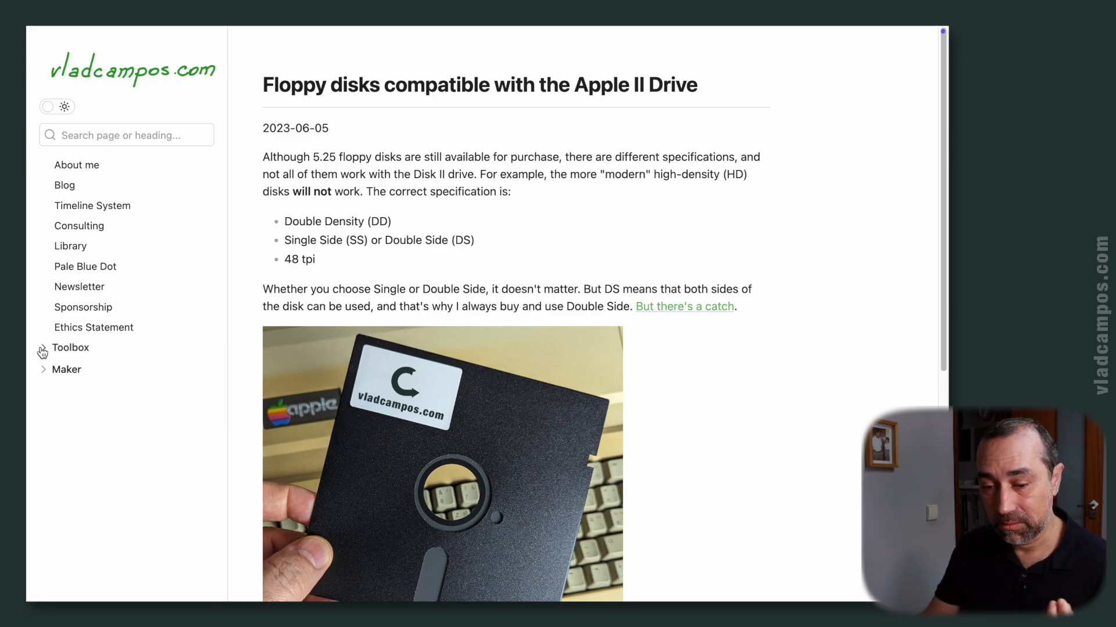
Step: Browse the Blog post list, peek at the latest Obsidian-on-Supernote post, and return to the list
left_click(64, 185)
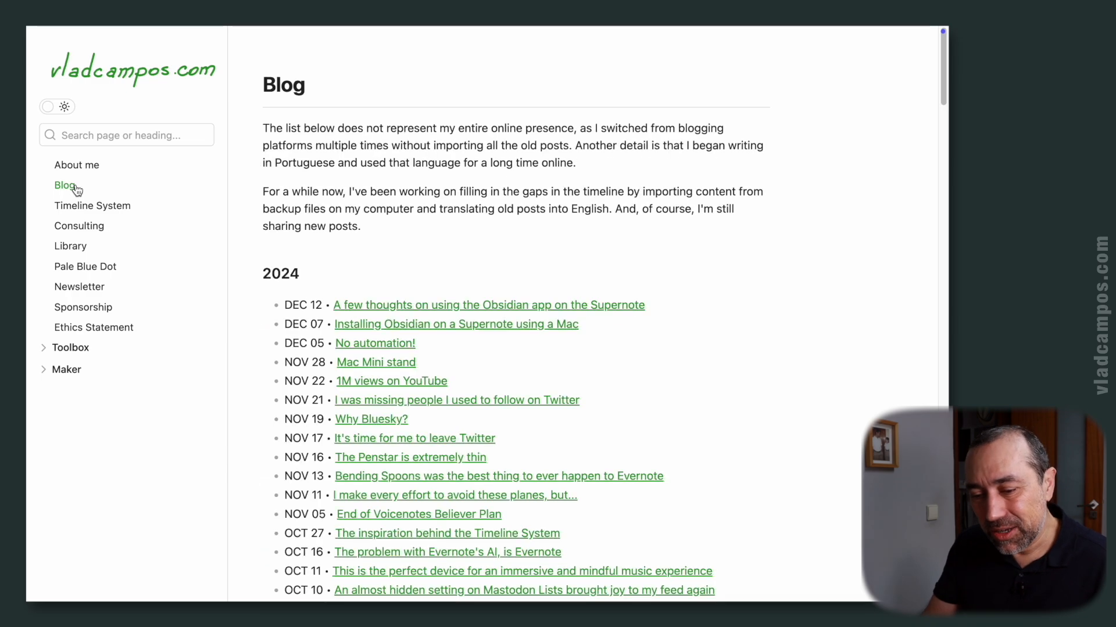
scroll("down", 3)
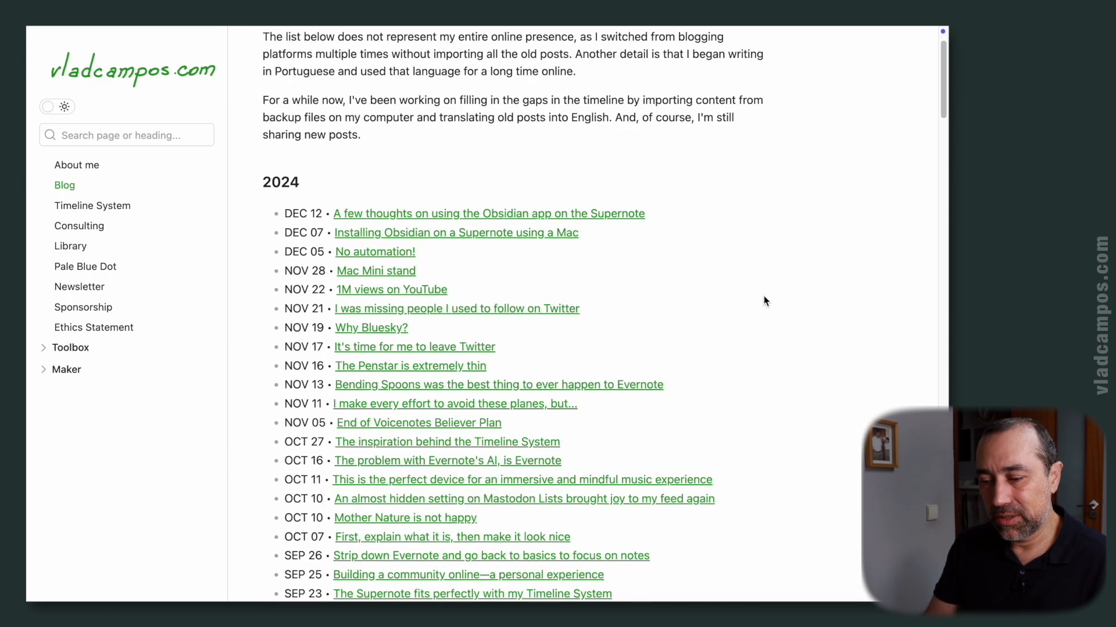
scroll("down", 3)
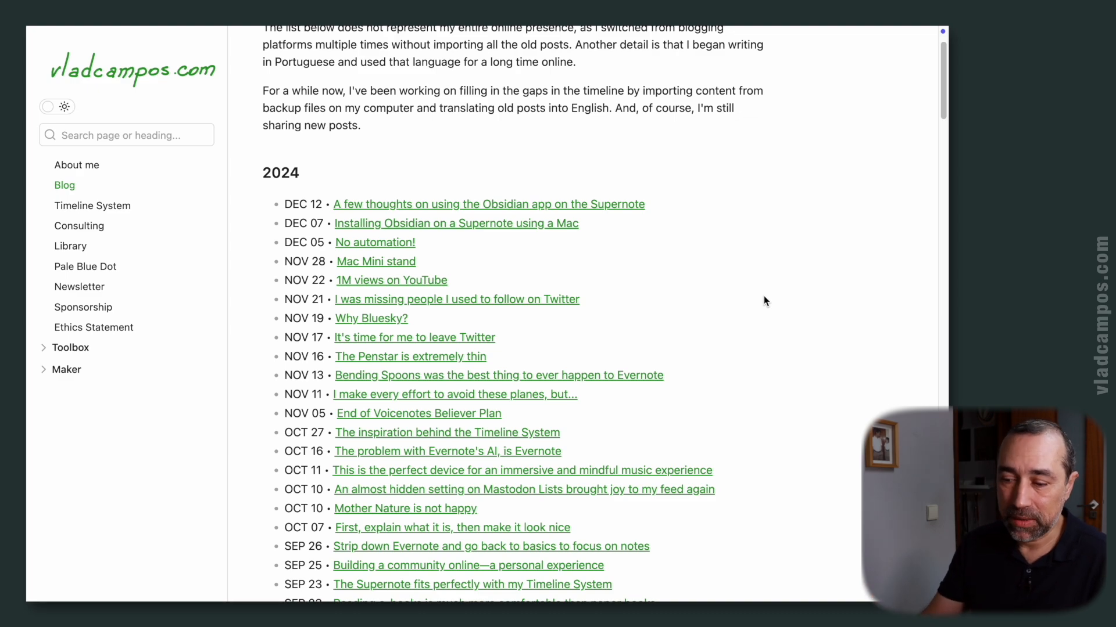
left_click(488, 204)
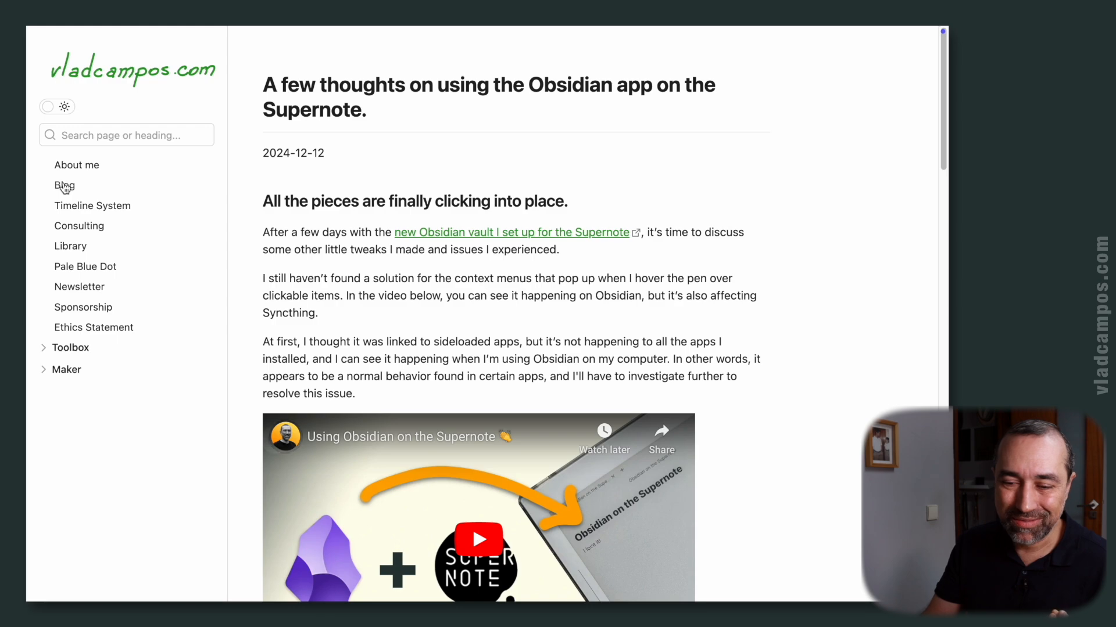
left_click(64, 185)
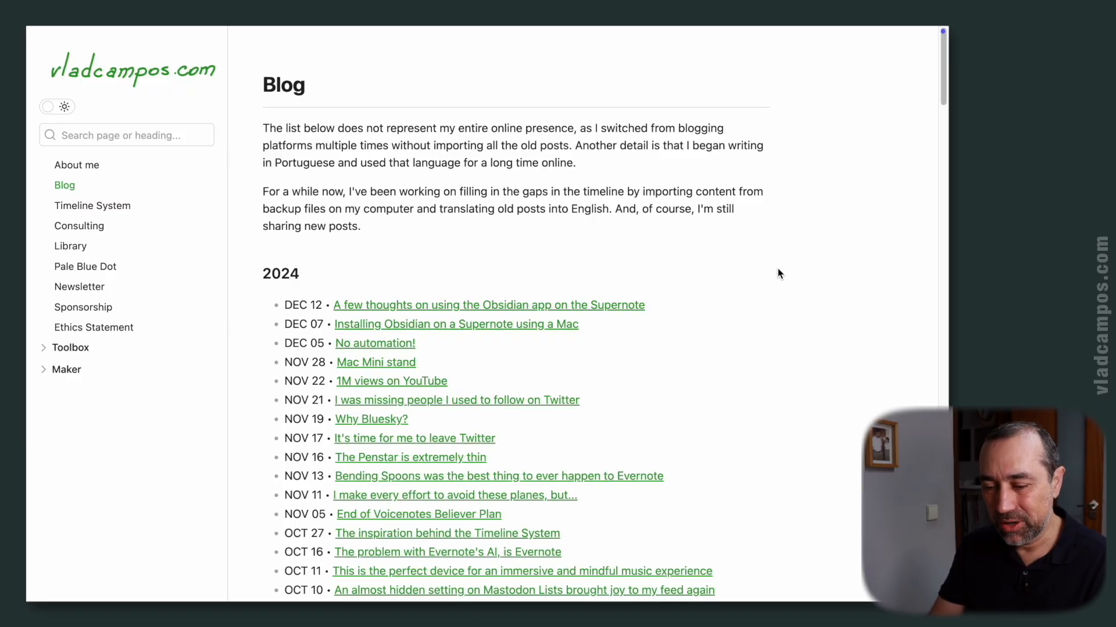
scroll("down", 3)
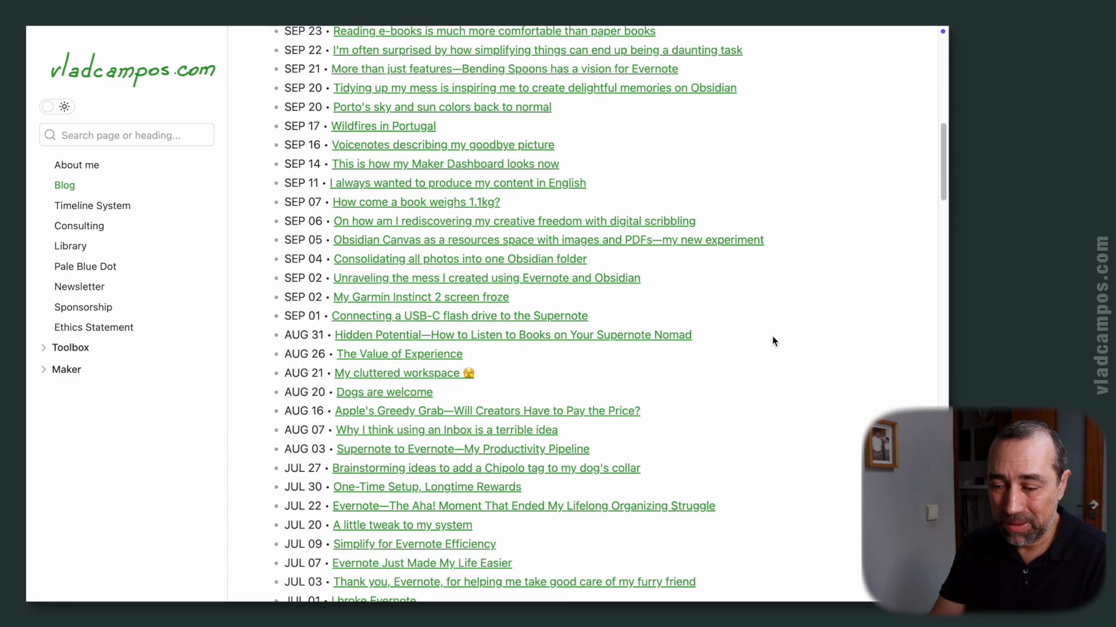
scroll("down", 3)
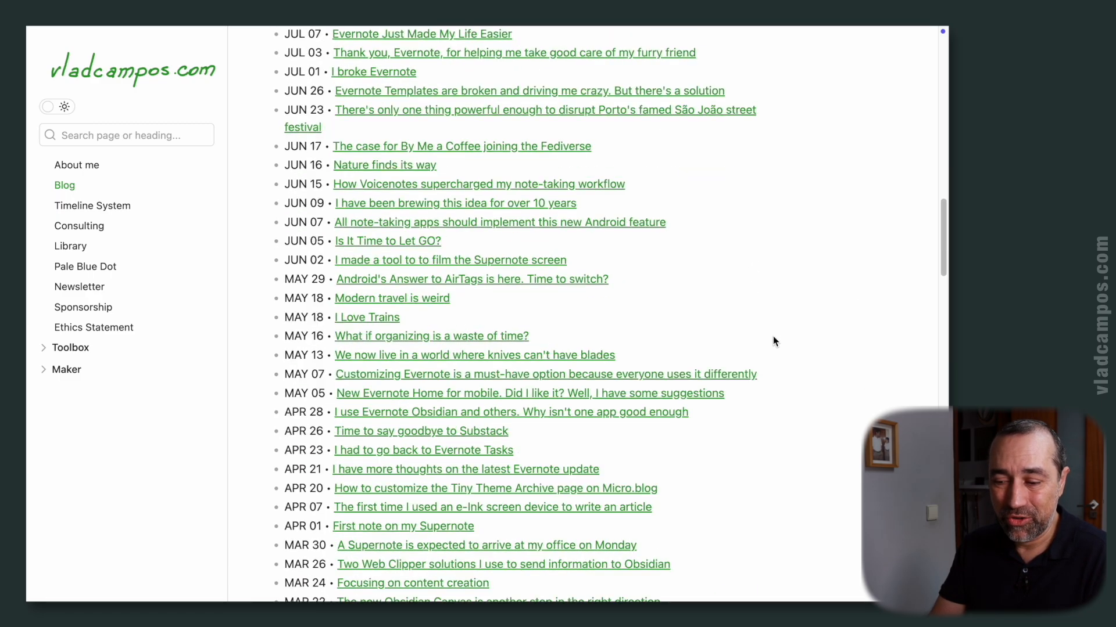
scroll("down", 3)
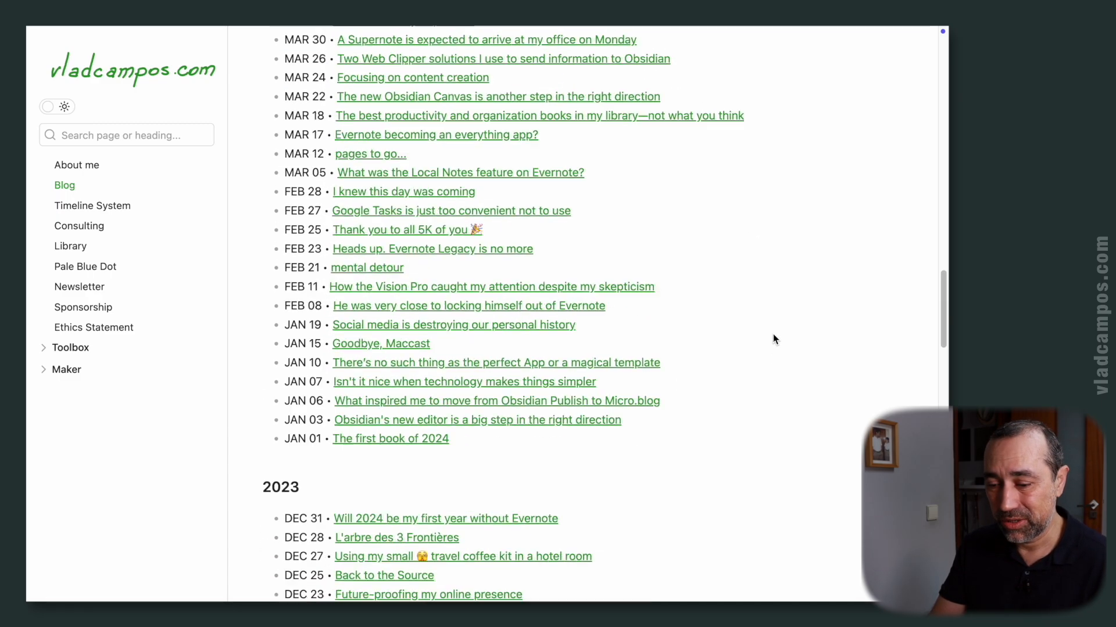
scroll("down", 3)
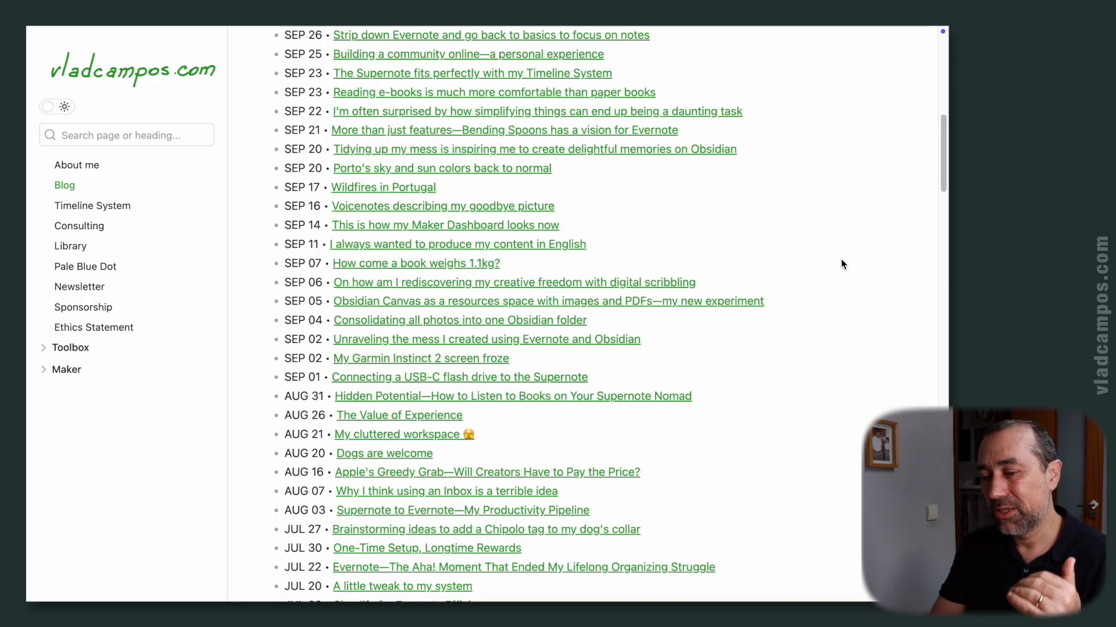